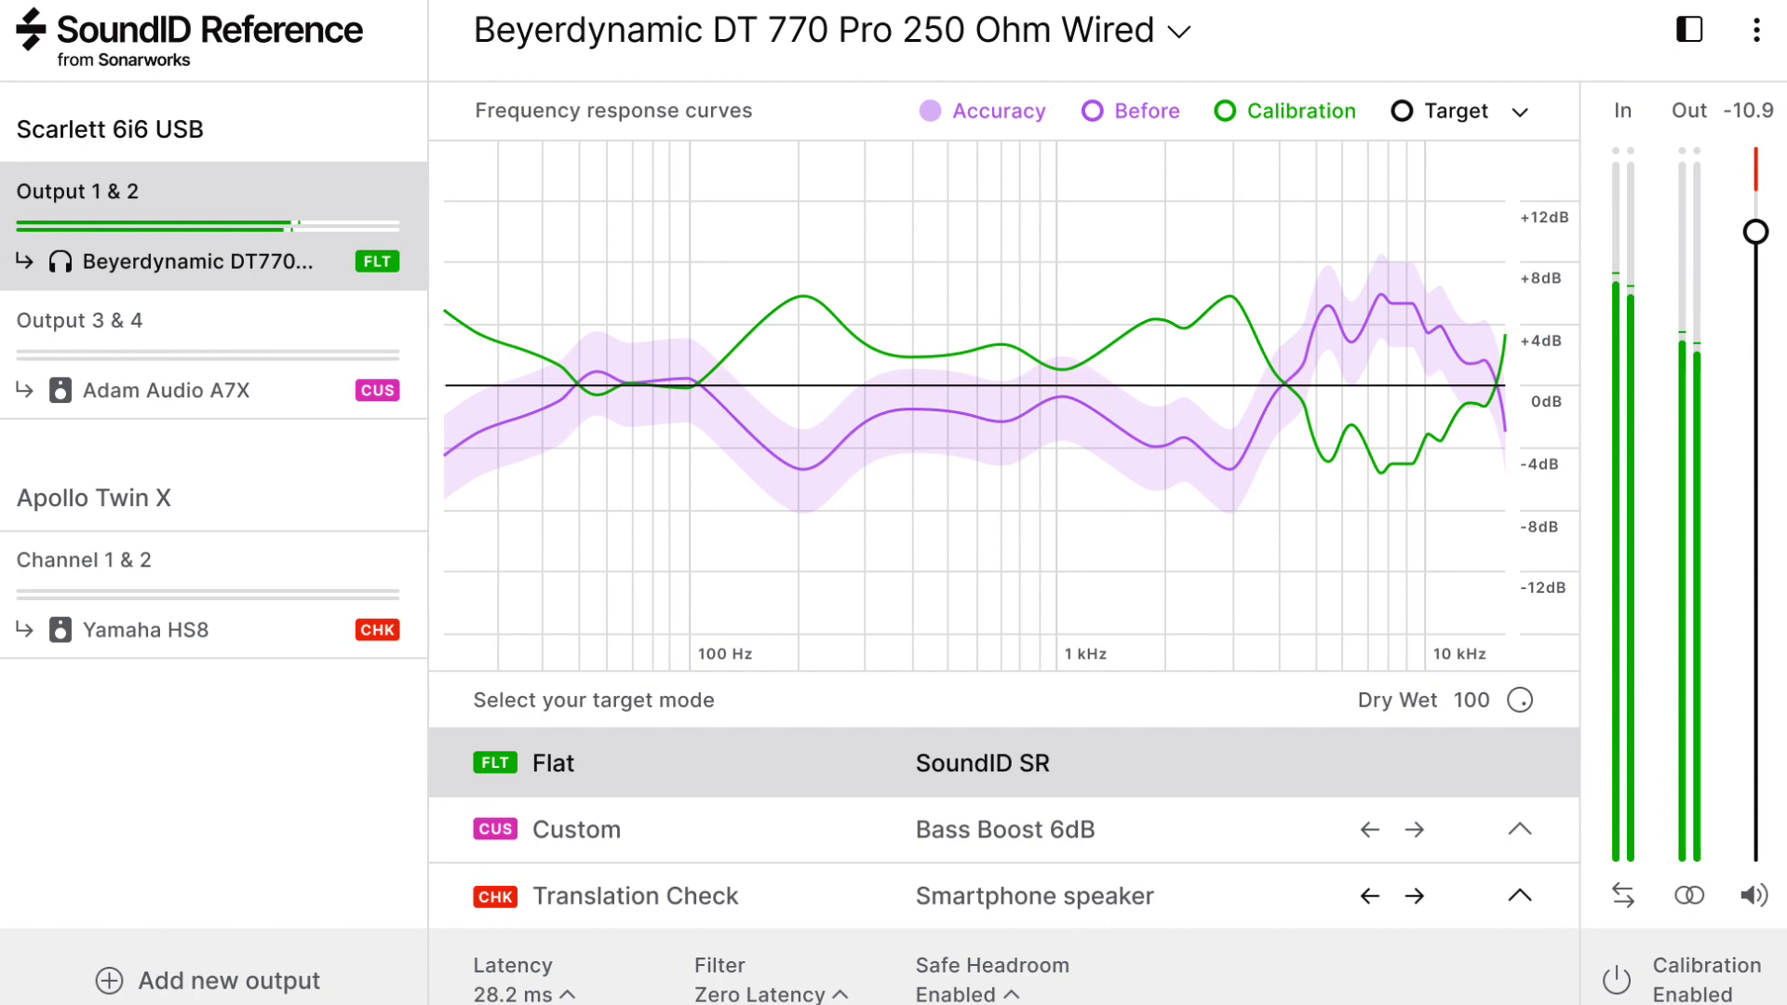
Switch between sidebar outputs and show the Sennheiser HD 650 output's Custom Target curve
click(164, 629)
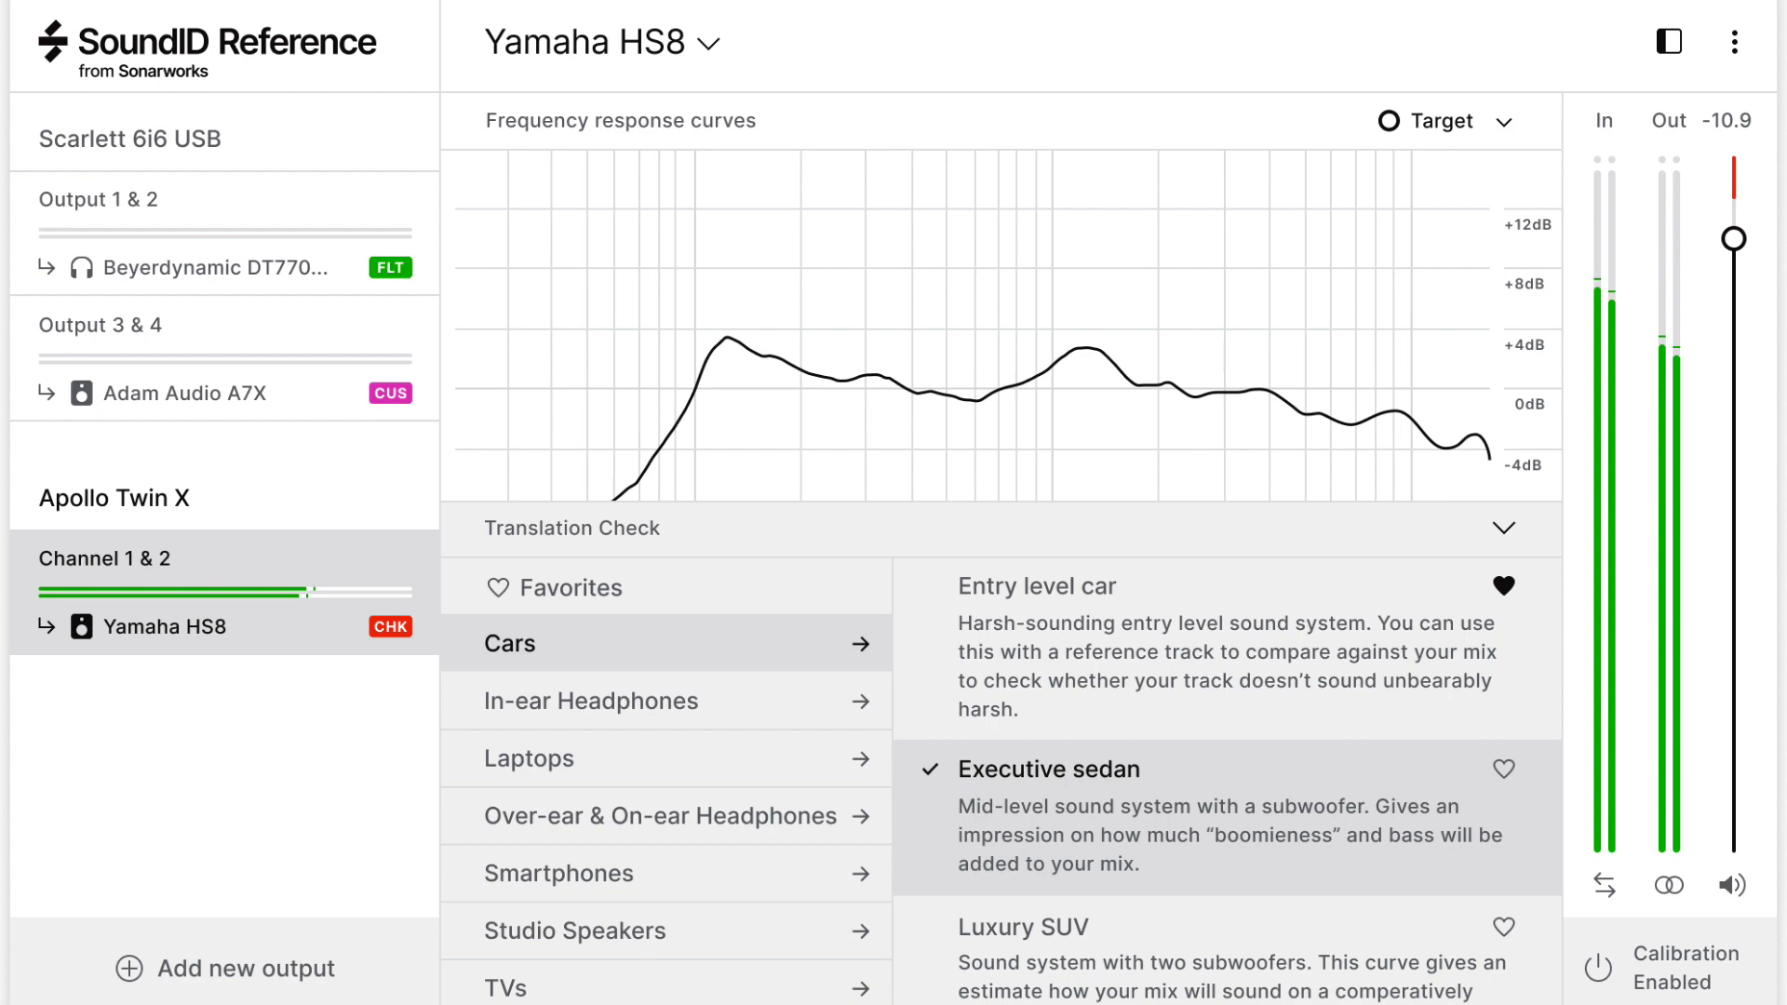
click(1736, 42)
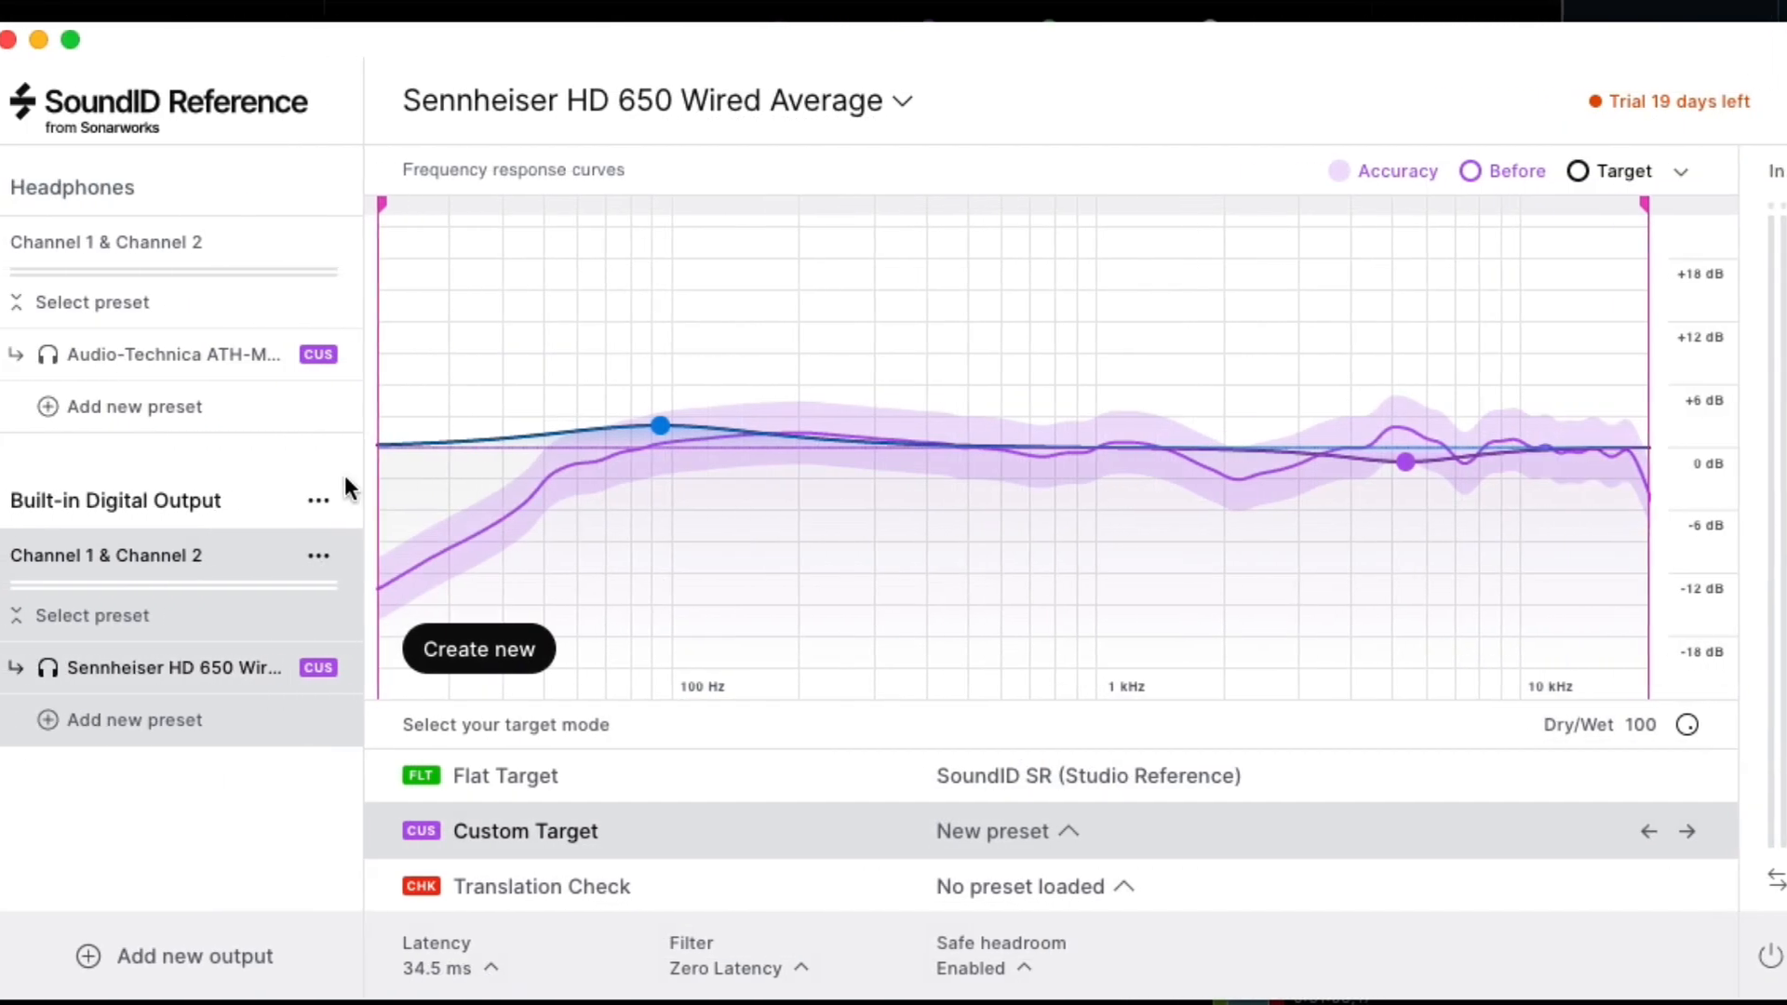
click(319, 501)
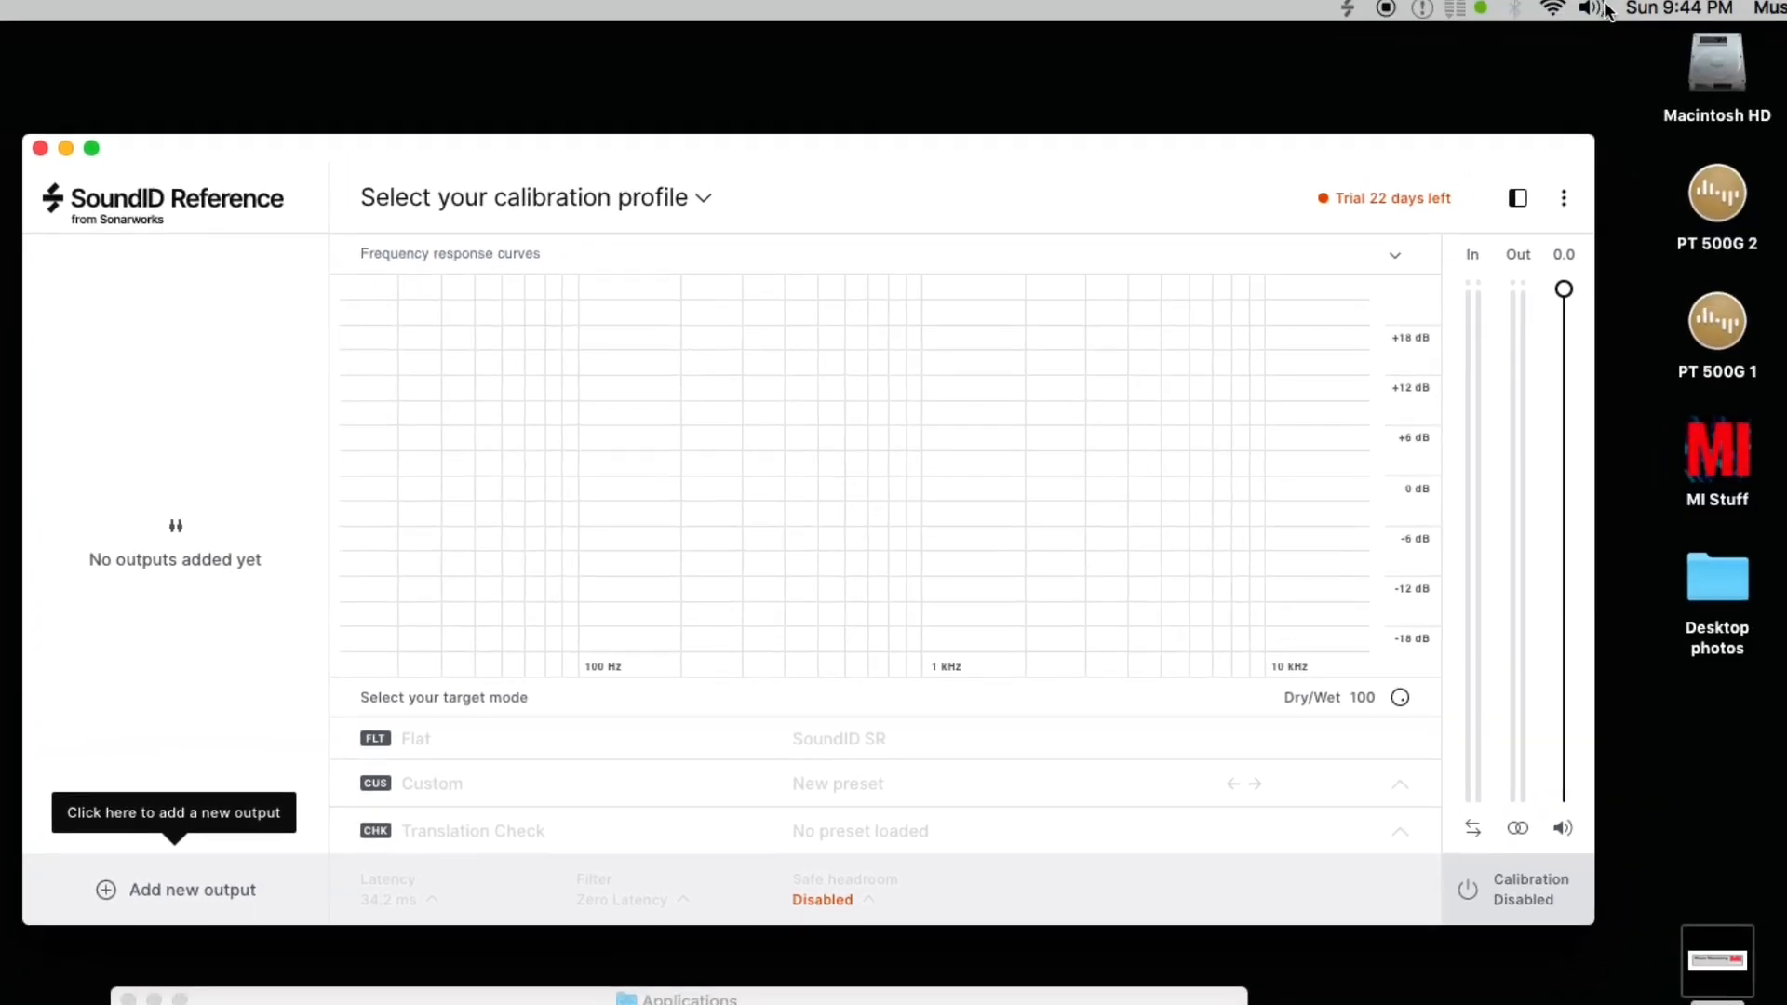
Select SoundID Reference as Output Device from the macOS menu-bar volume icon
click(1594, 9)
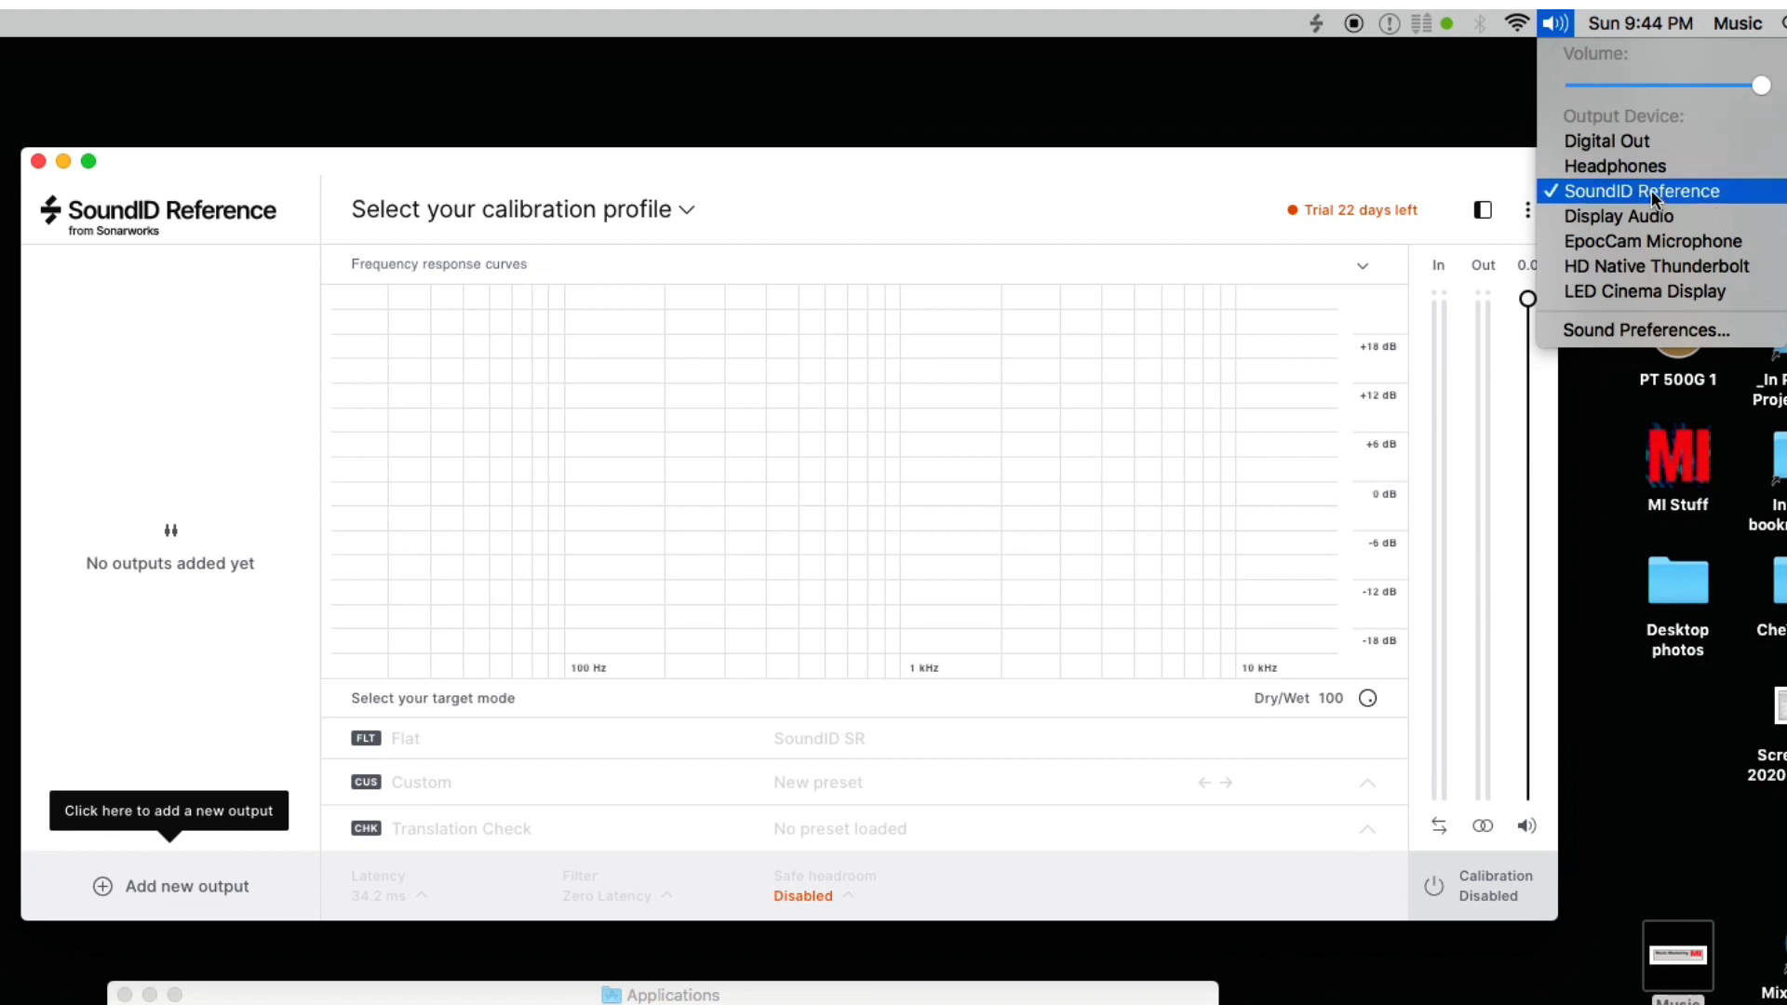
mouse_move(1751, 100)
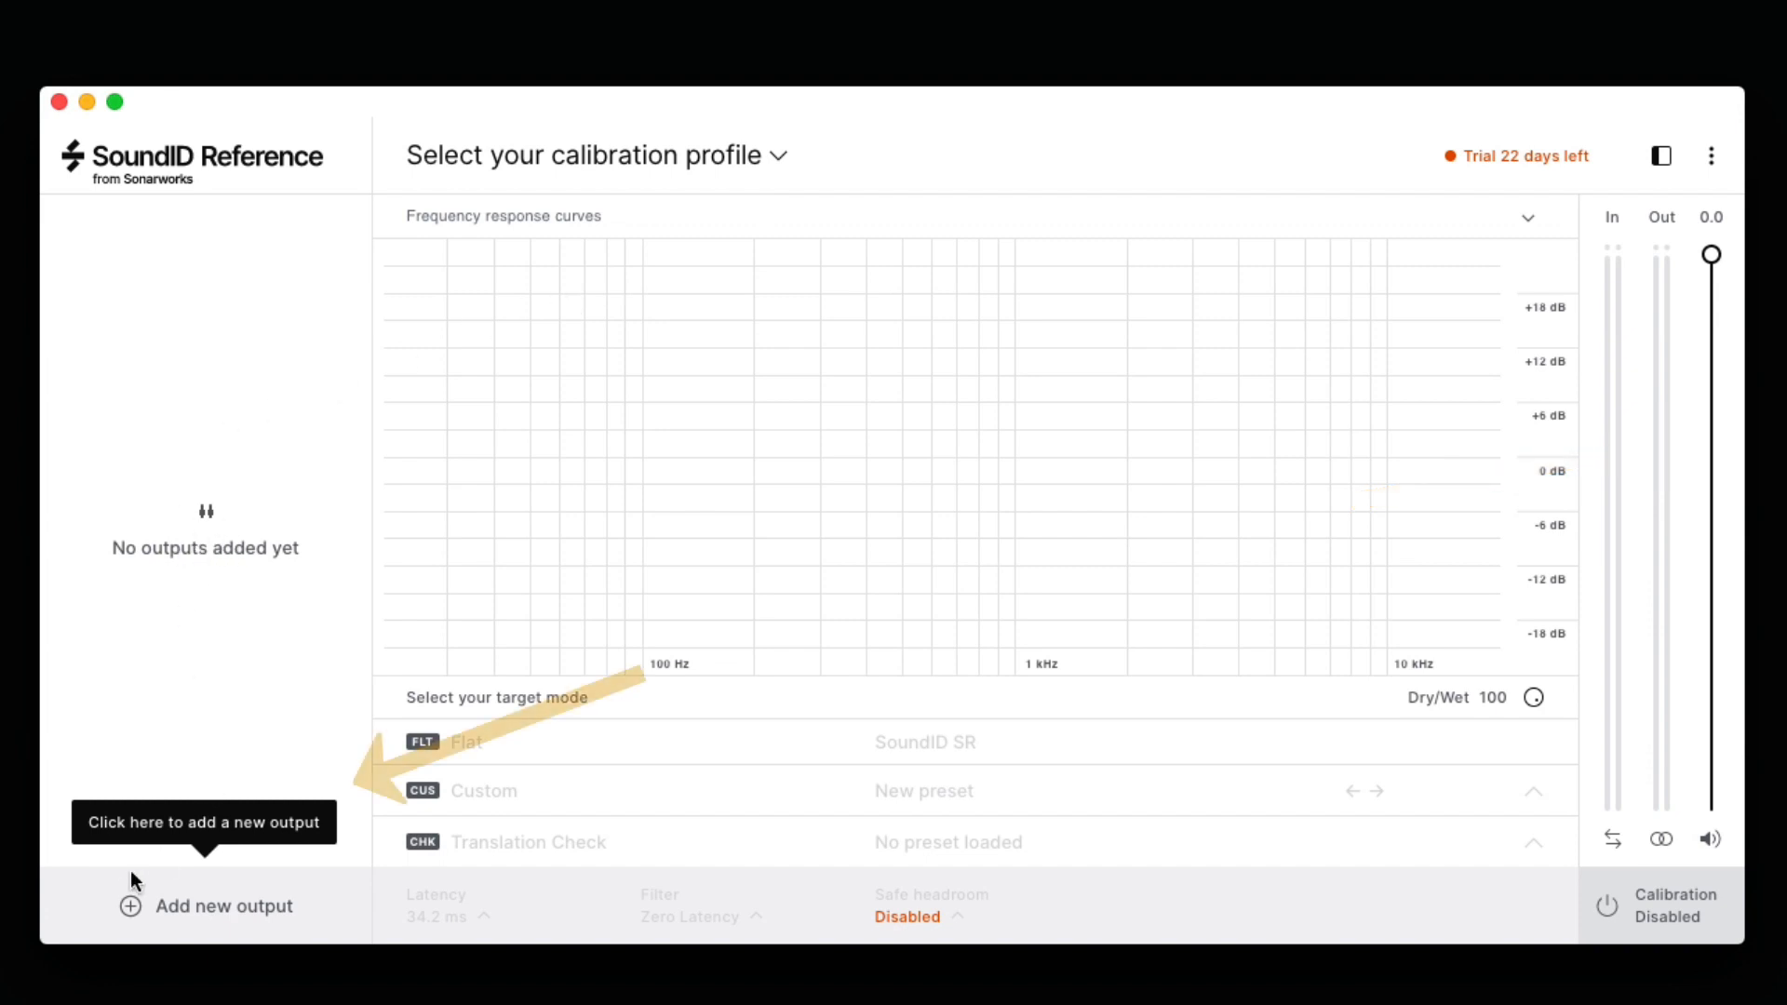
mouse_move(131, 912)
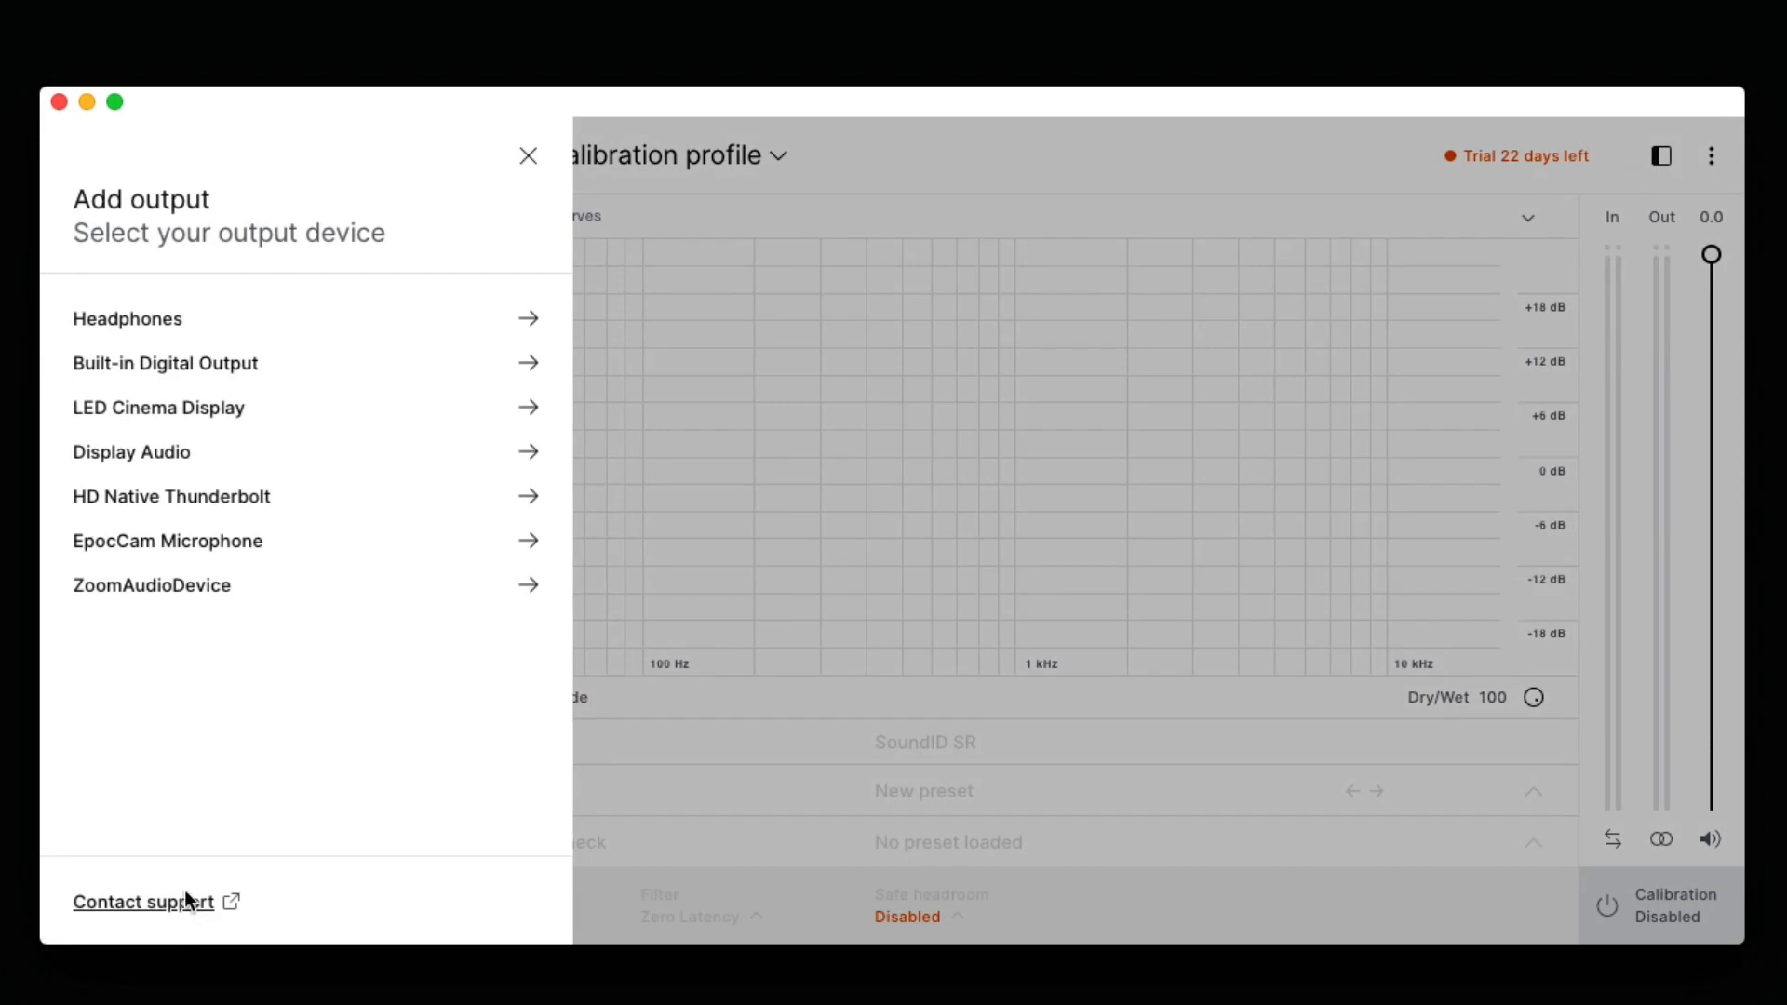
mouse_move(162, 717)
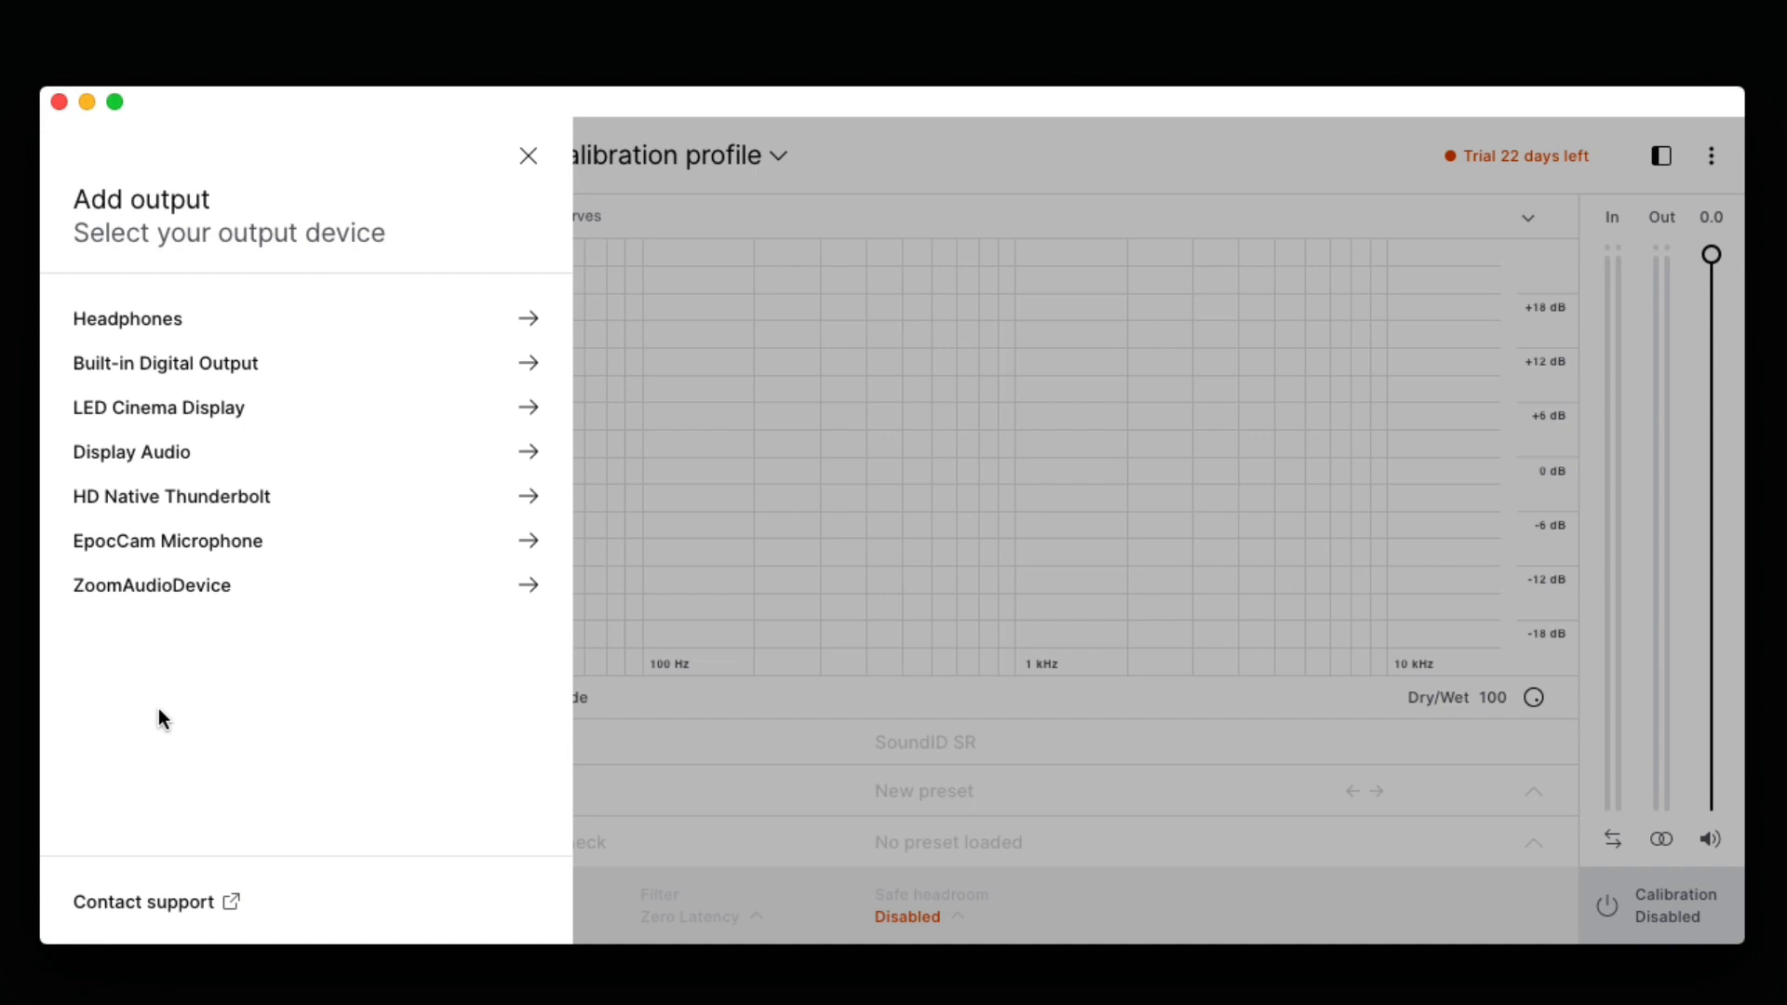
mouse_move(132, 330)
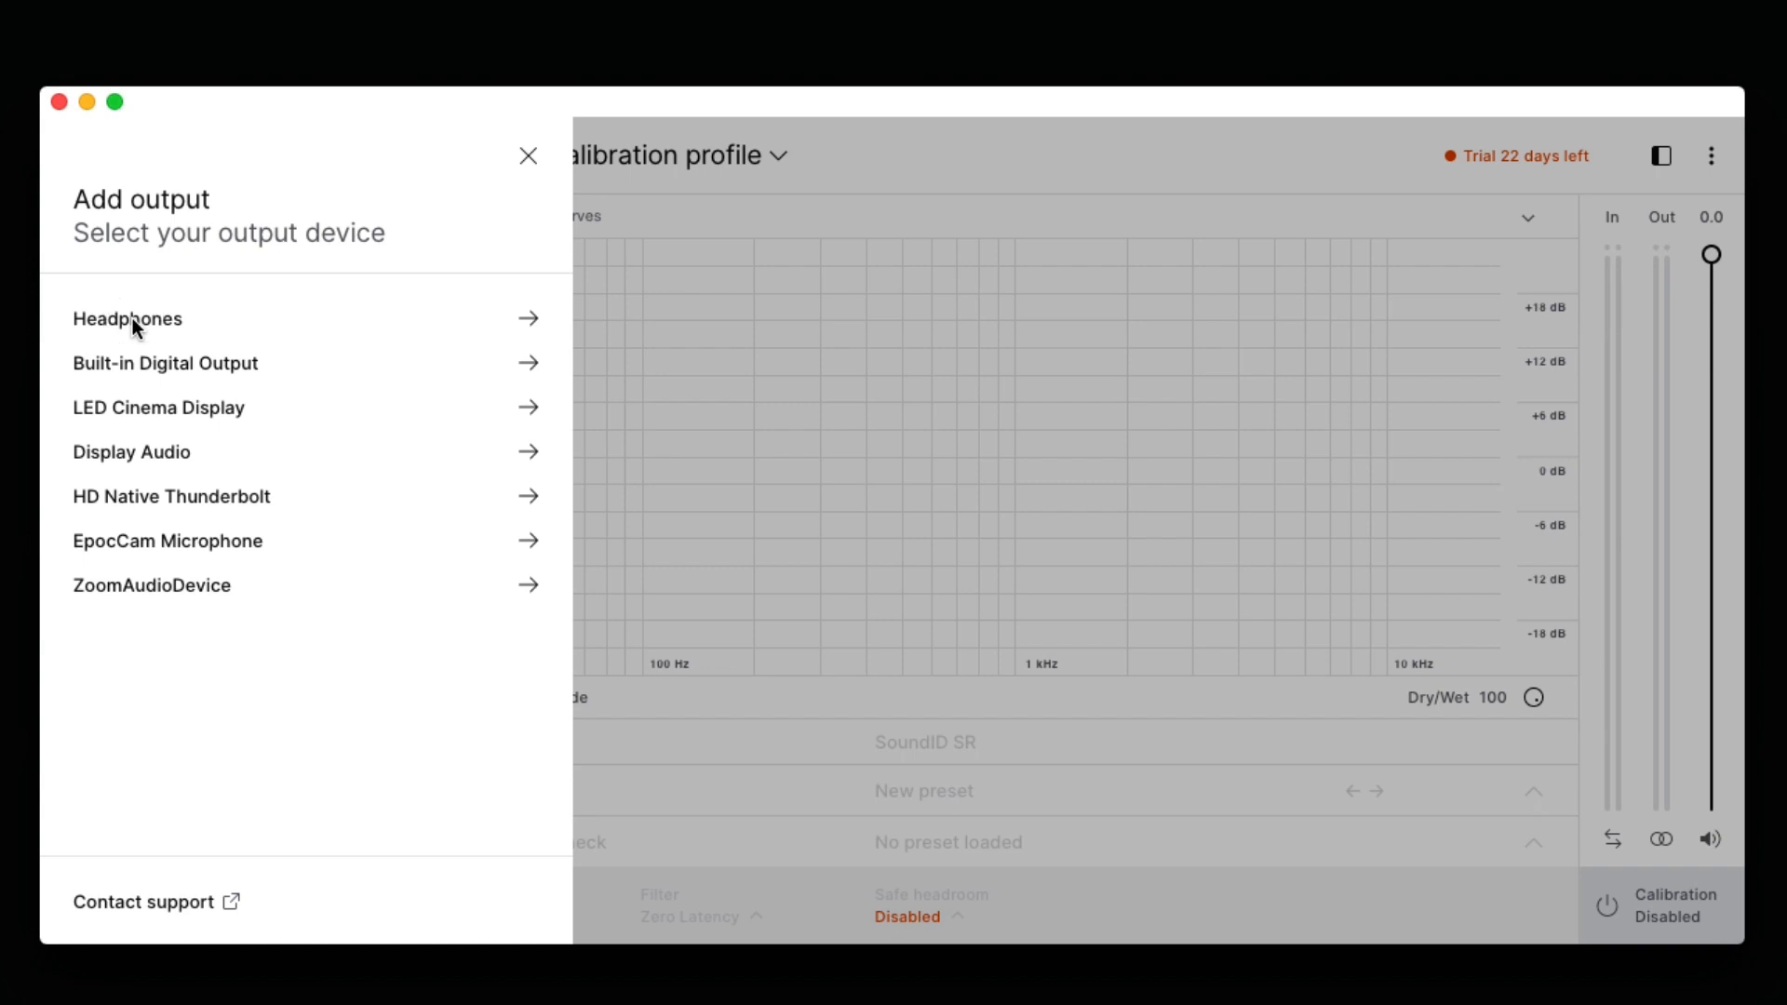
Add Headphones as an output on Channel 1 & Channel 2 after a test tone check
click(127, 318)
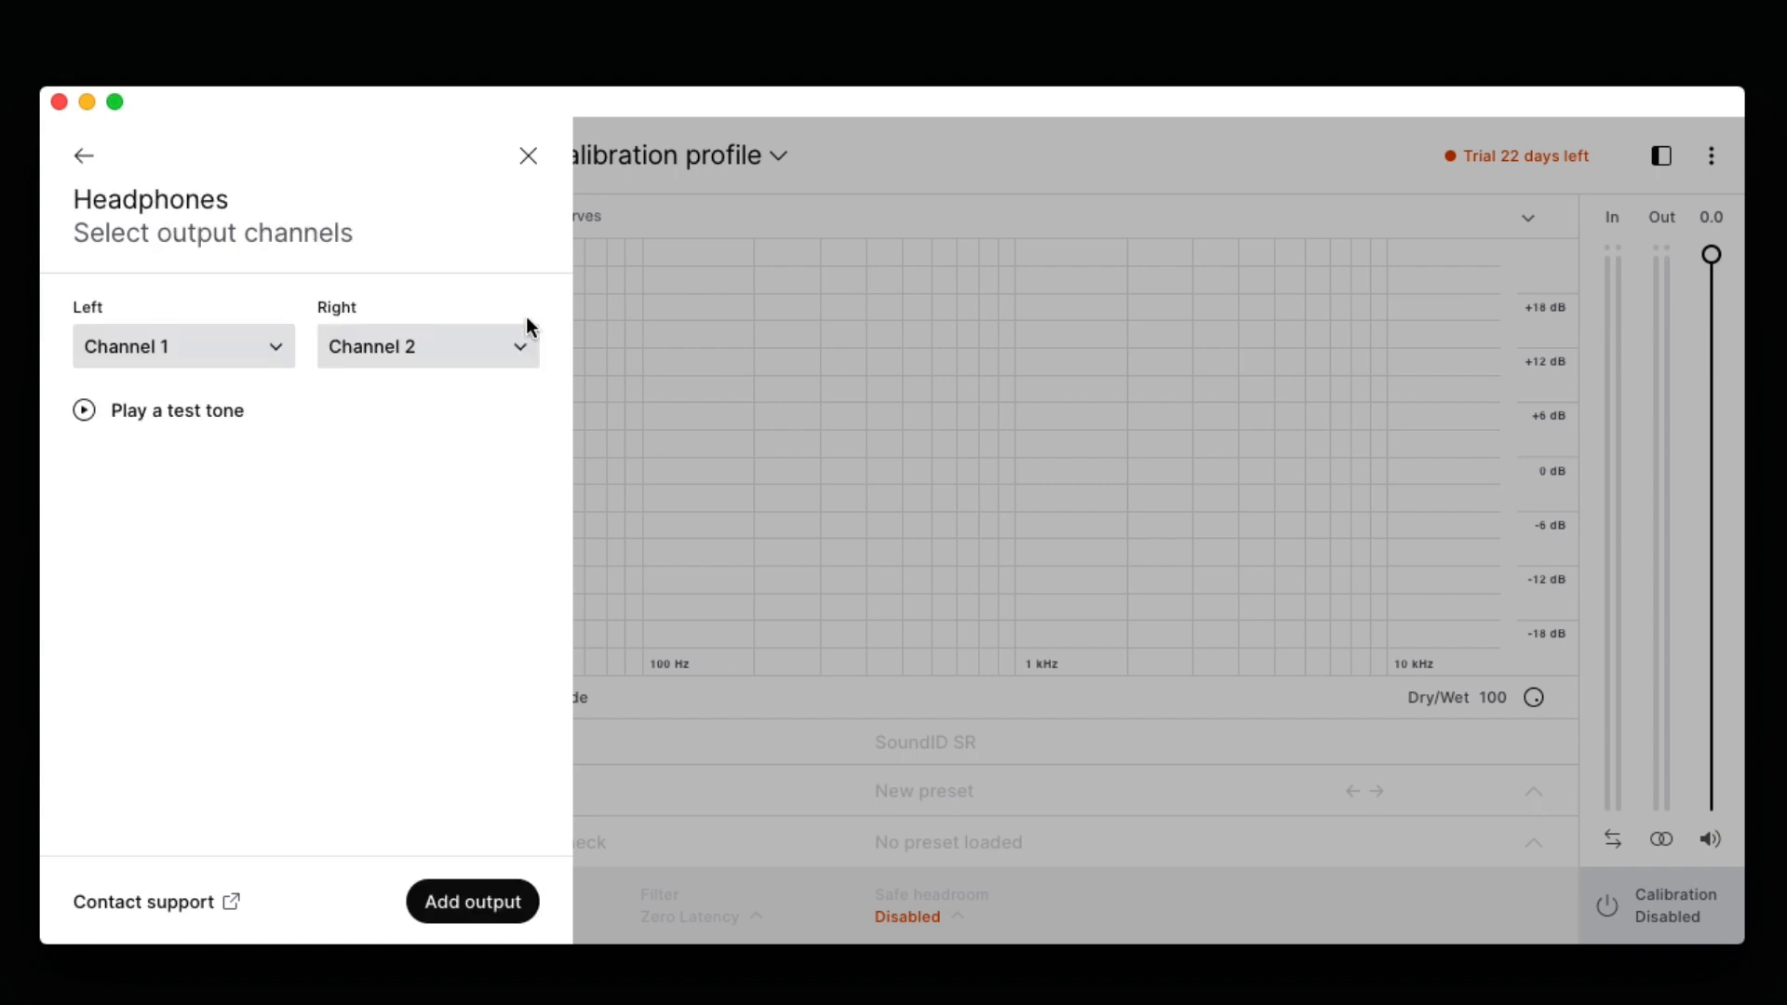
mouse_move(83, 410)
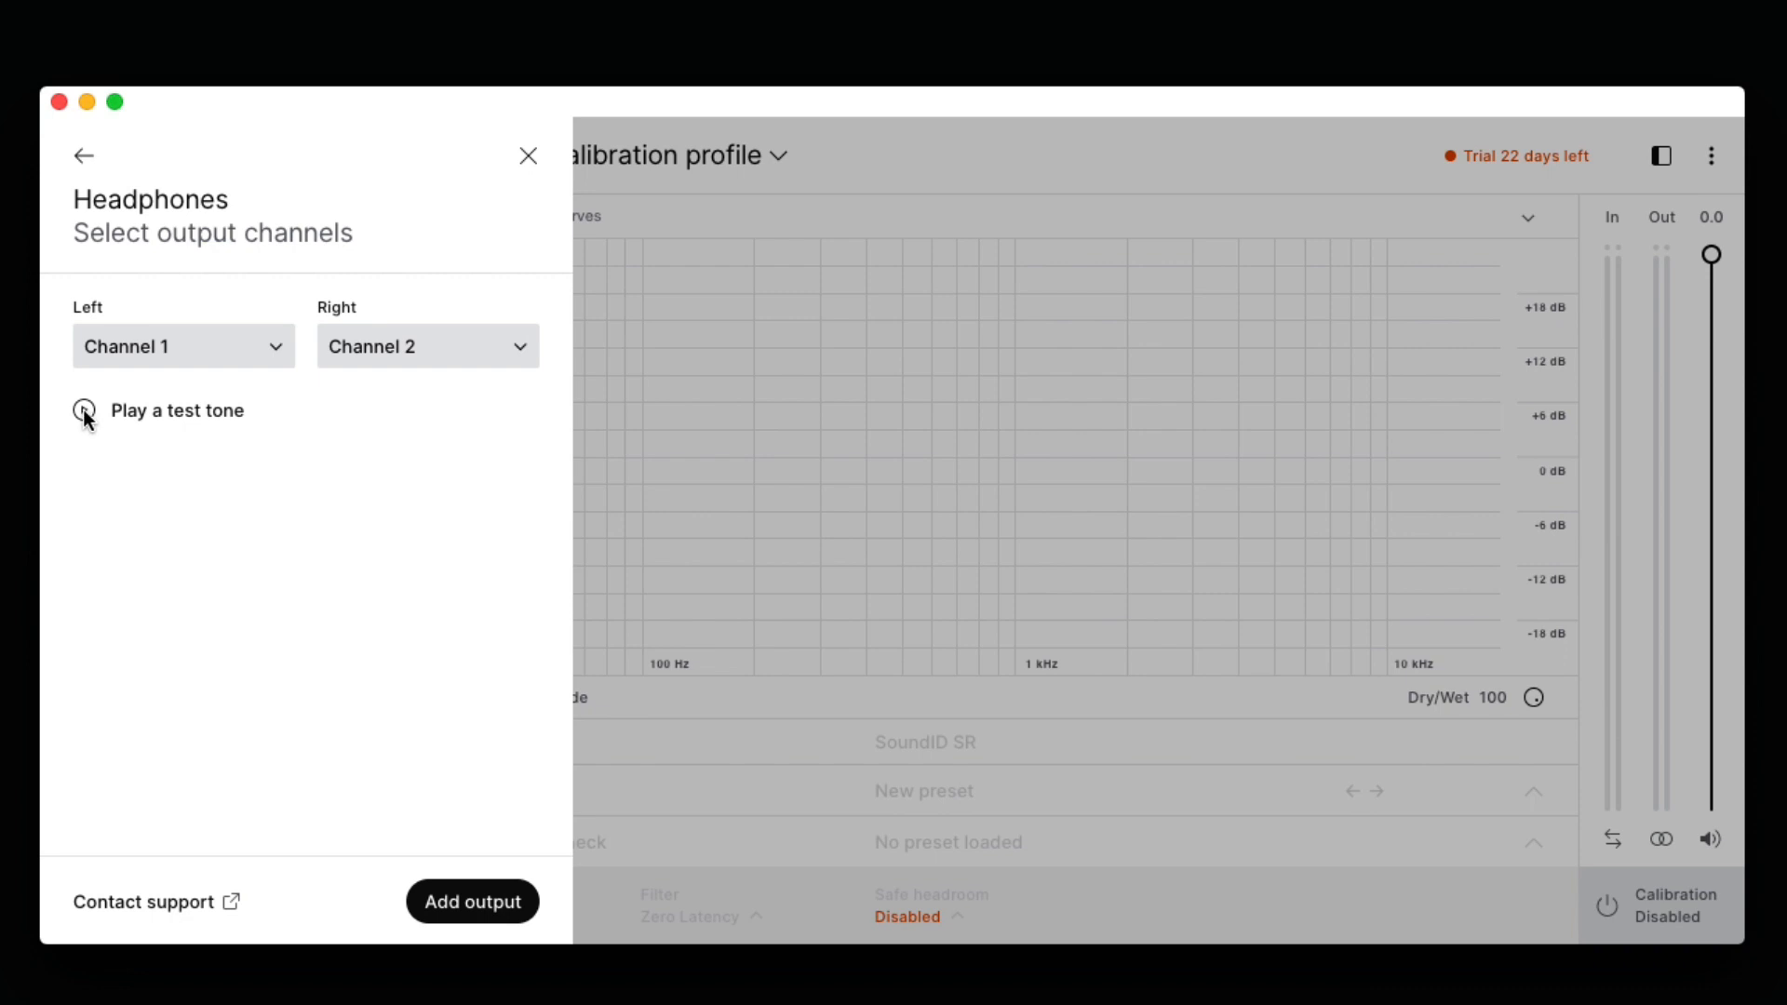
click(83, 411)
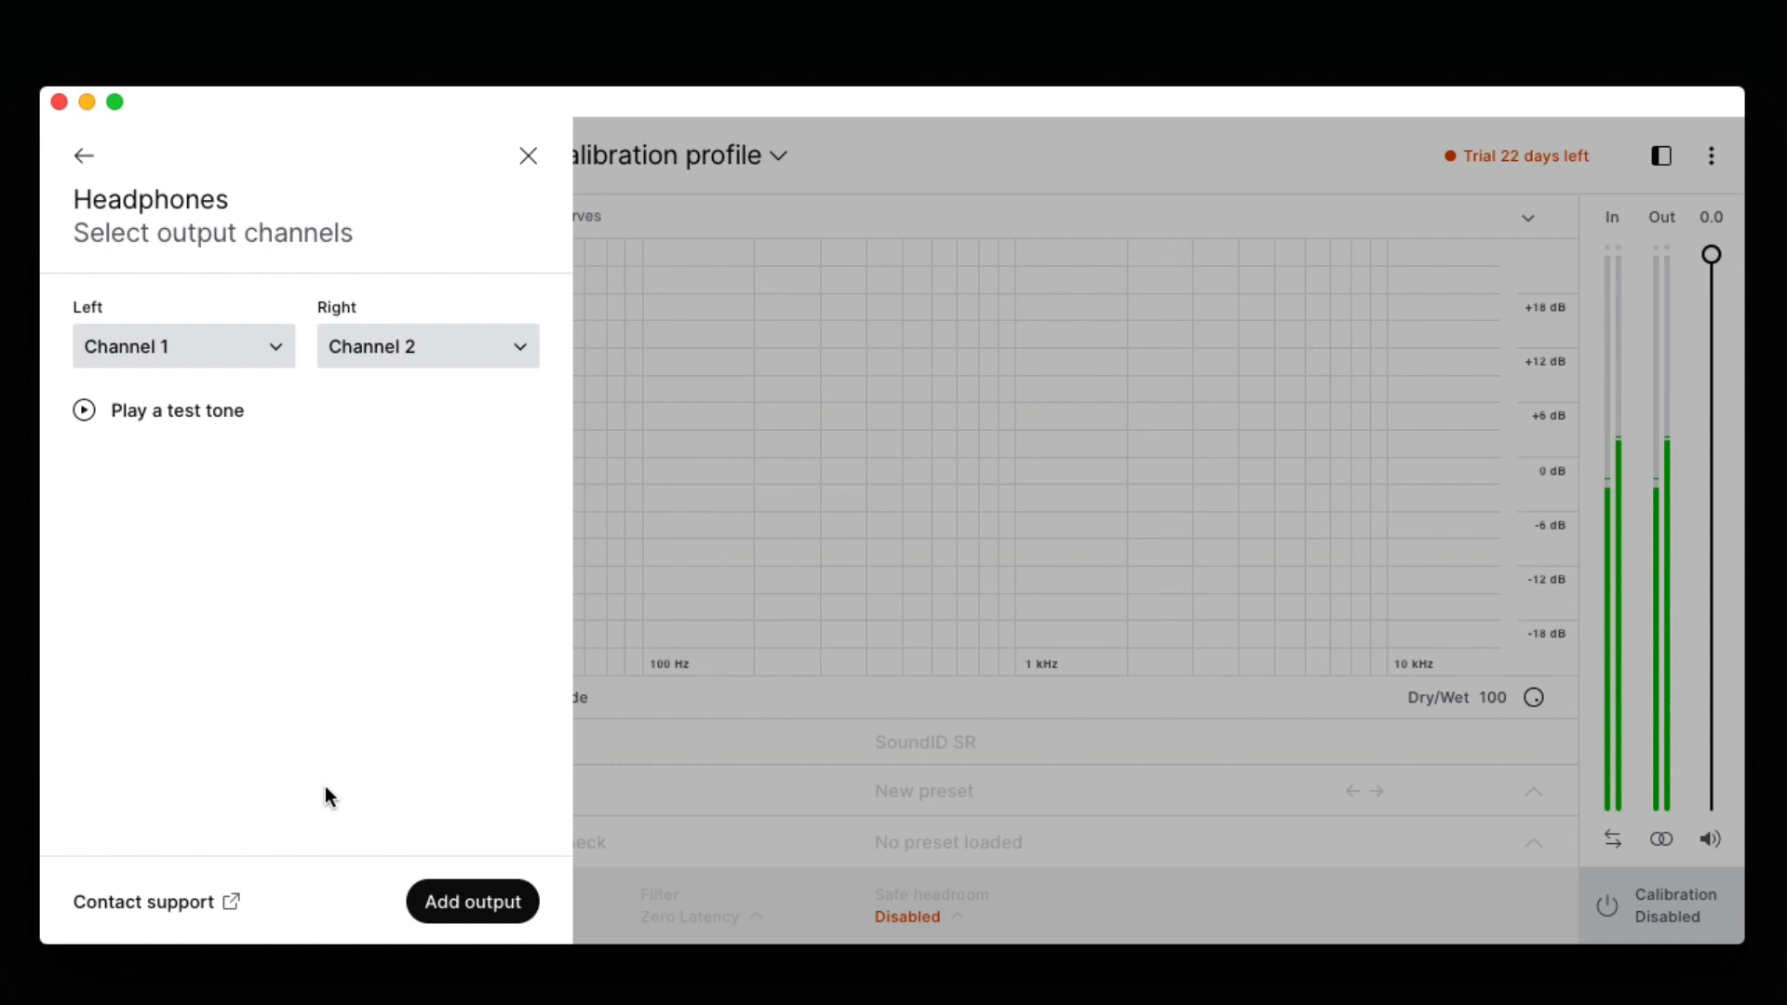
click(472, 902)
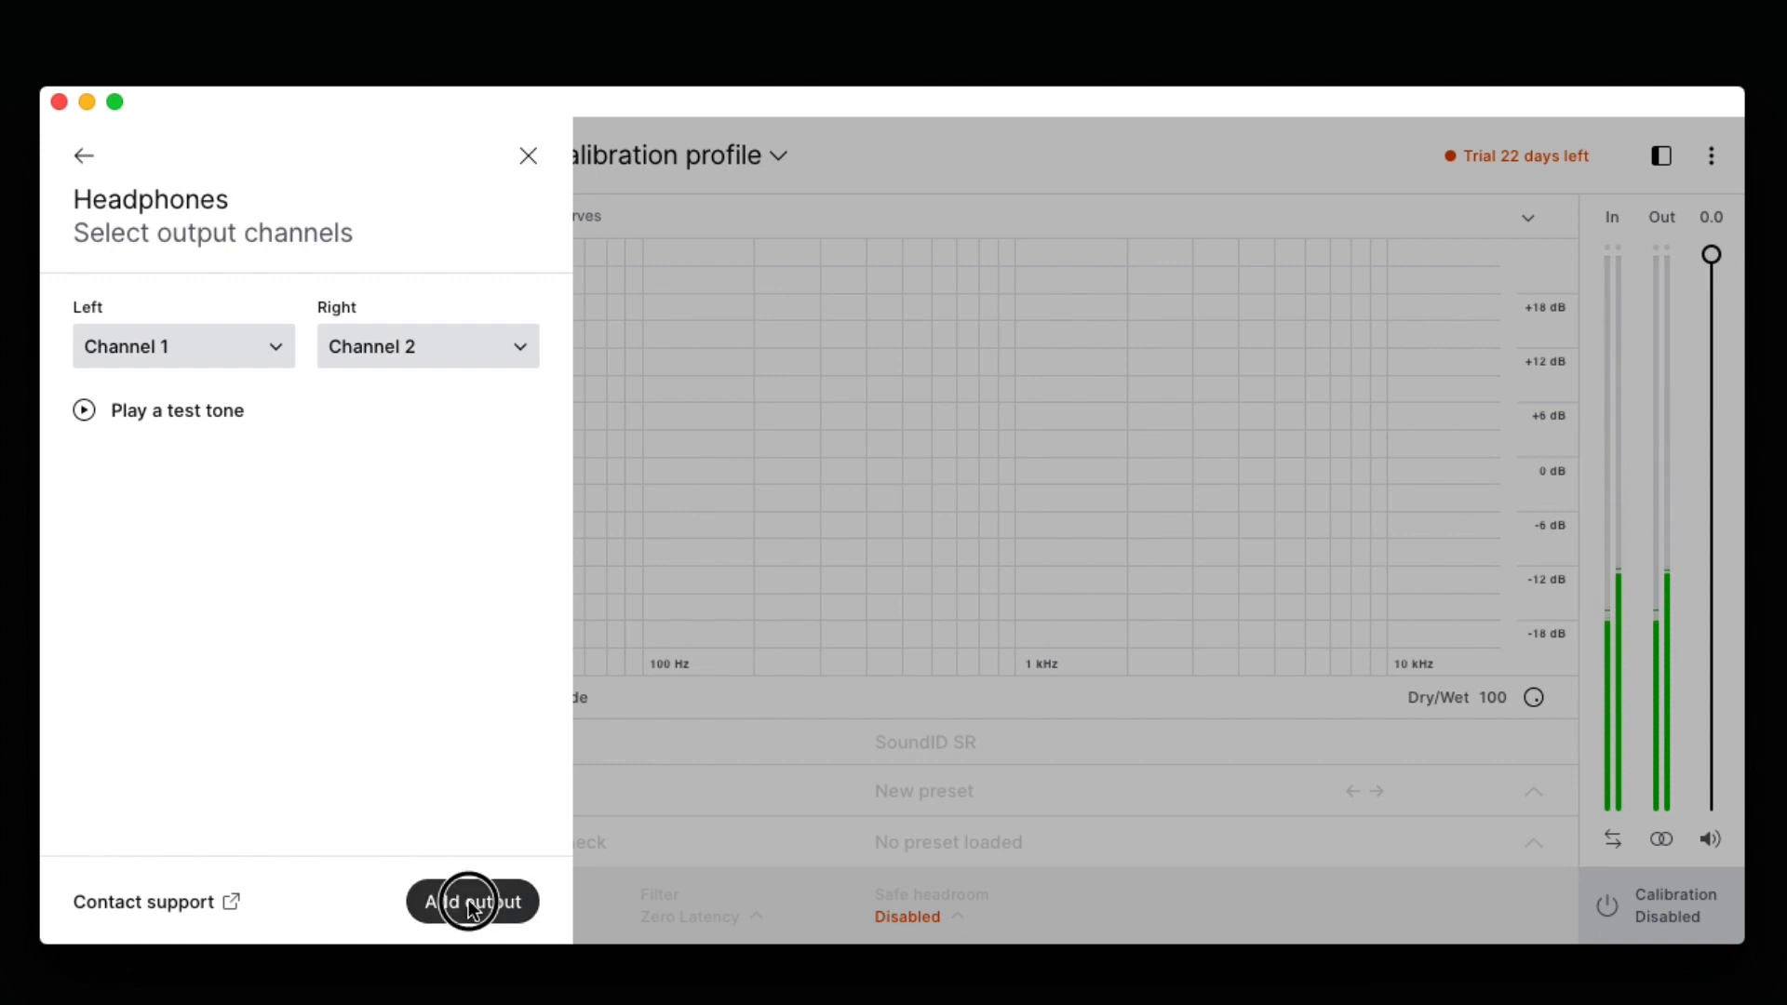
click(472, 902)
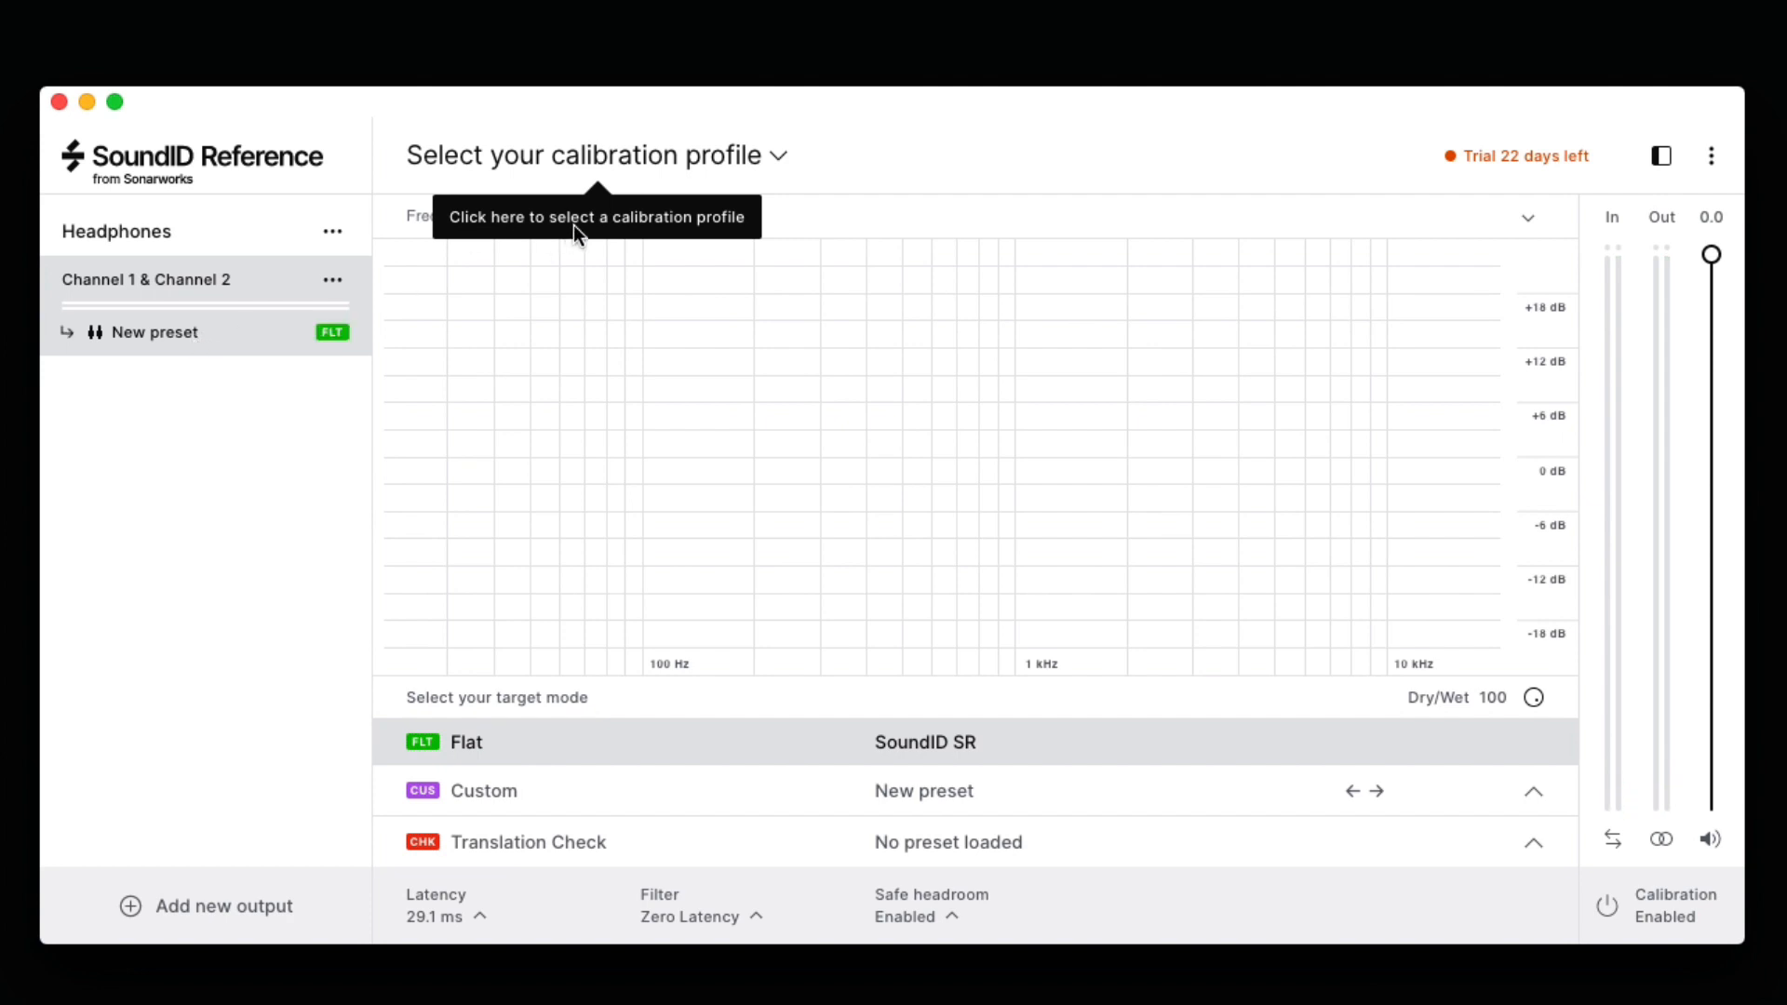
mouse_move(770, 157)
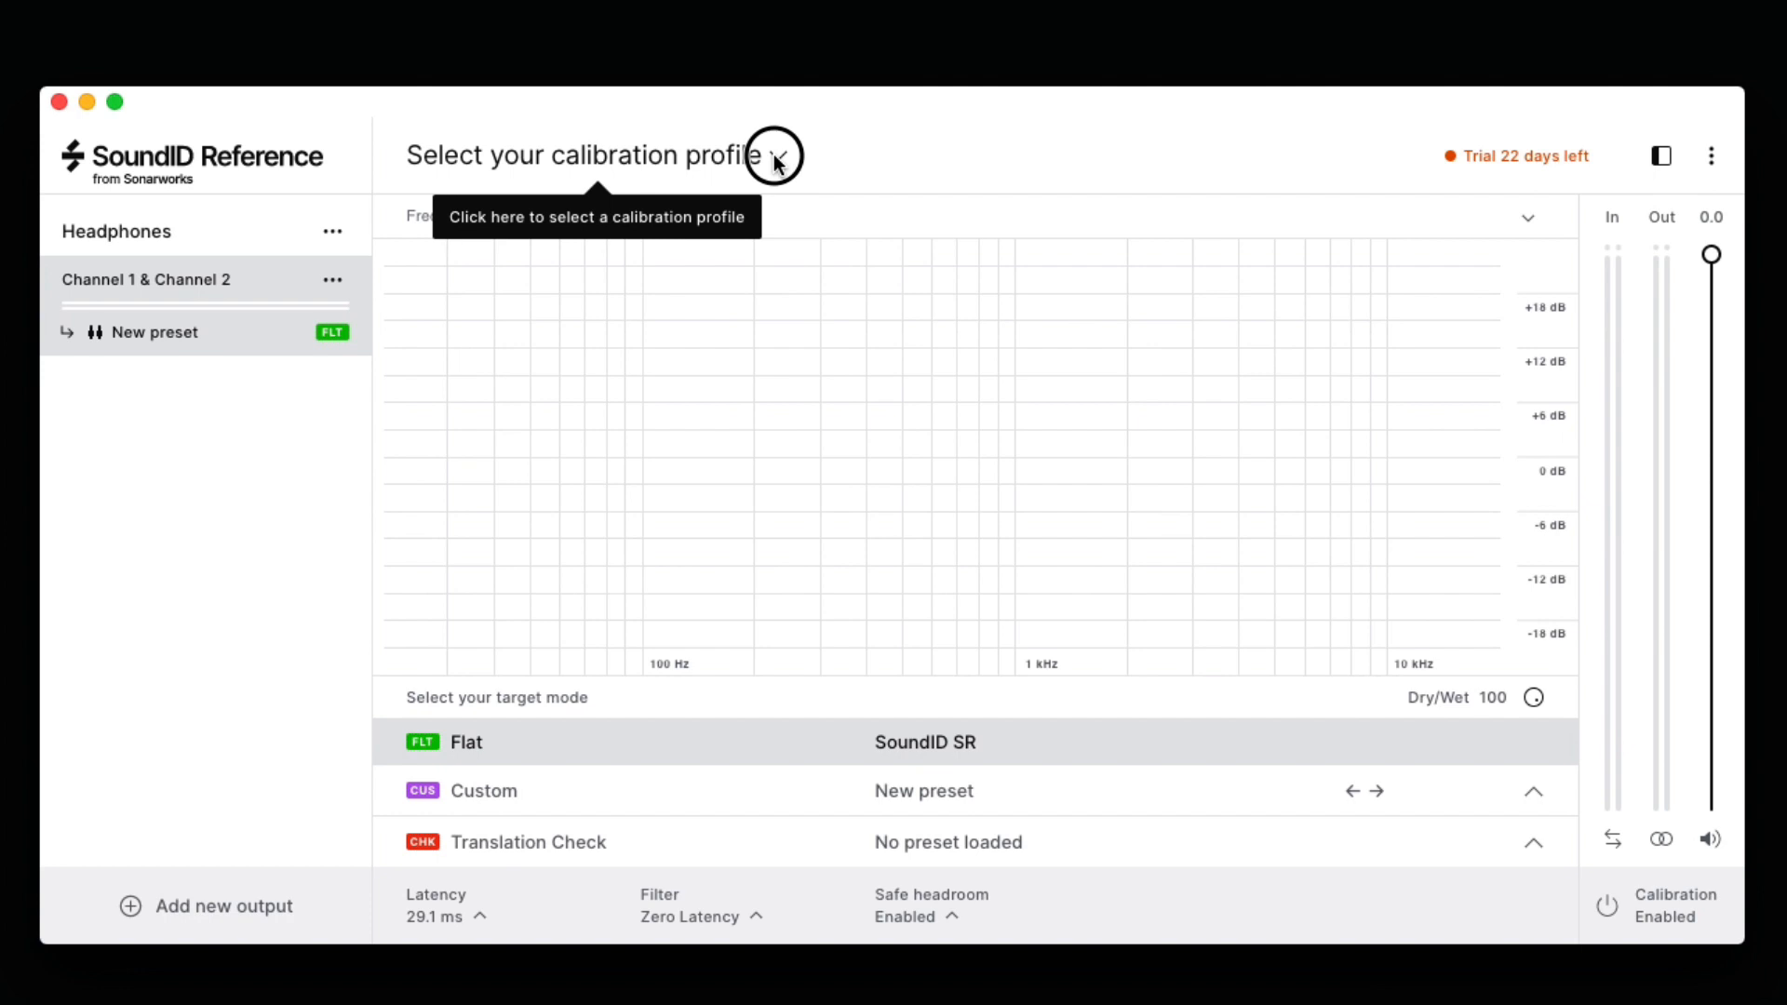
Apply the Sennheiser HD 650 Wired Average profile to the Channel 1 & 2 Headphones output
click(778, 156)
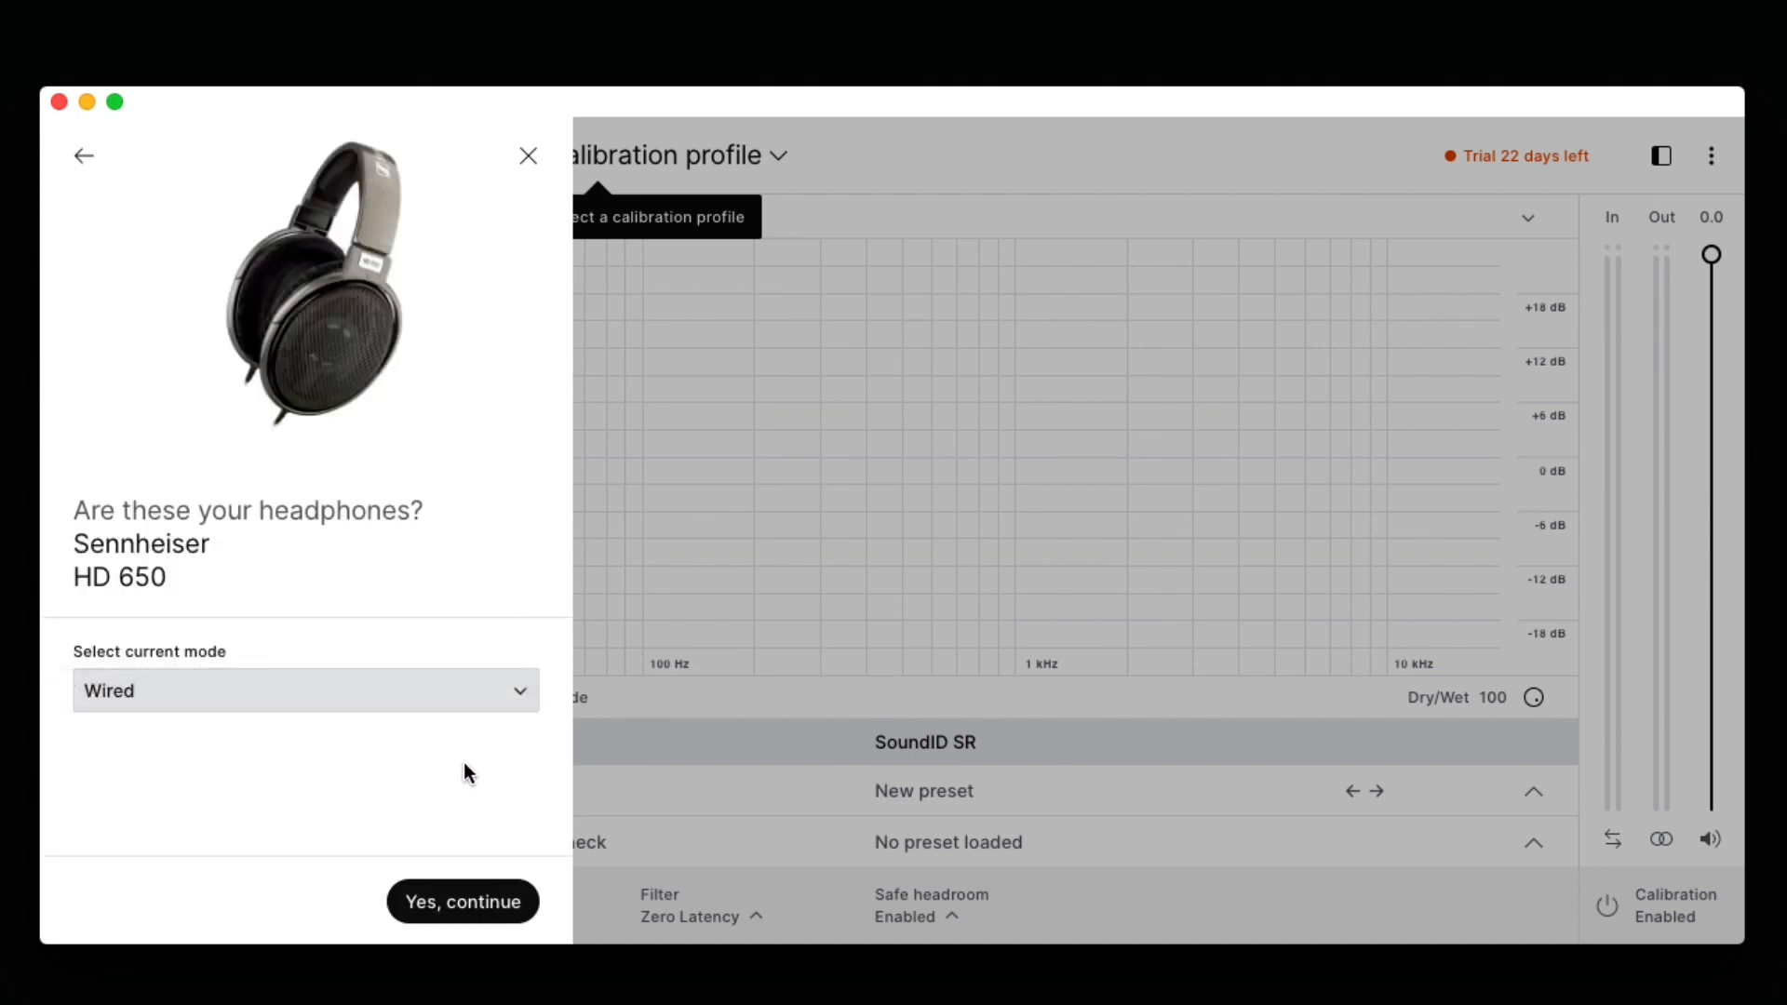
mouse_move(461, 902)
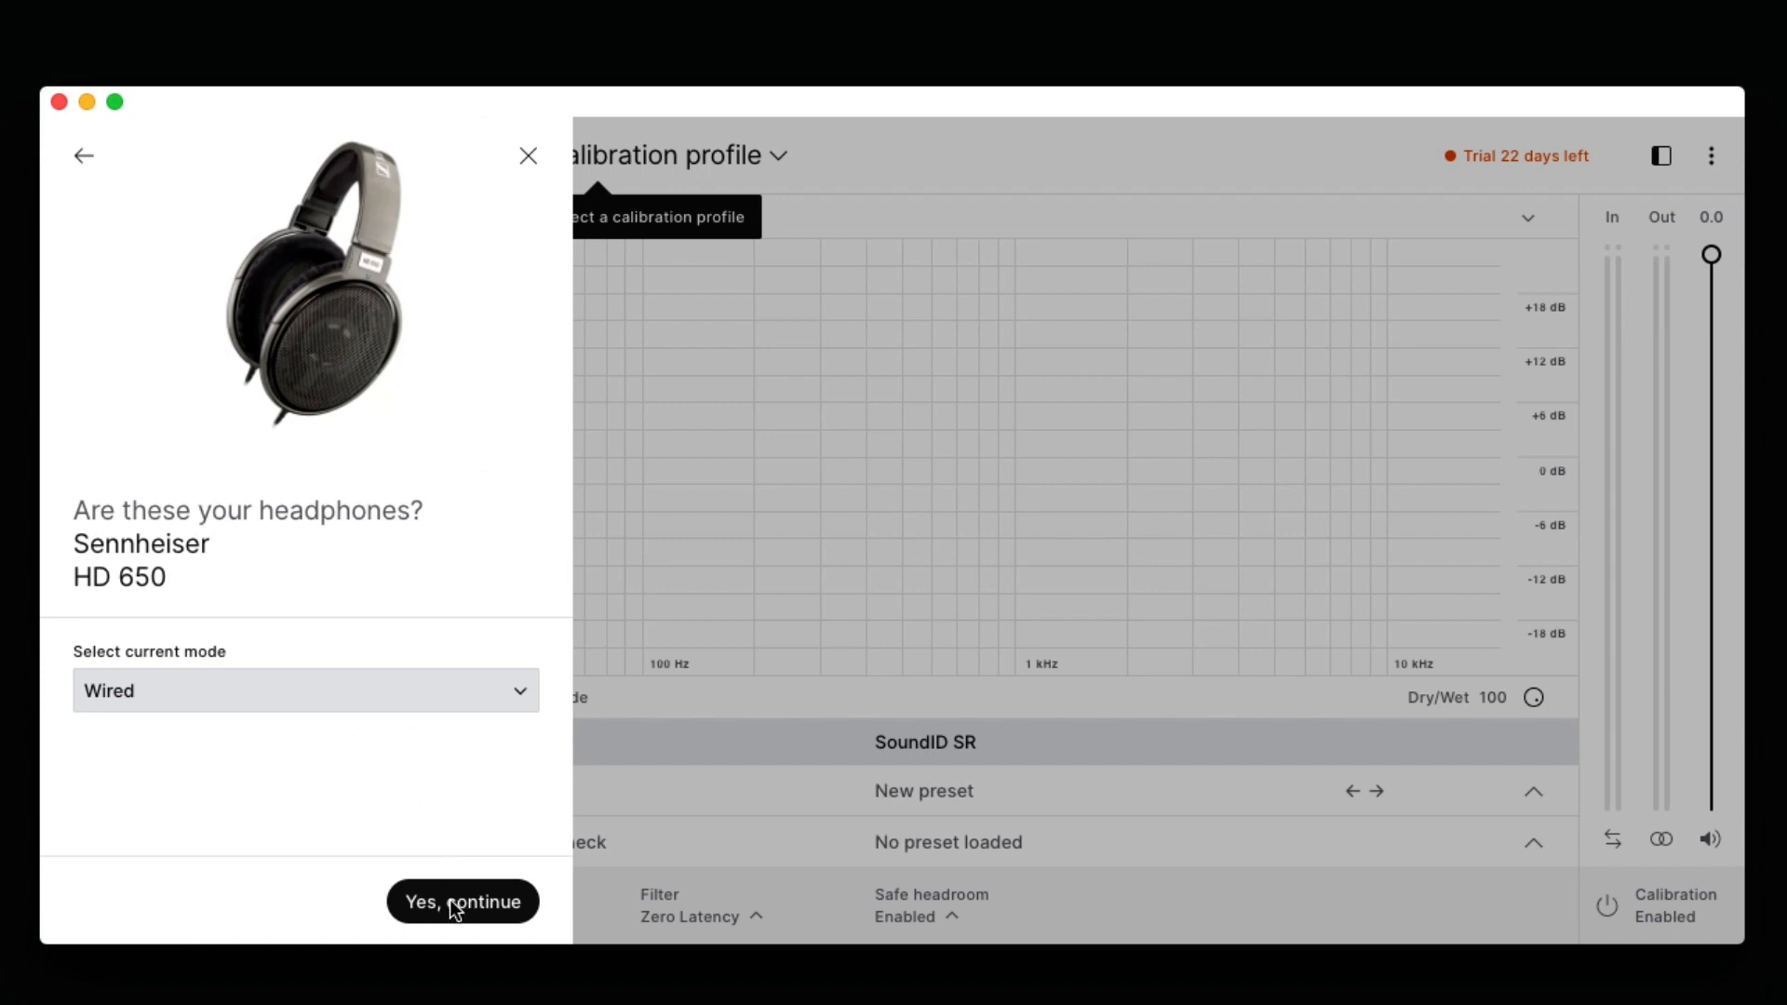
click(462, 902)
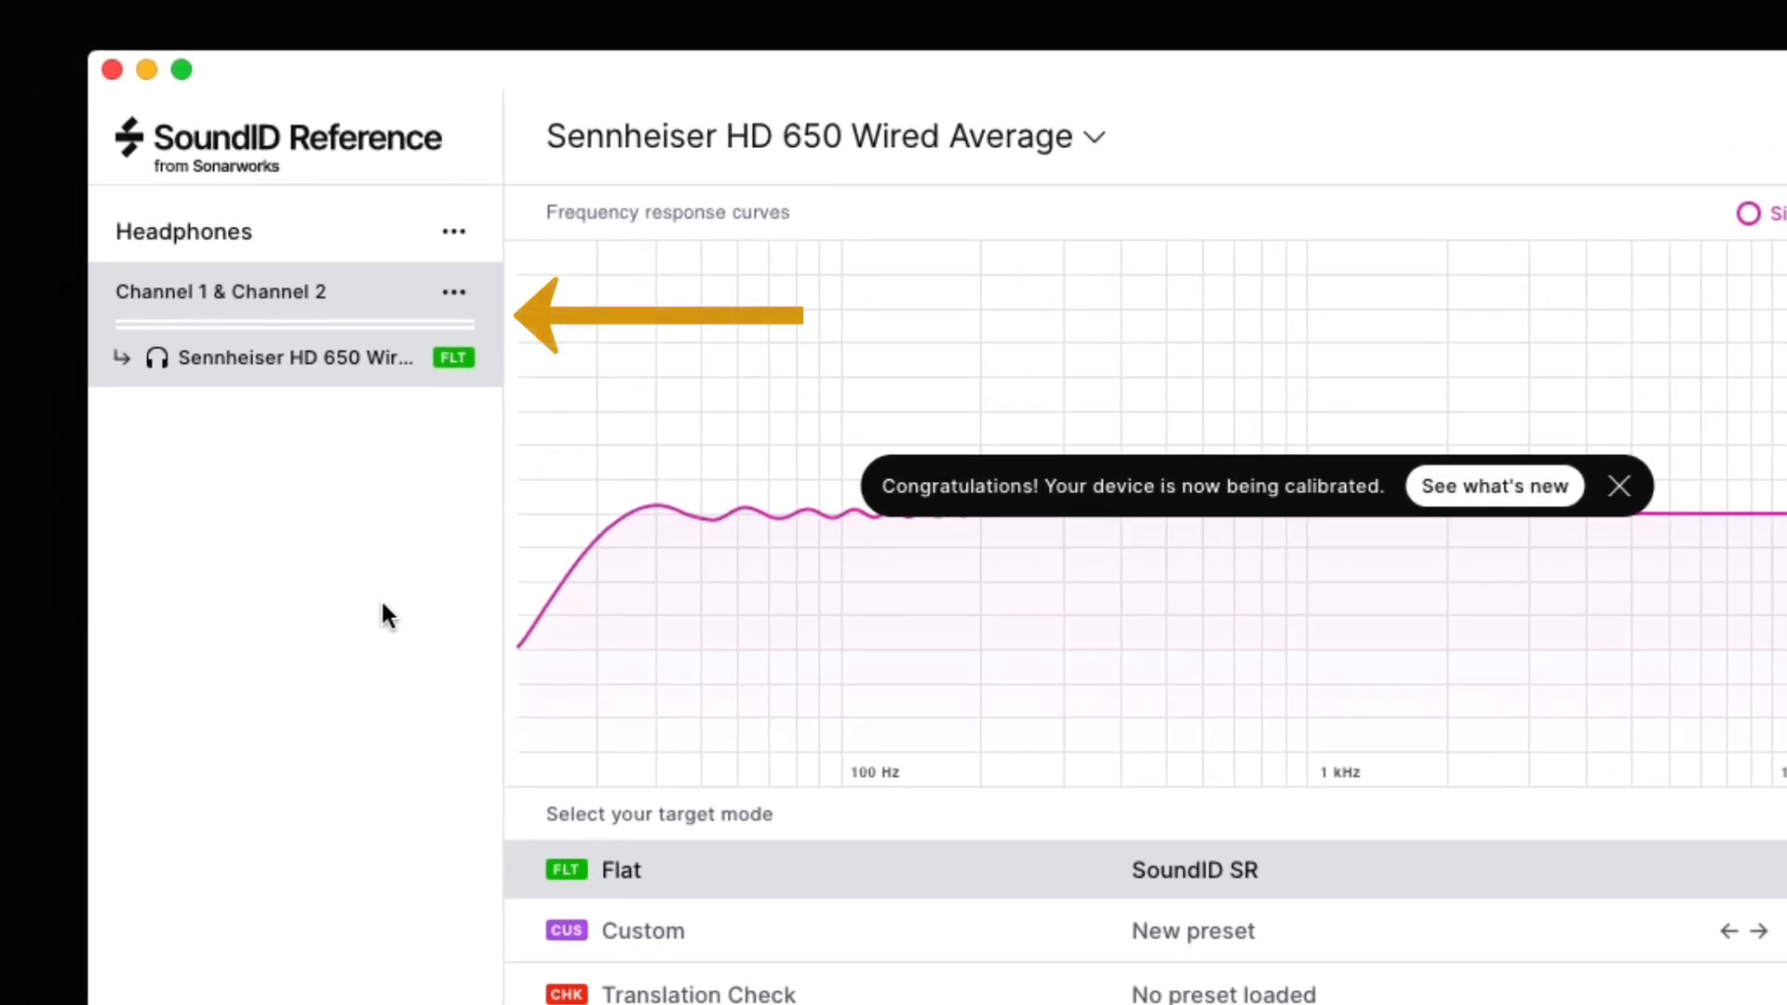
mouse_move(329, 476)
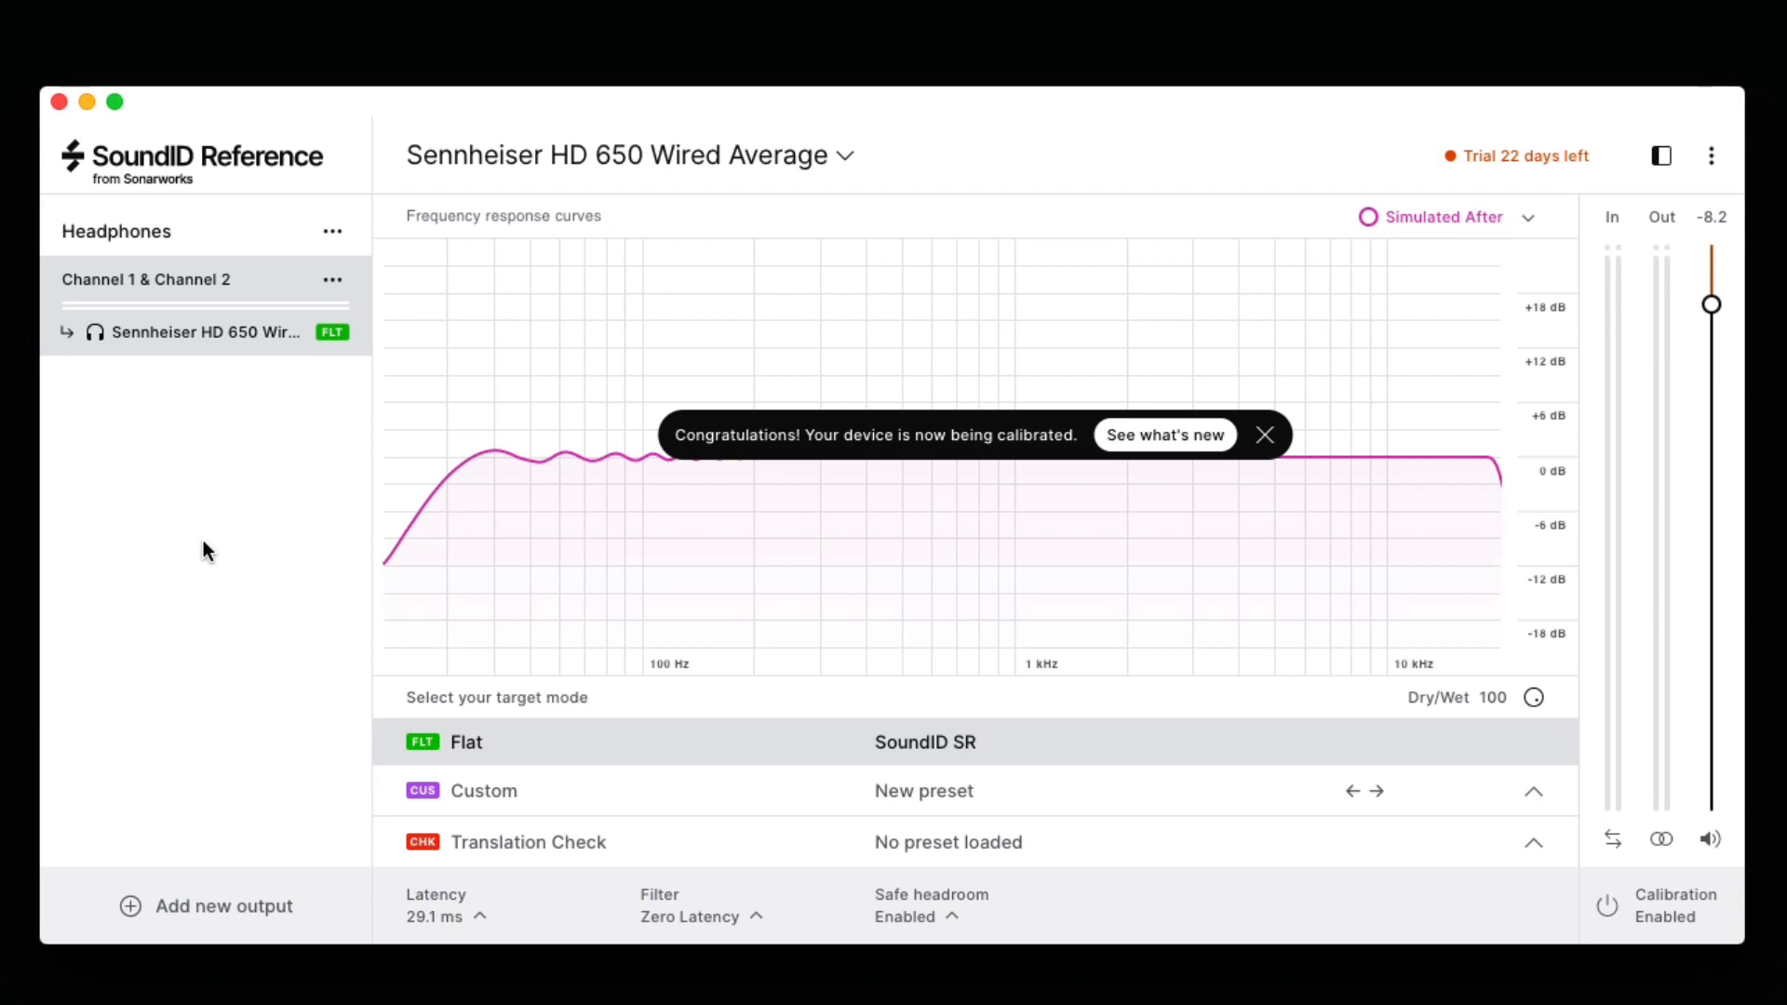
mouse_move(177, 281)
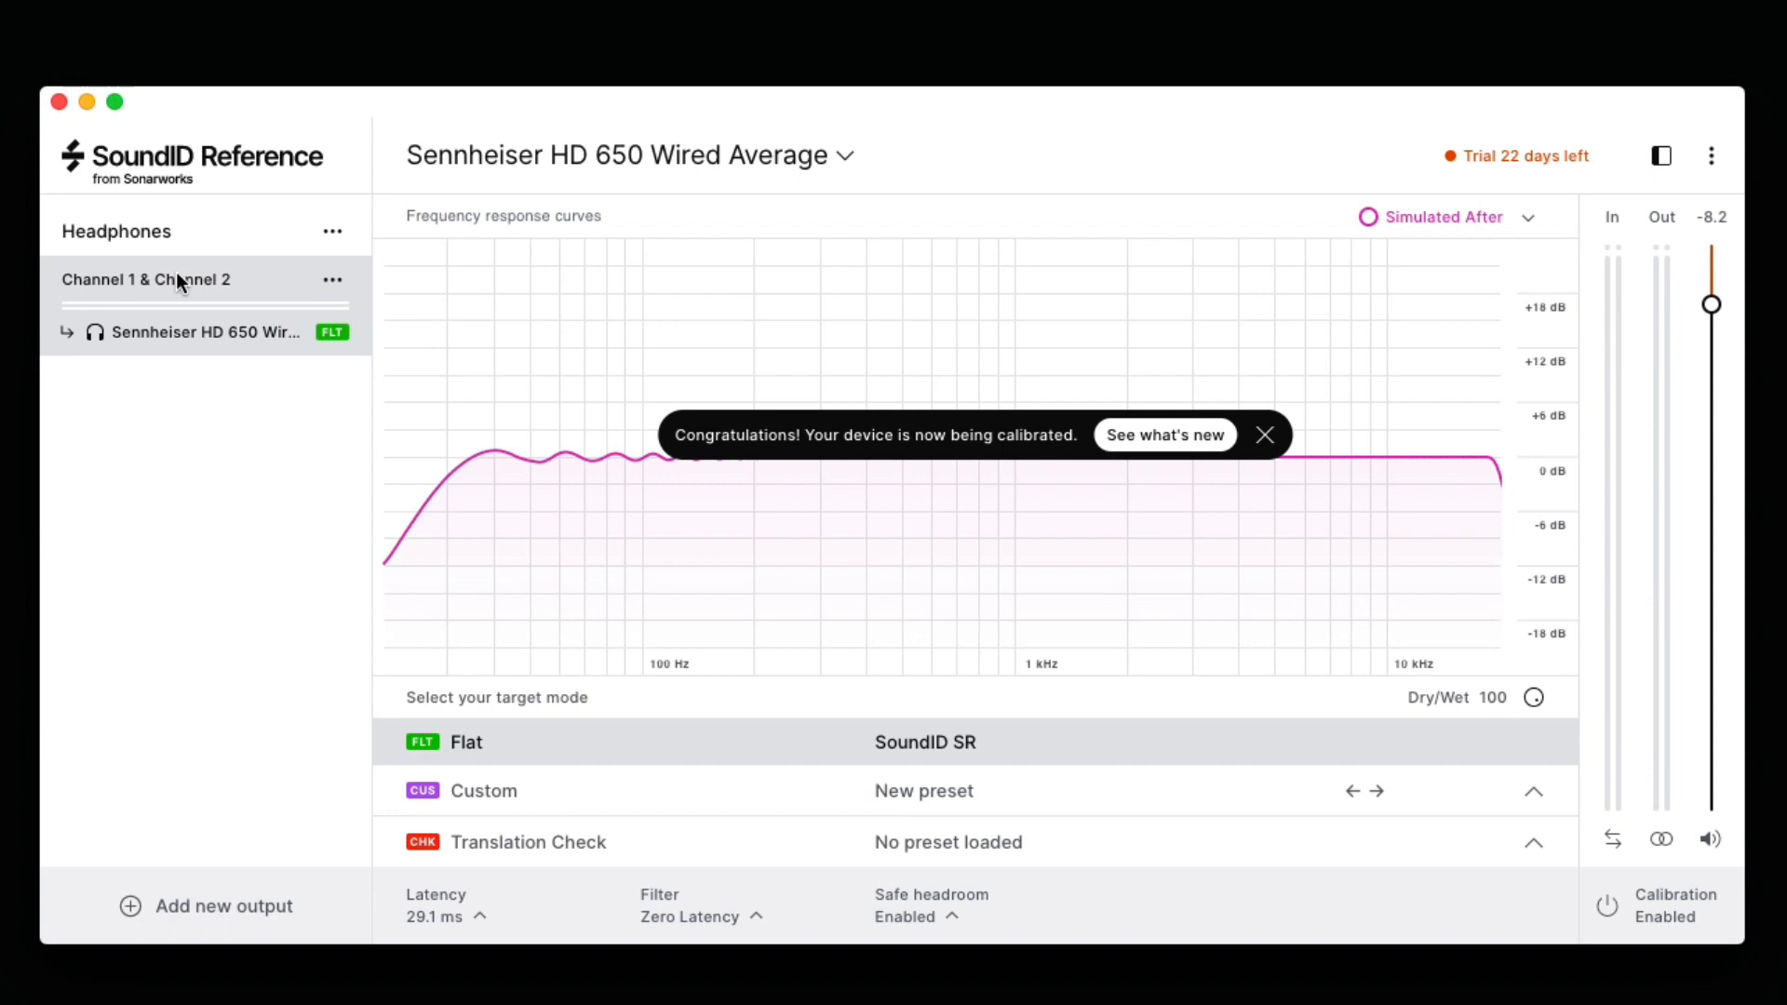
Add a new preset to the Channel 1 & Channel 2 headphone pair
click(333, 279)
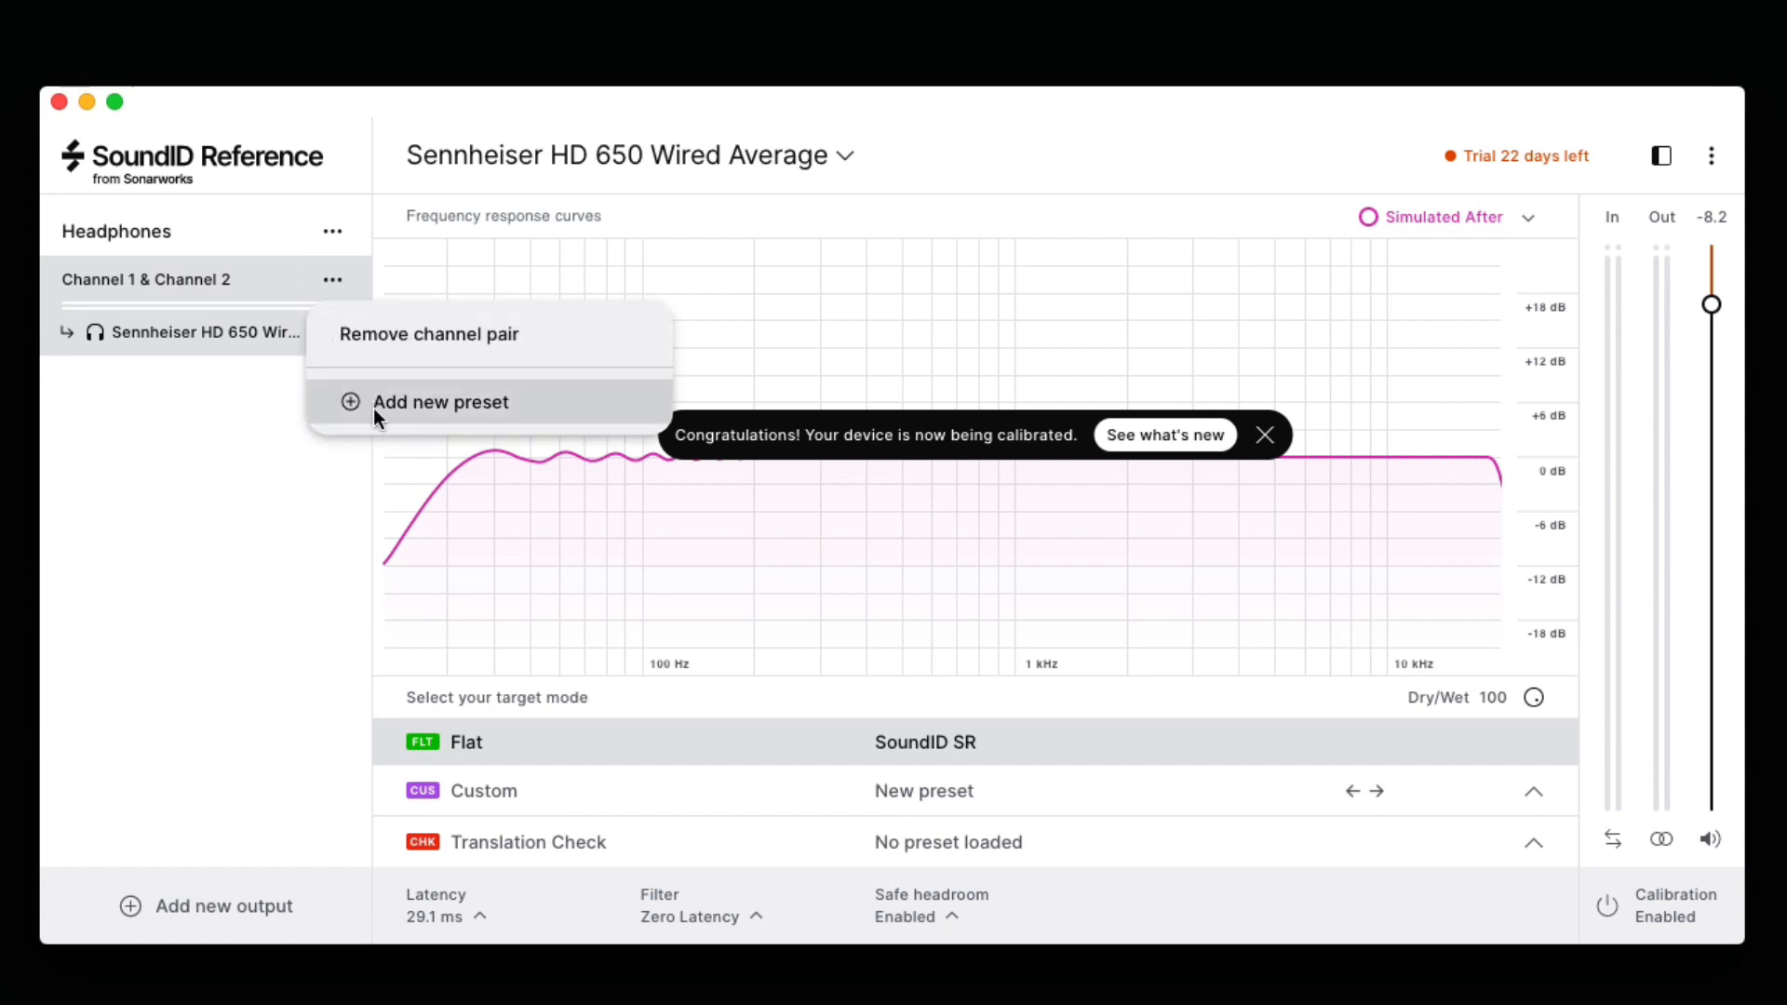
click(381, 401)
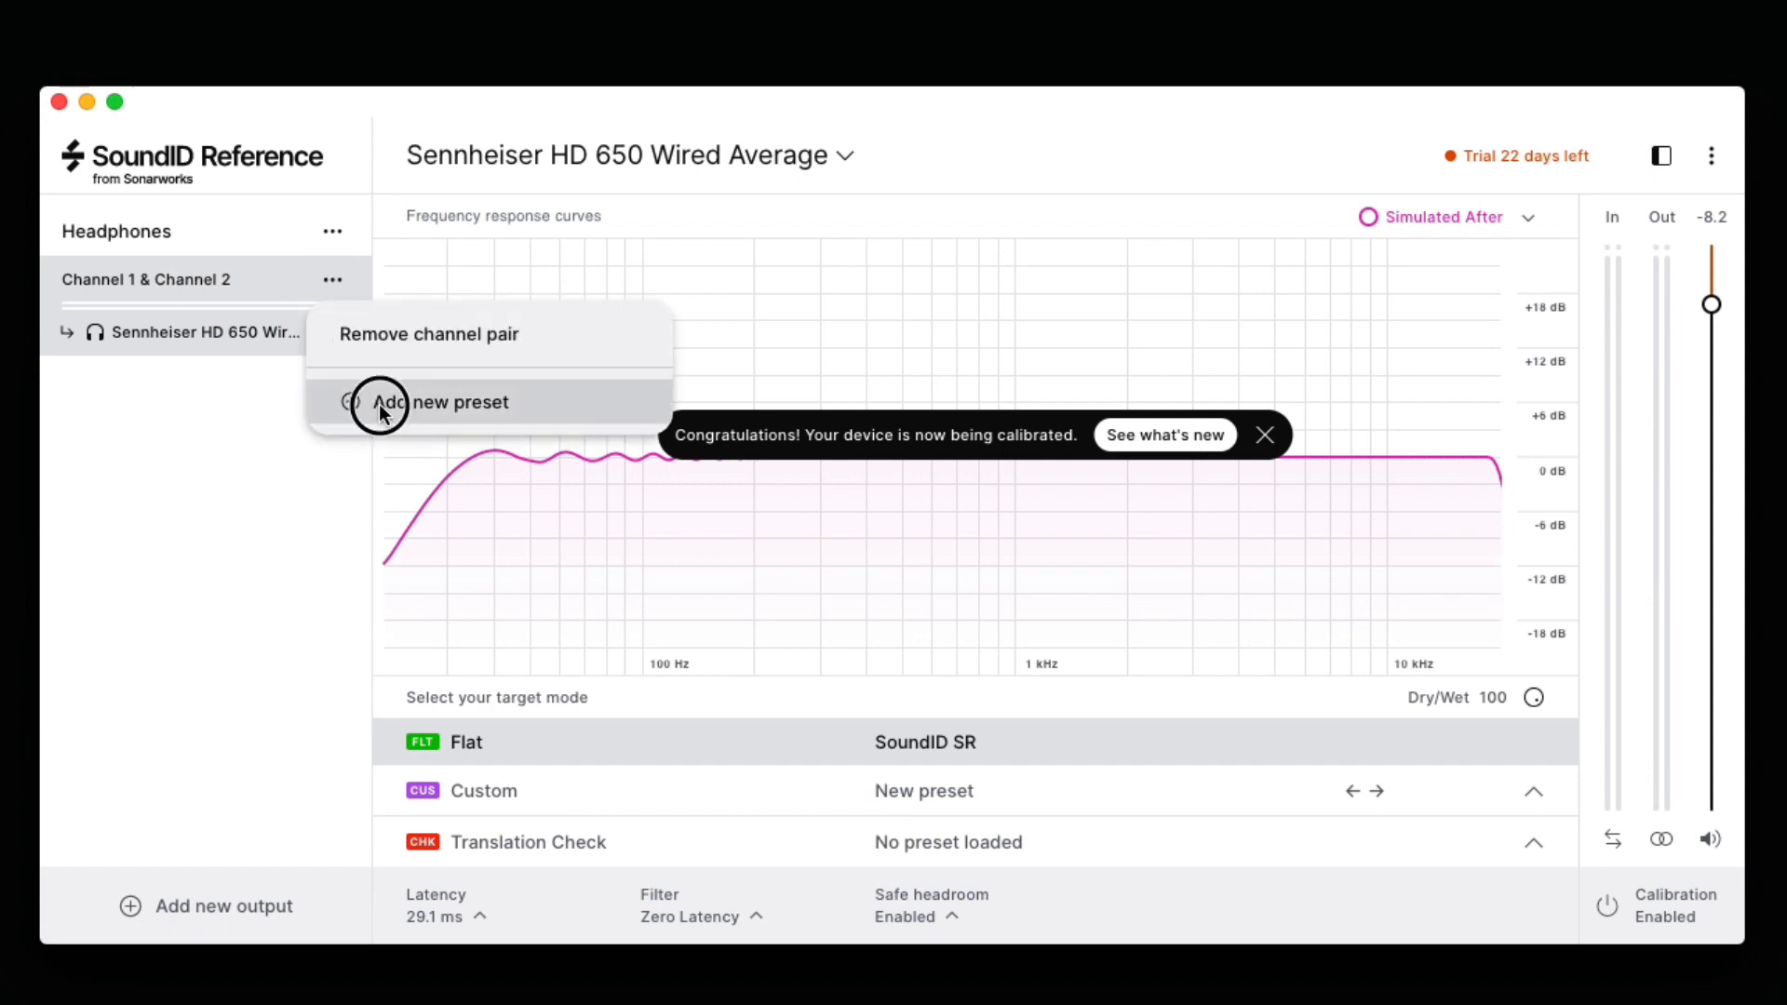
click(443, 401)
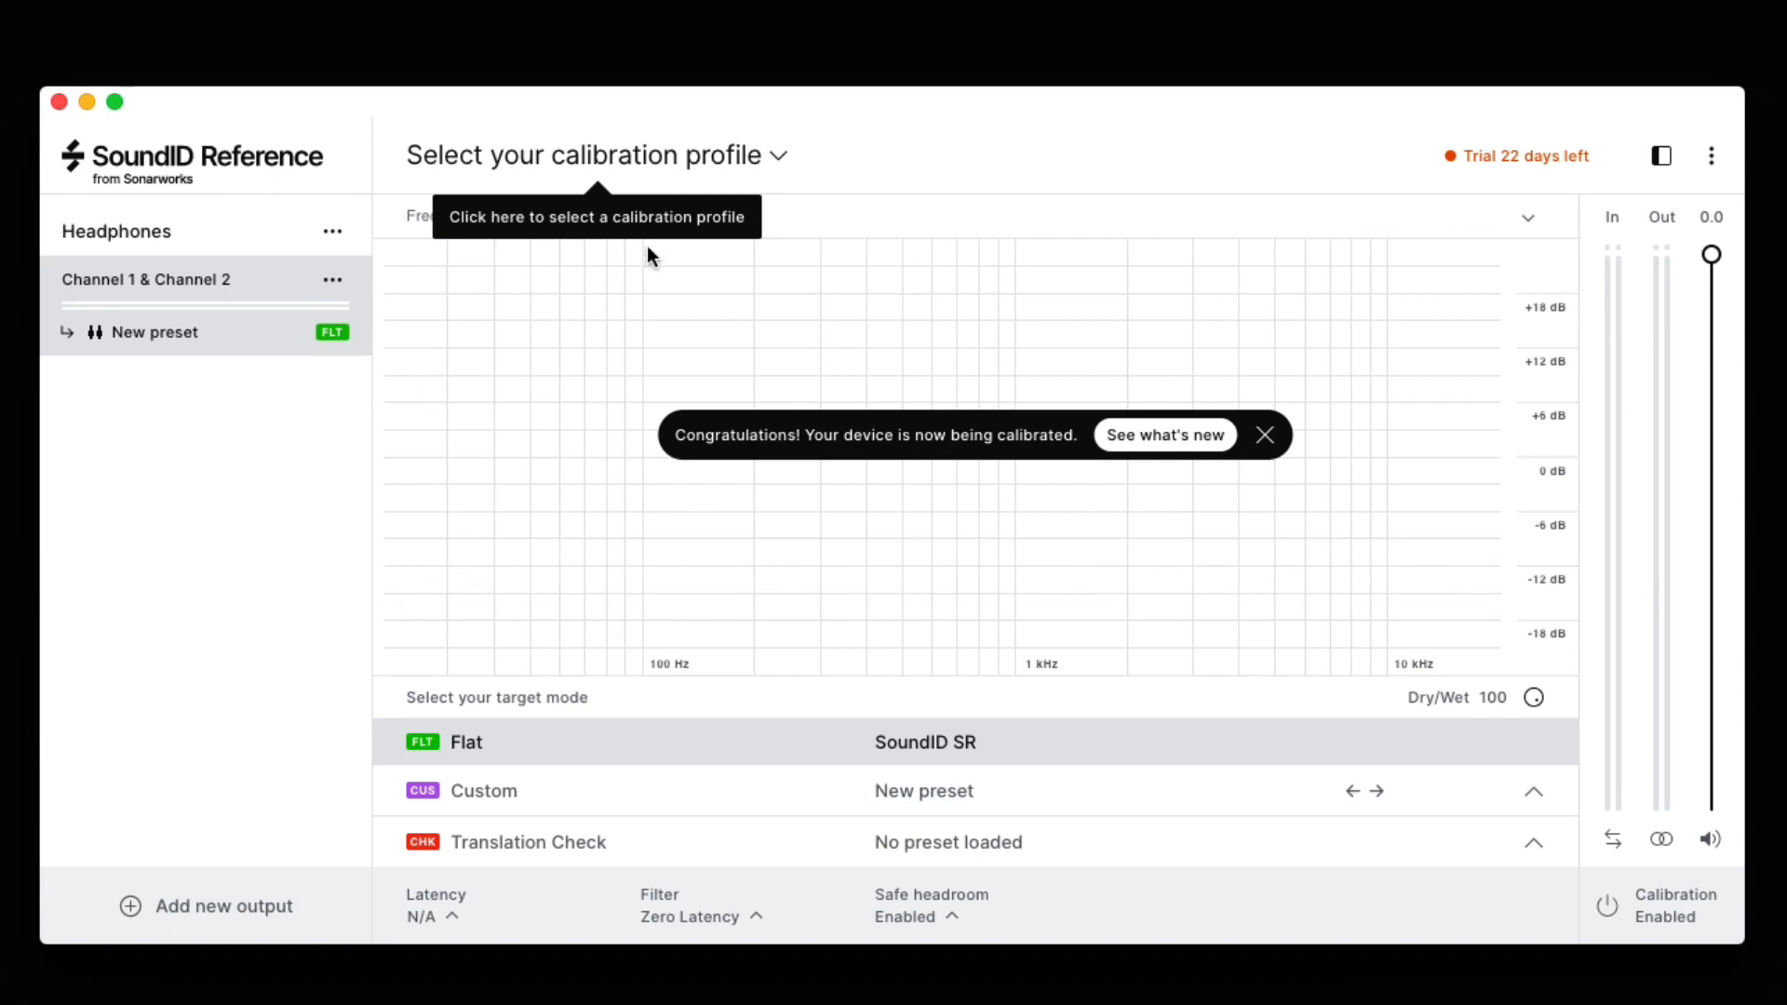
Load the Beyerdynamic DT 770 Pro 80 Ohm Wired profile, then toggle between both headphone presets
click(581, 156)
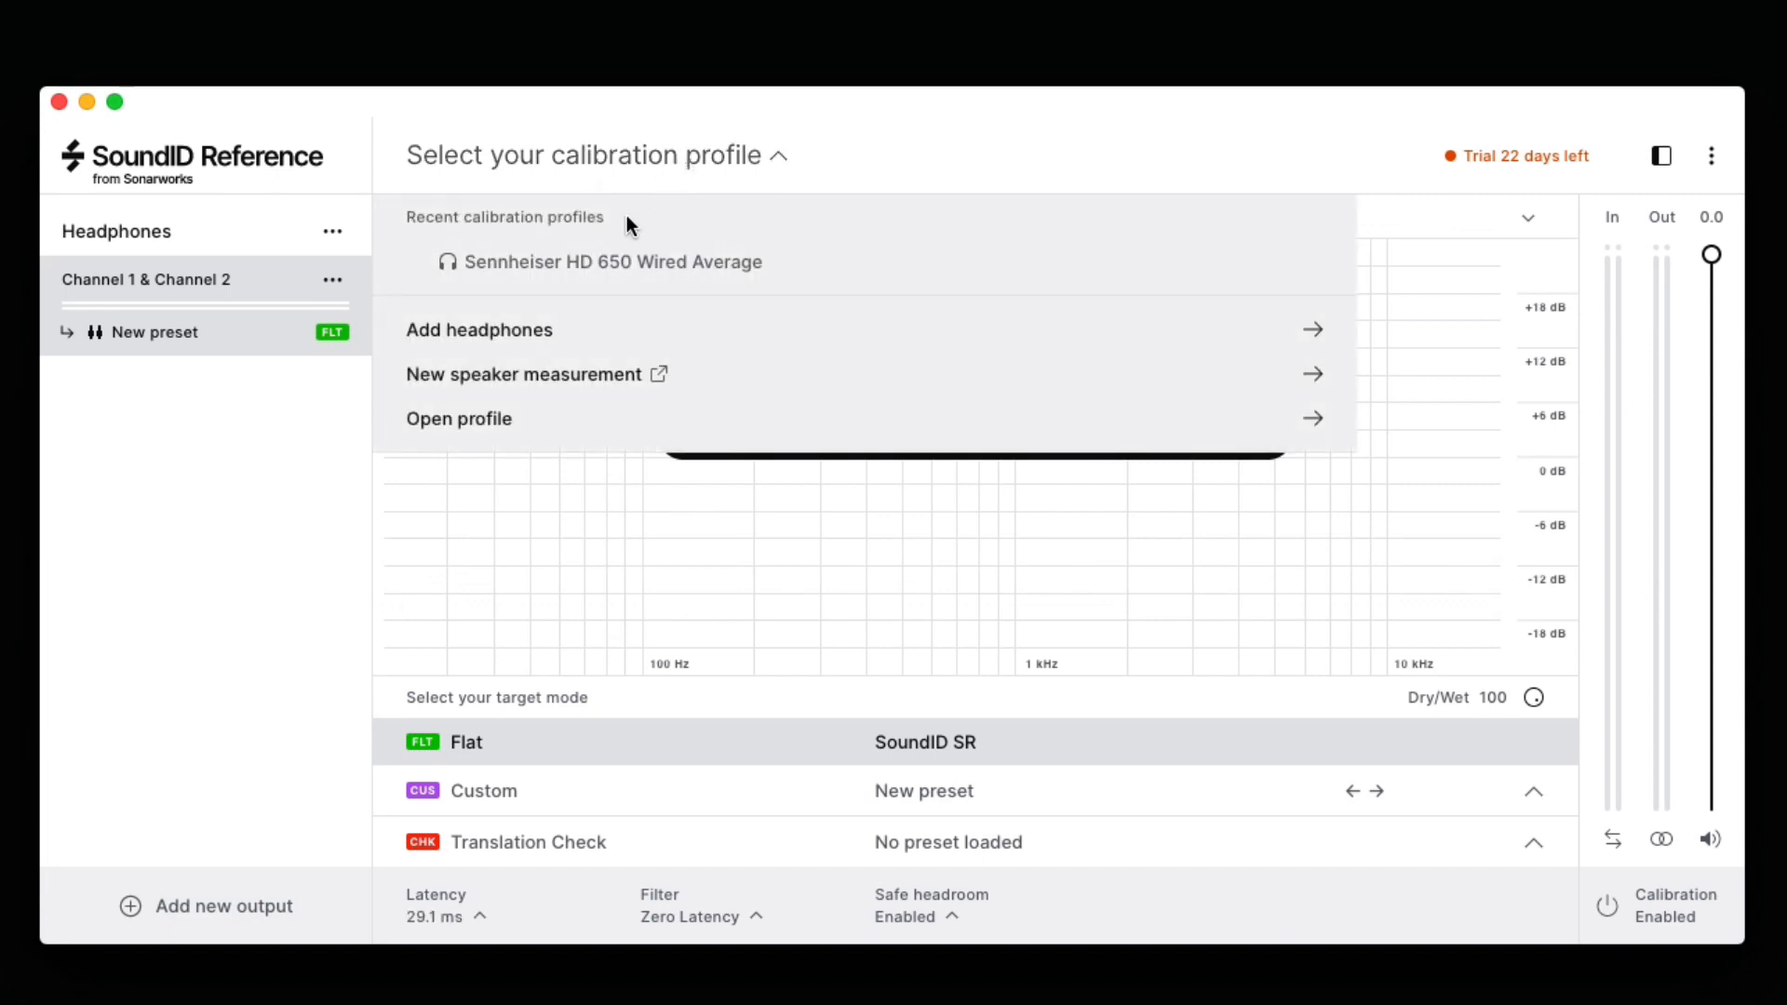
click(479, 329)
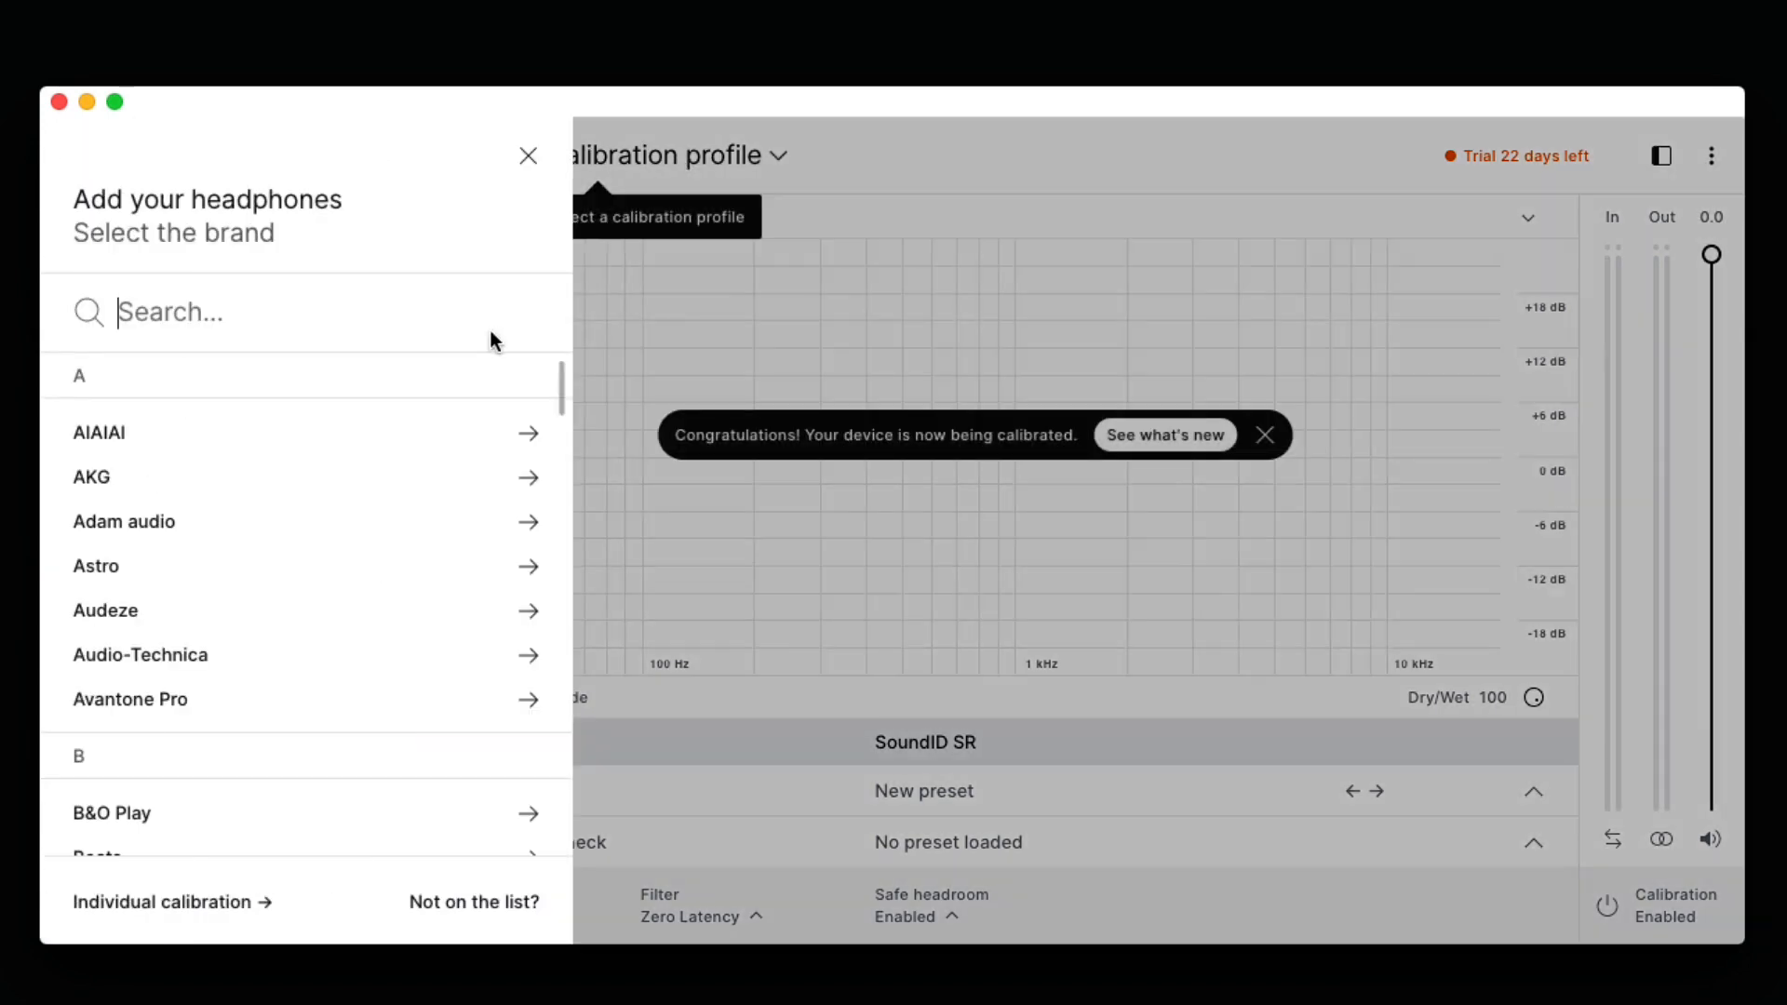
text(beyer)
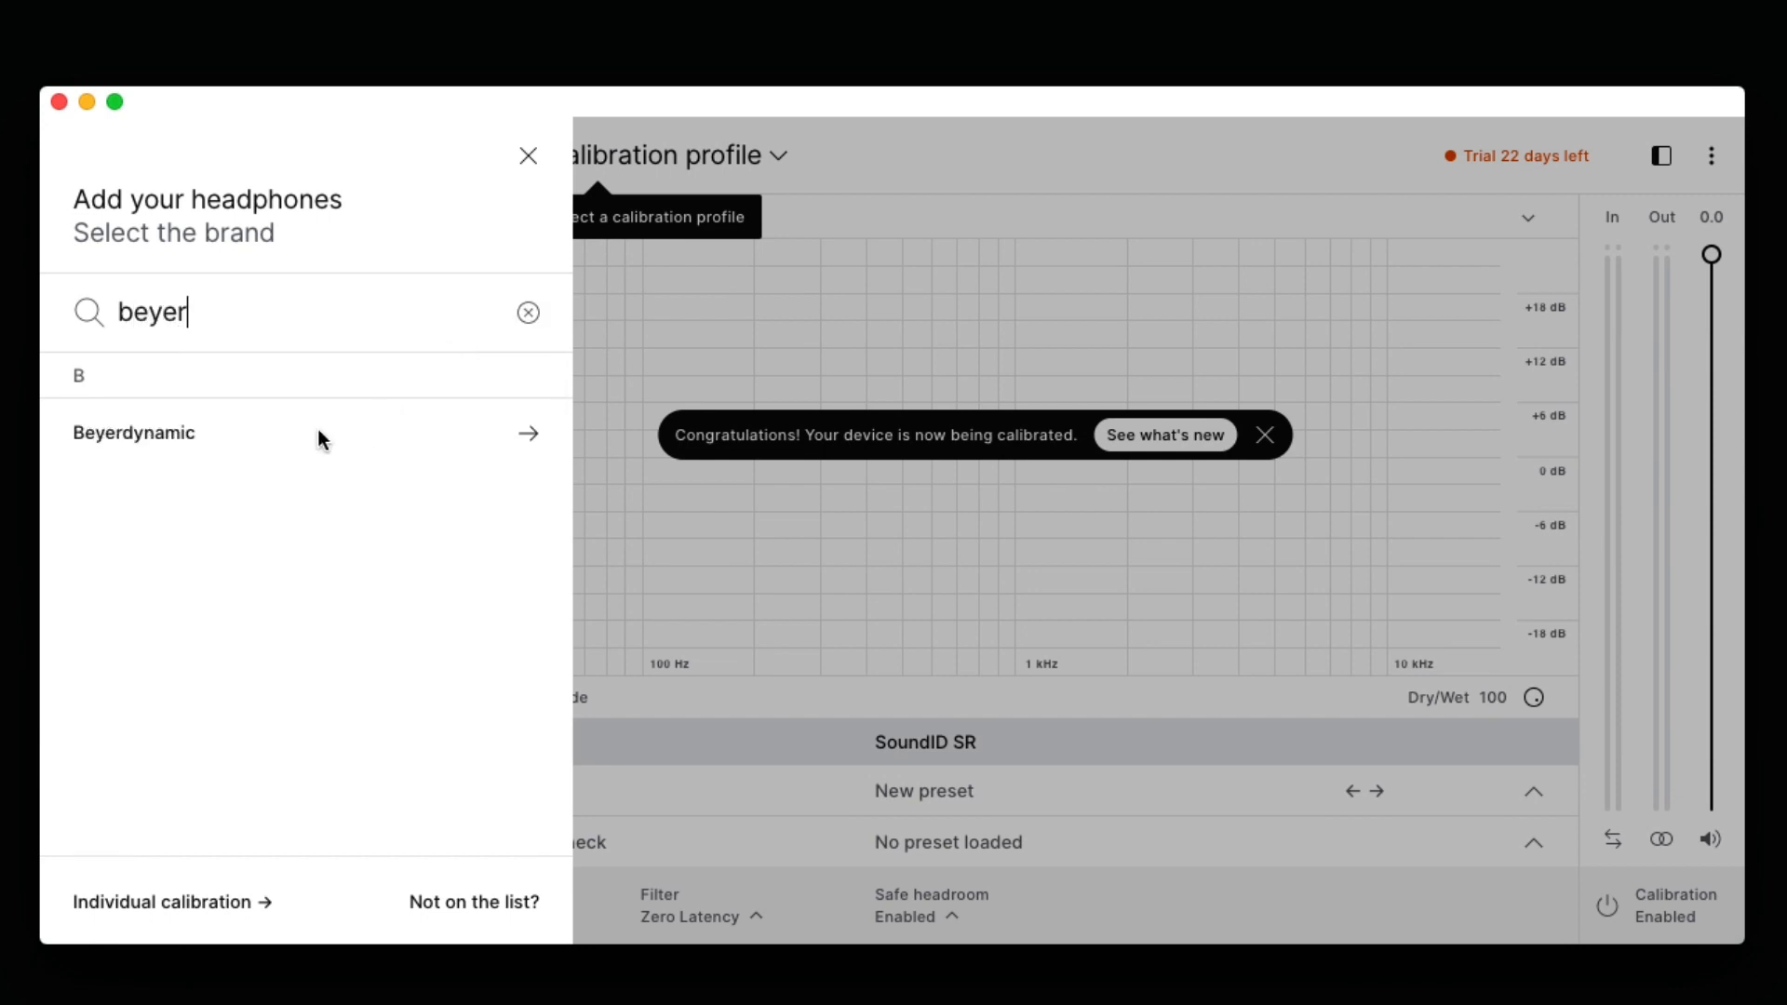
click(134, 432)
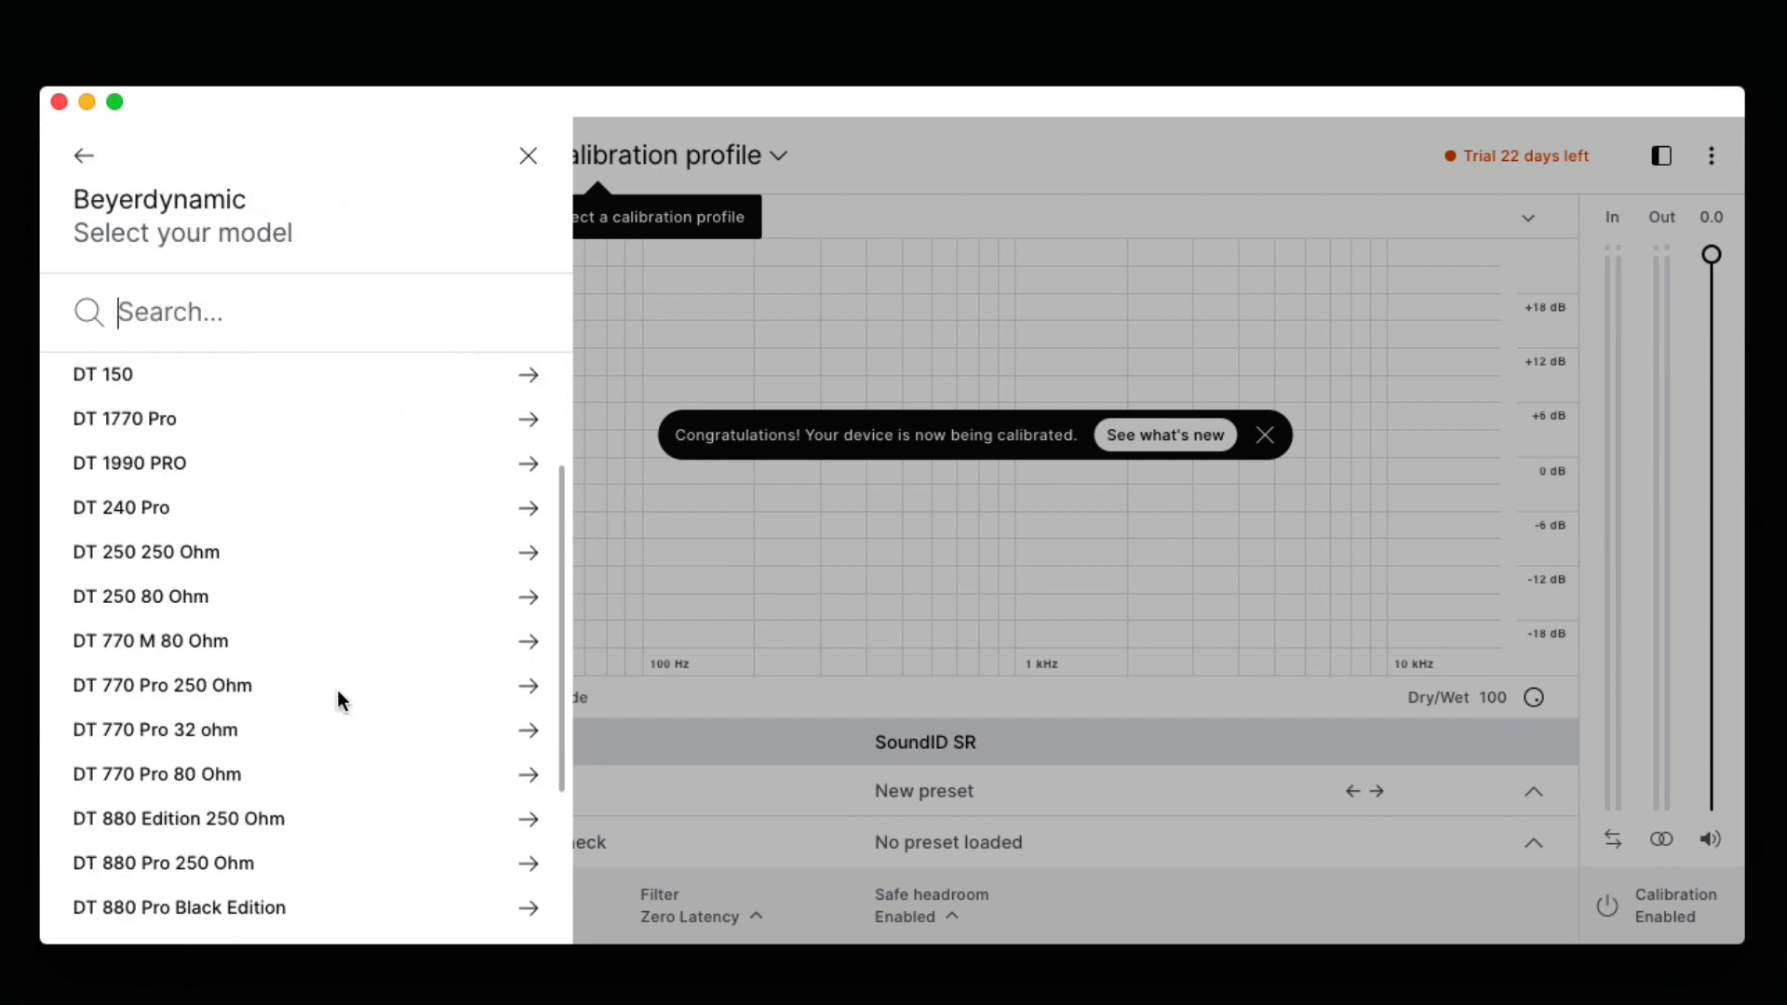
click(156, 774)
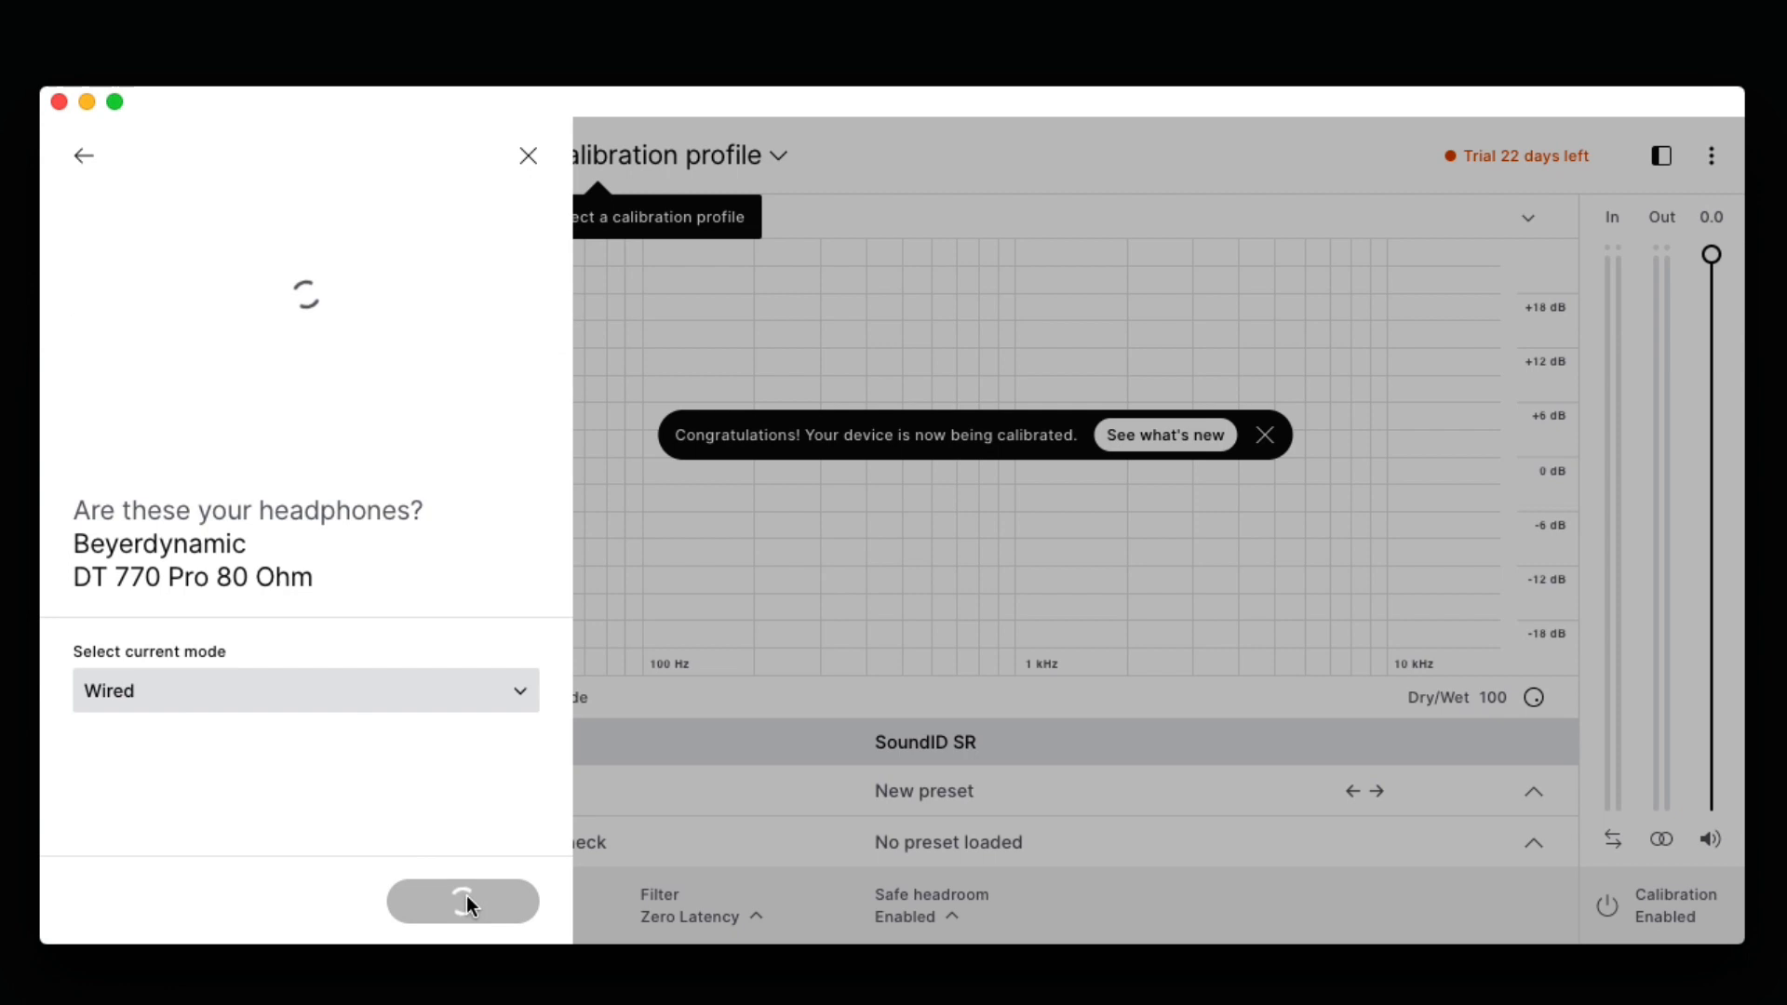
click(462, 902)
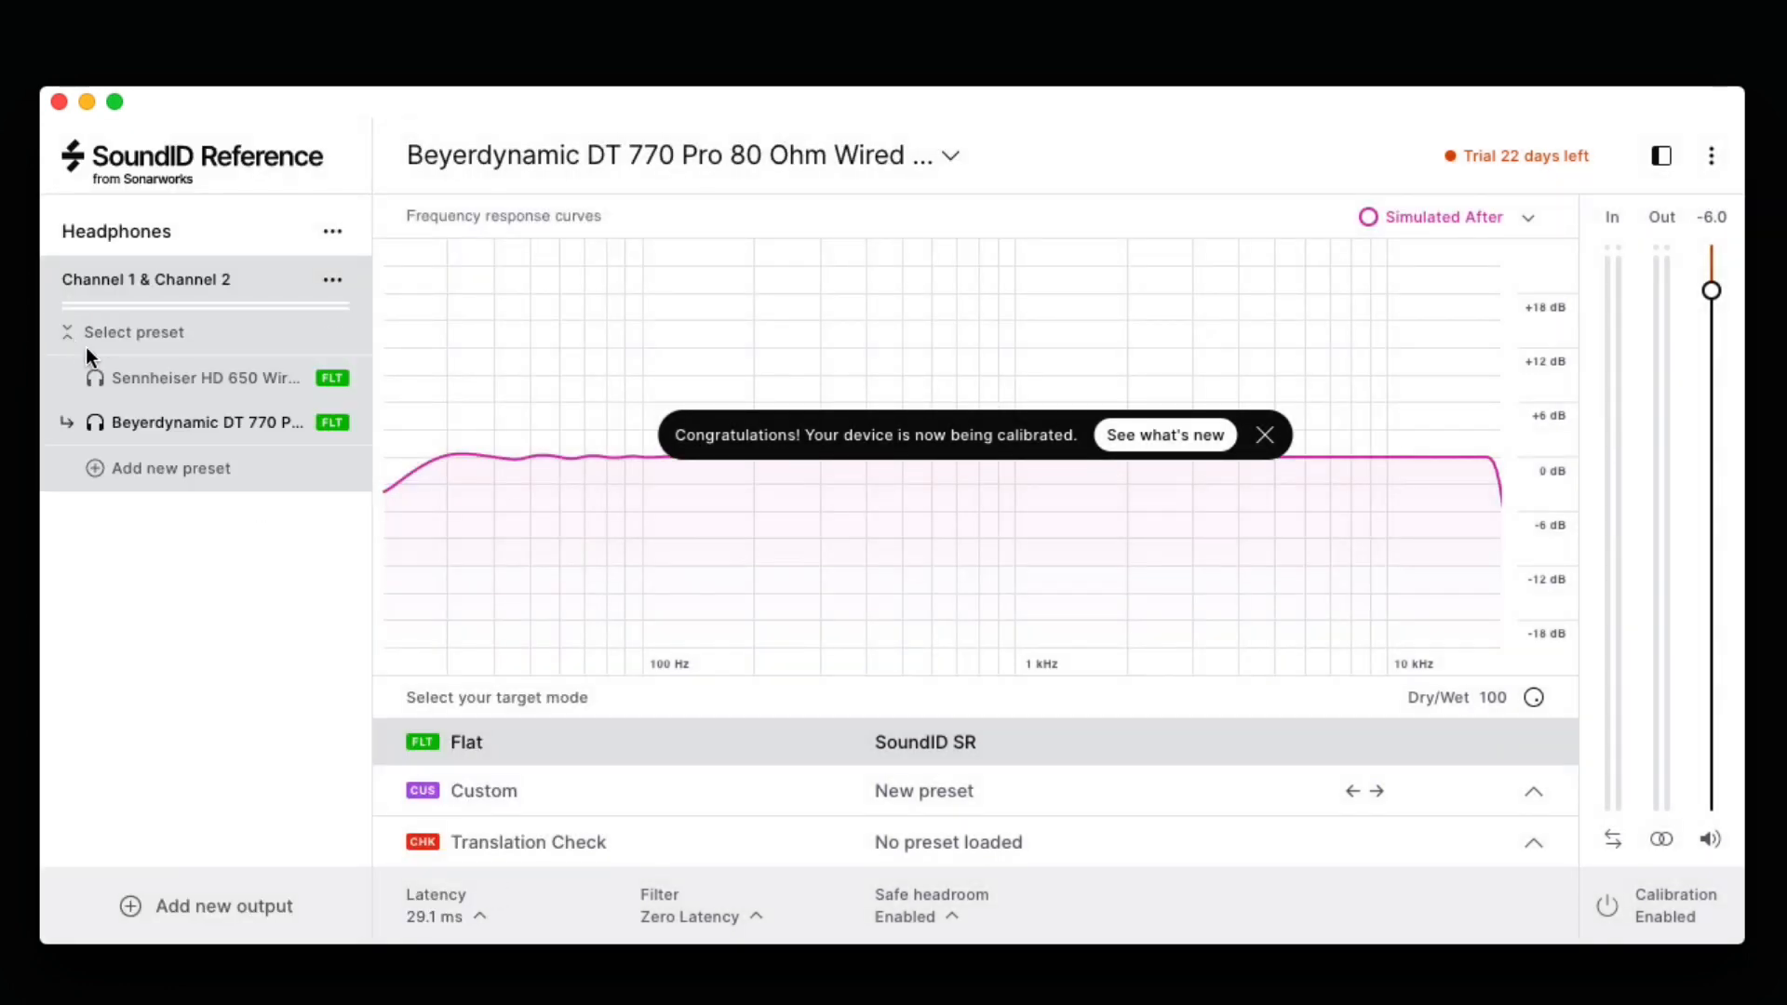
click(205, 377)
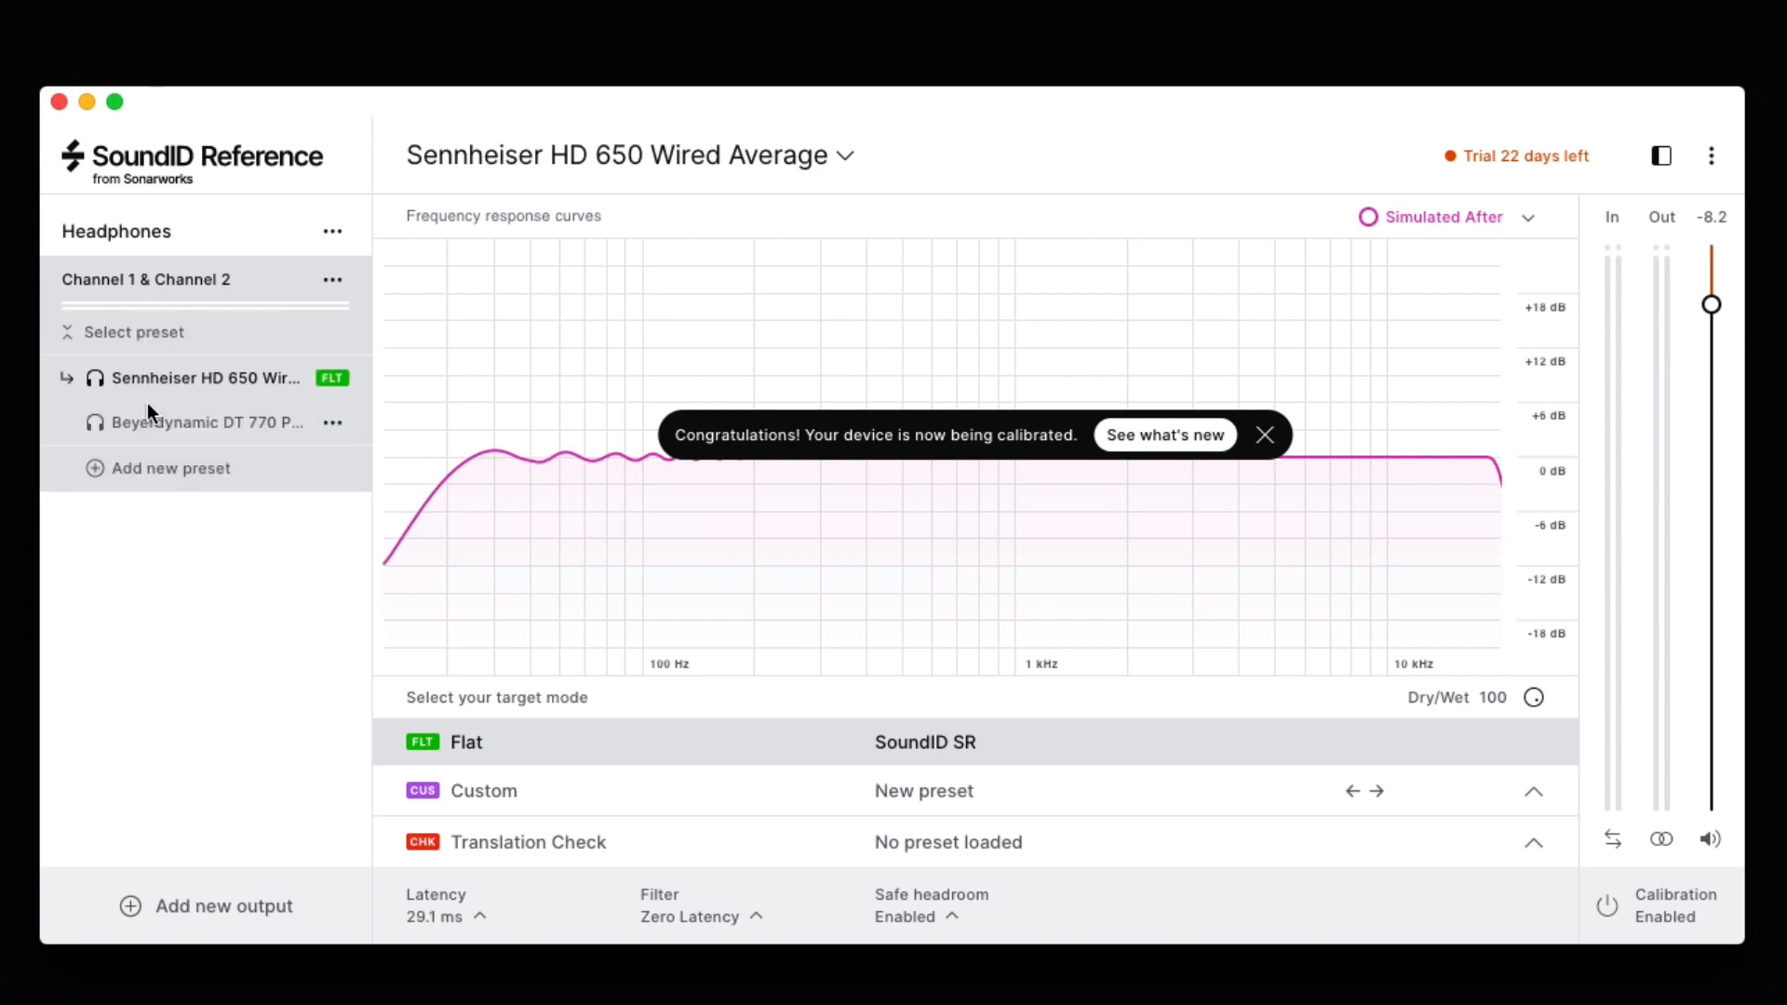
click(208, 423)
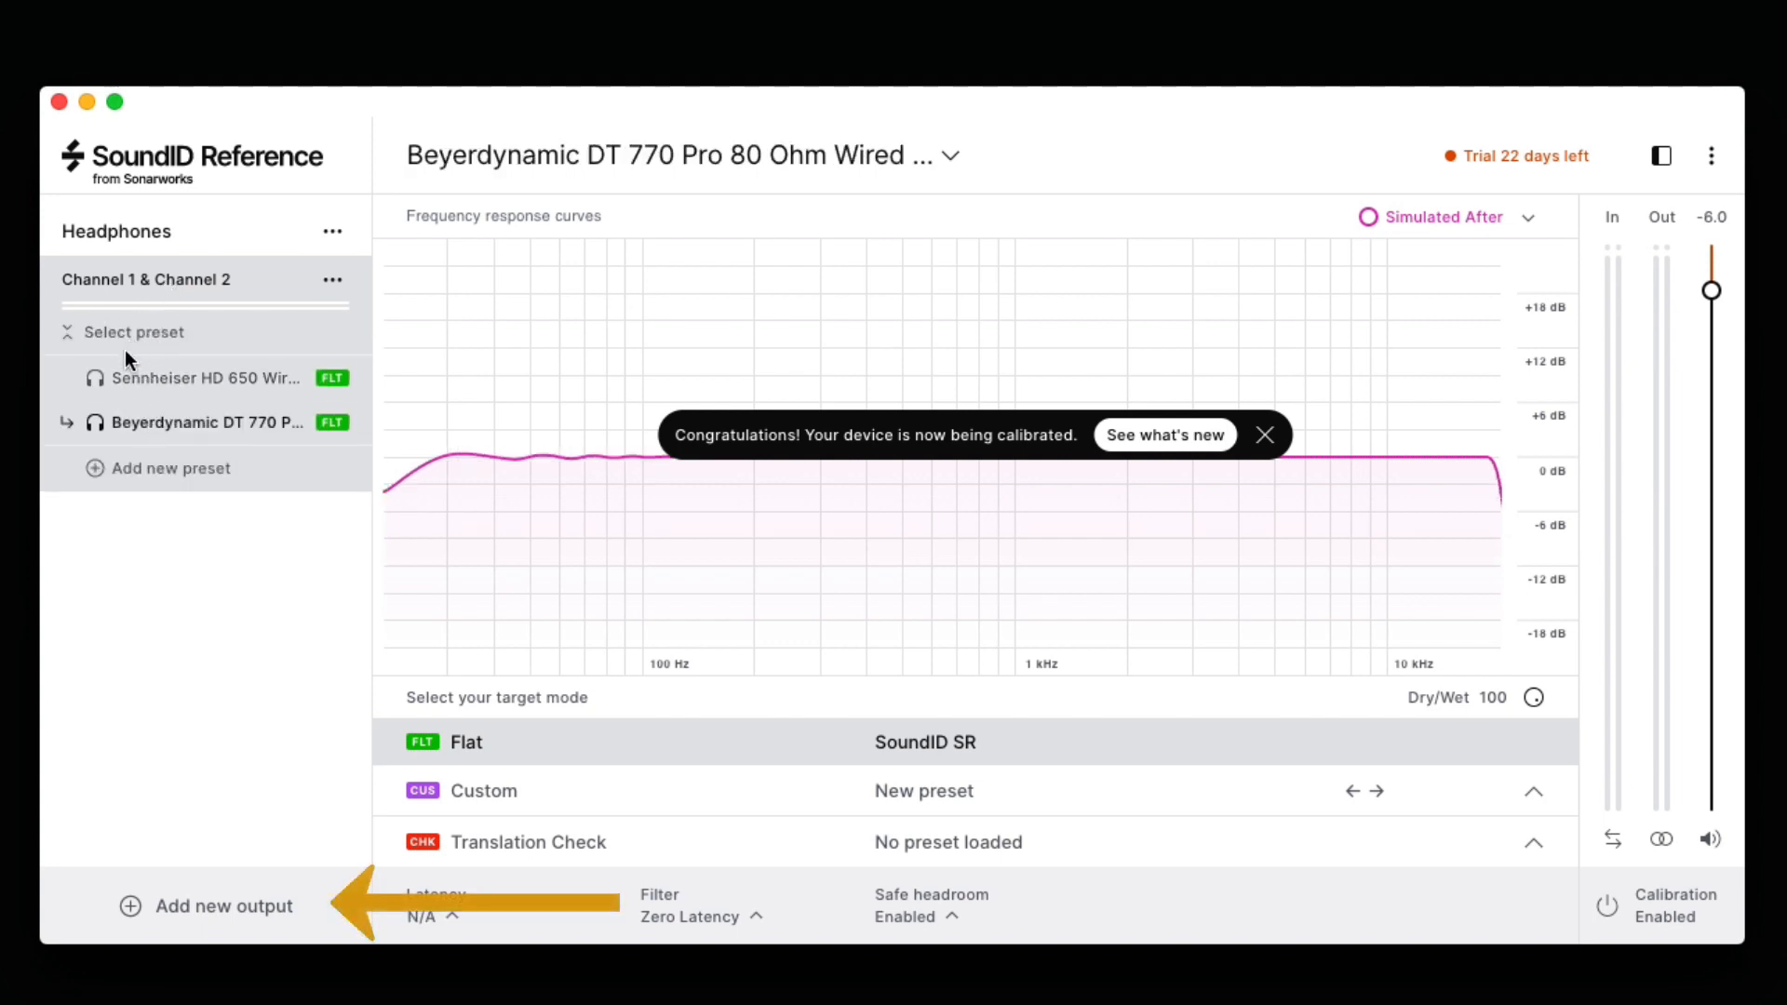
Add HD Native Thunderbolt as an output on Channel 1 & 2 and play a test tone
click(208, 905)
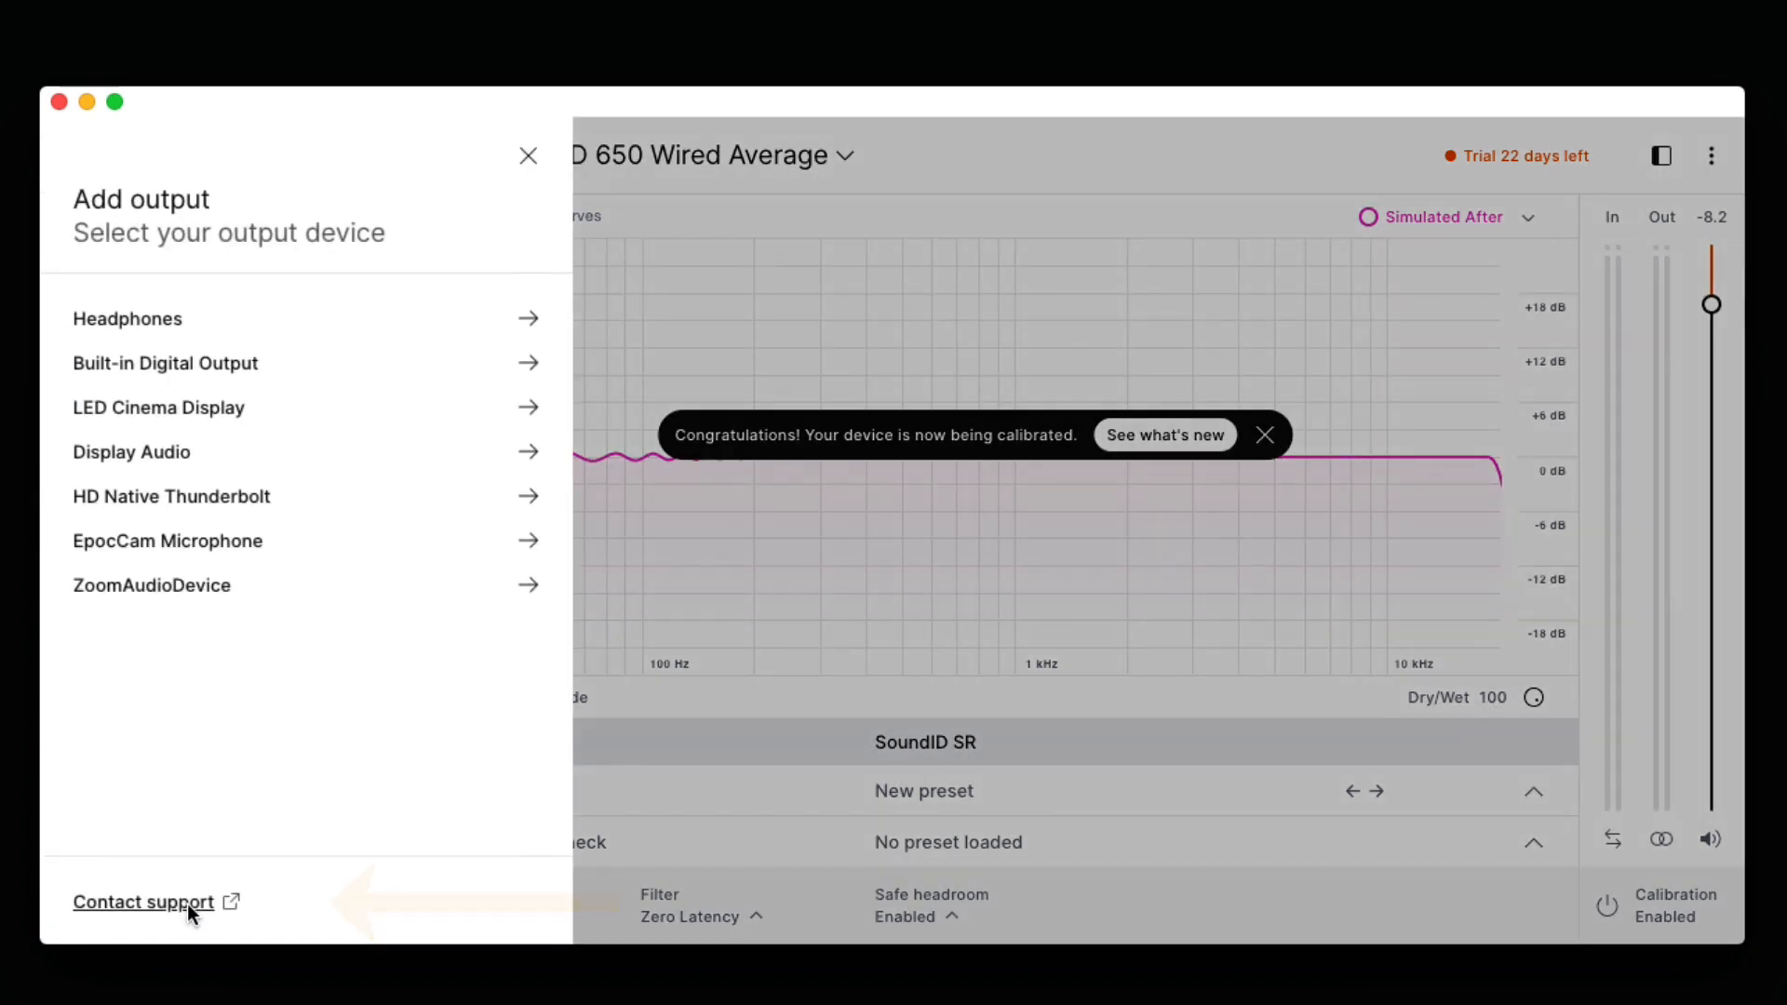
mouse_move(205, 501)
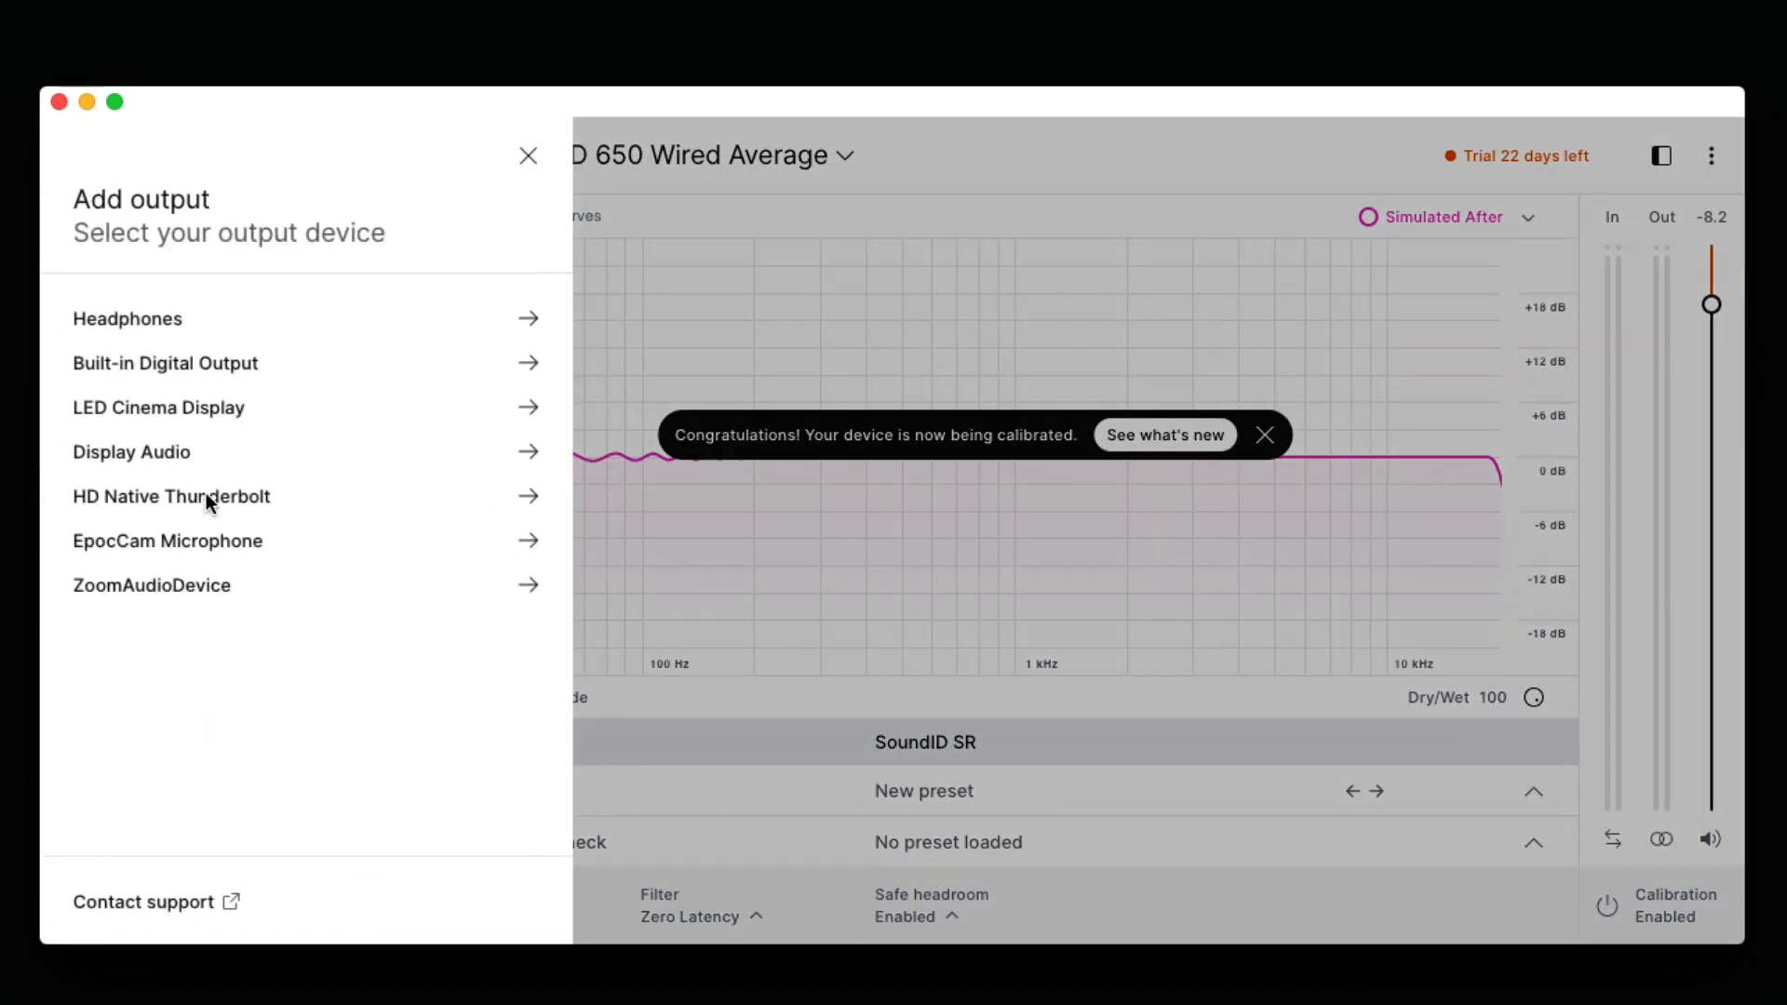
click(1608, 905)
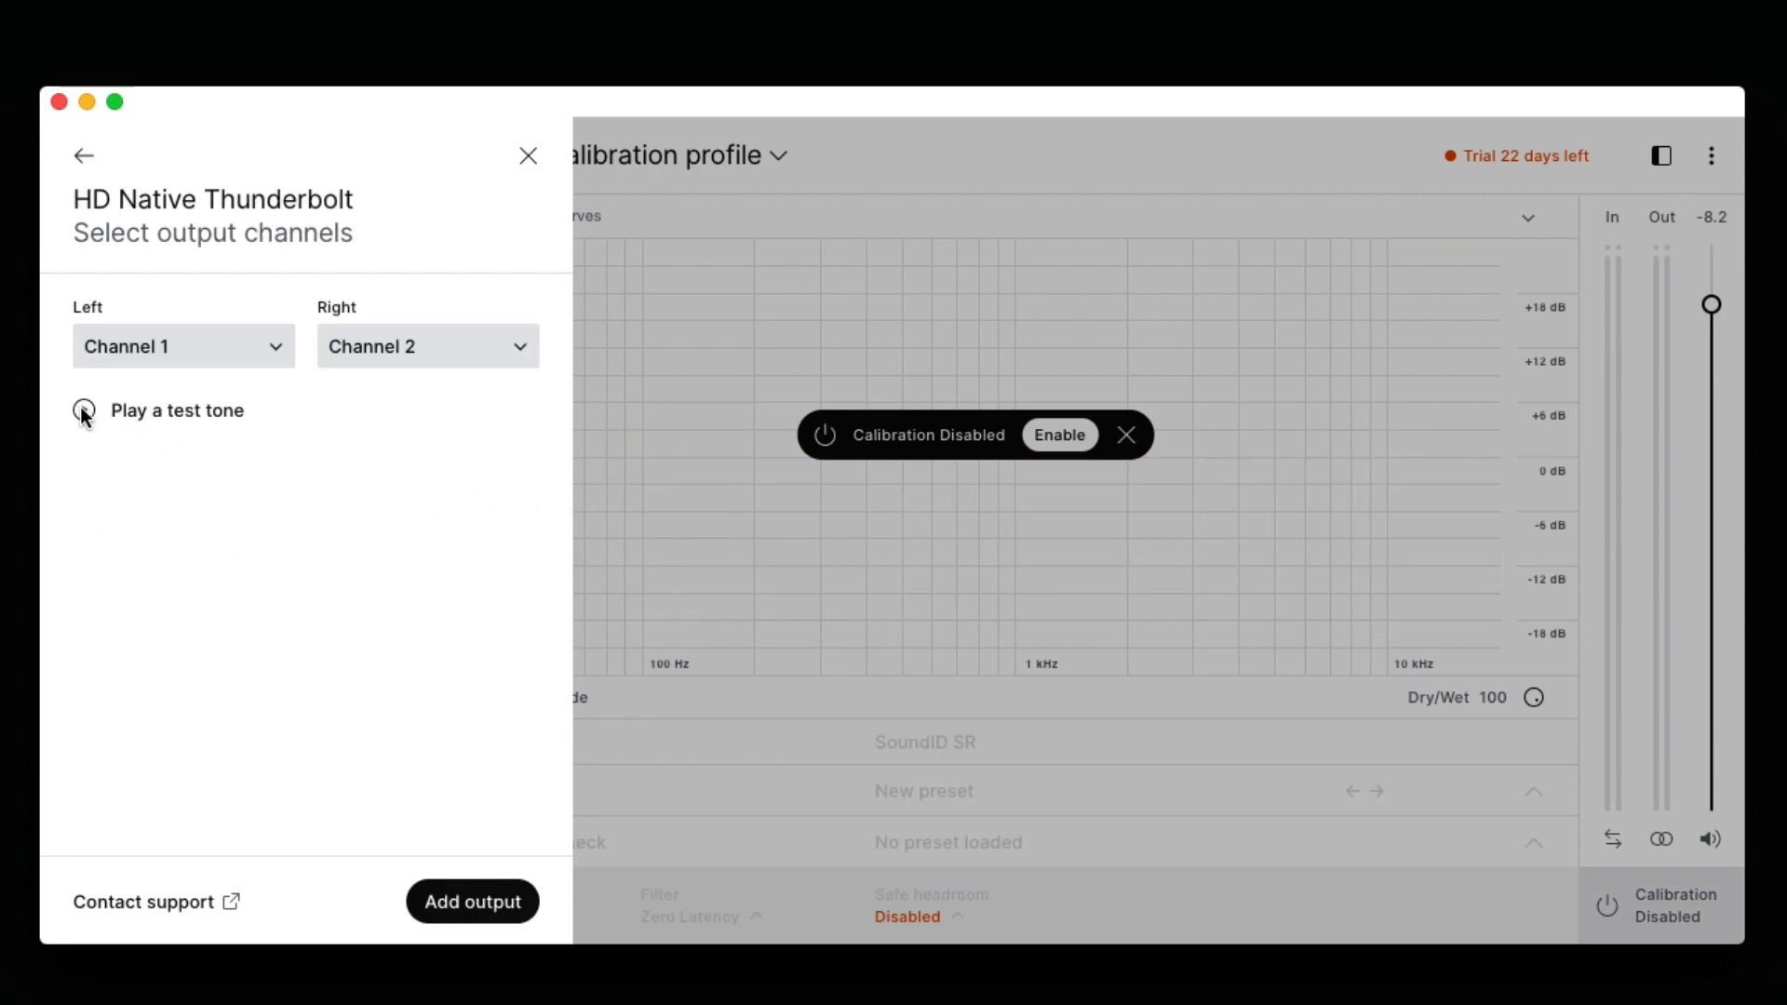
click(82, 410)
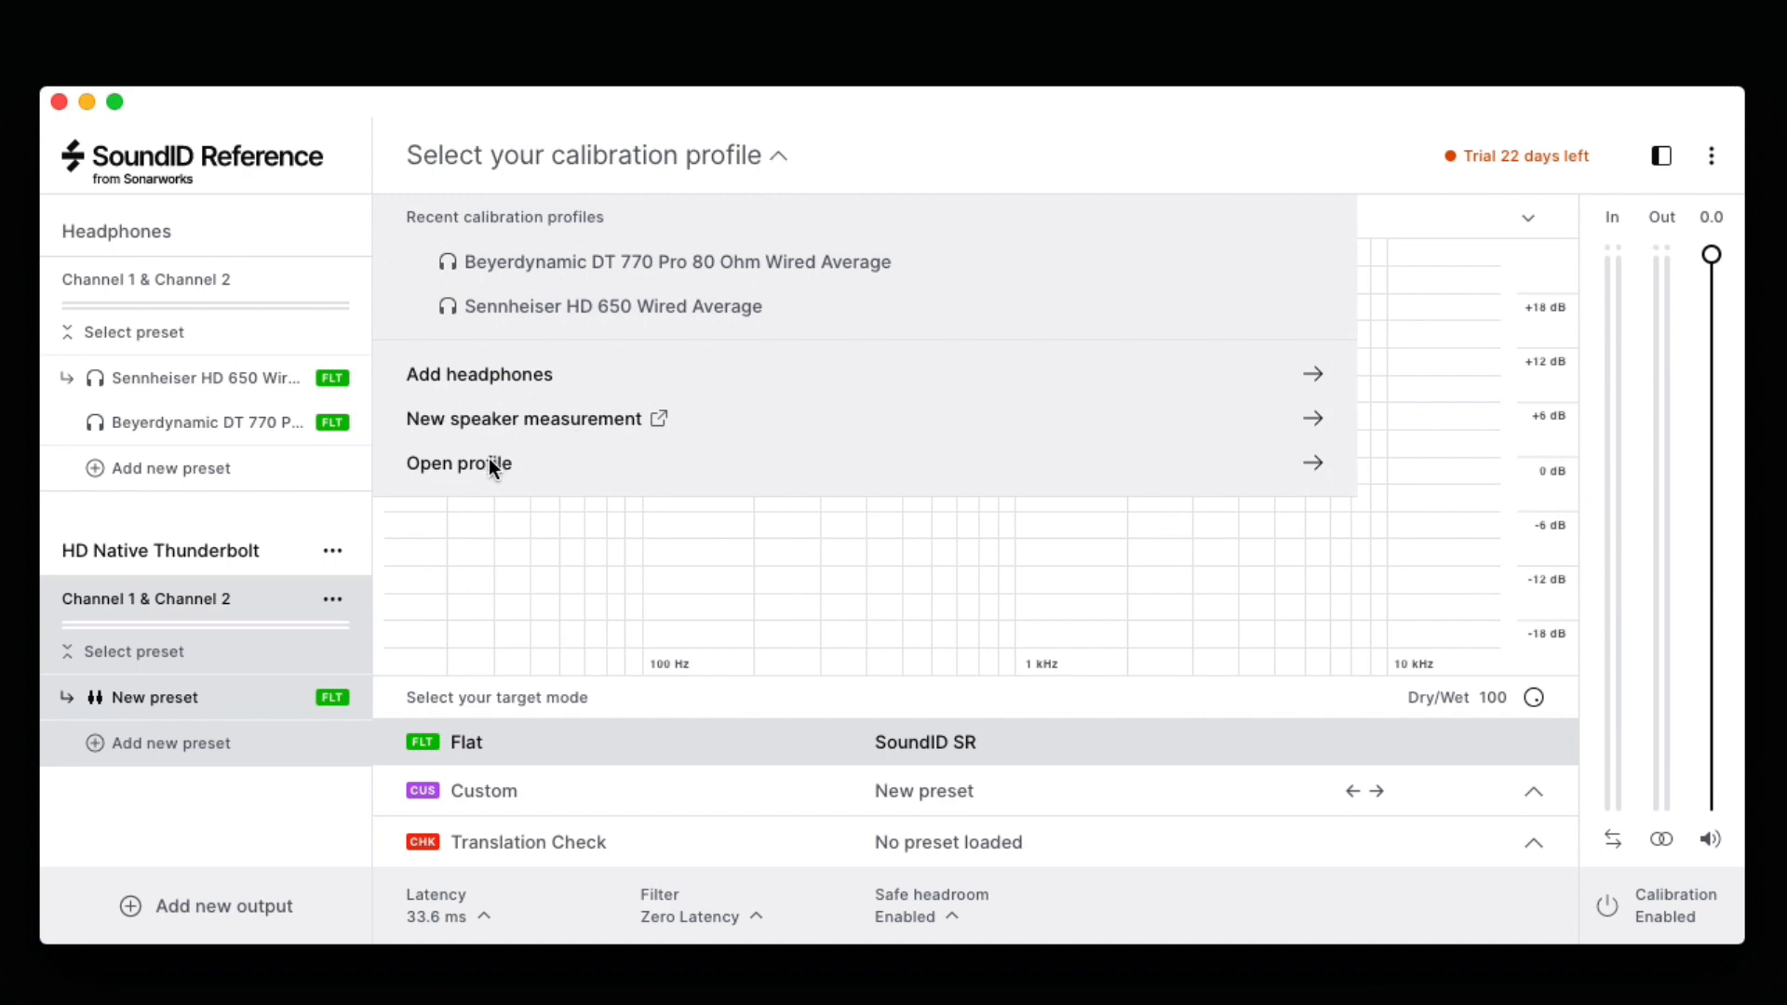
Open the NHT Salad Bar.swproj profile file as the Thunderbolt output's preset
click(458, 463)
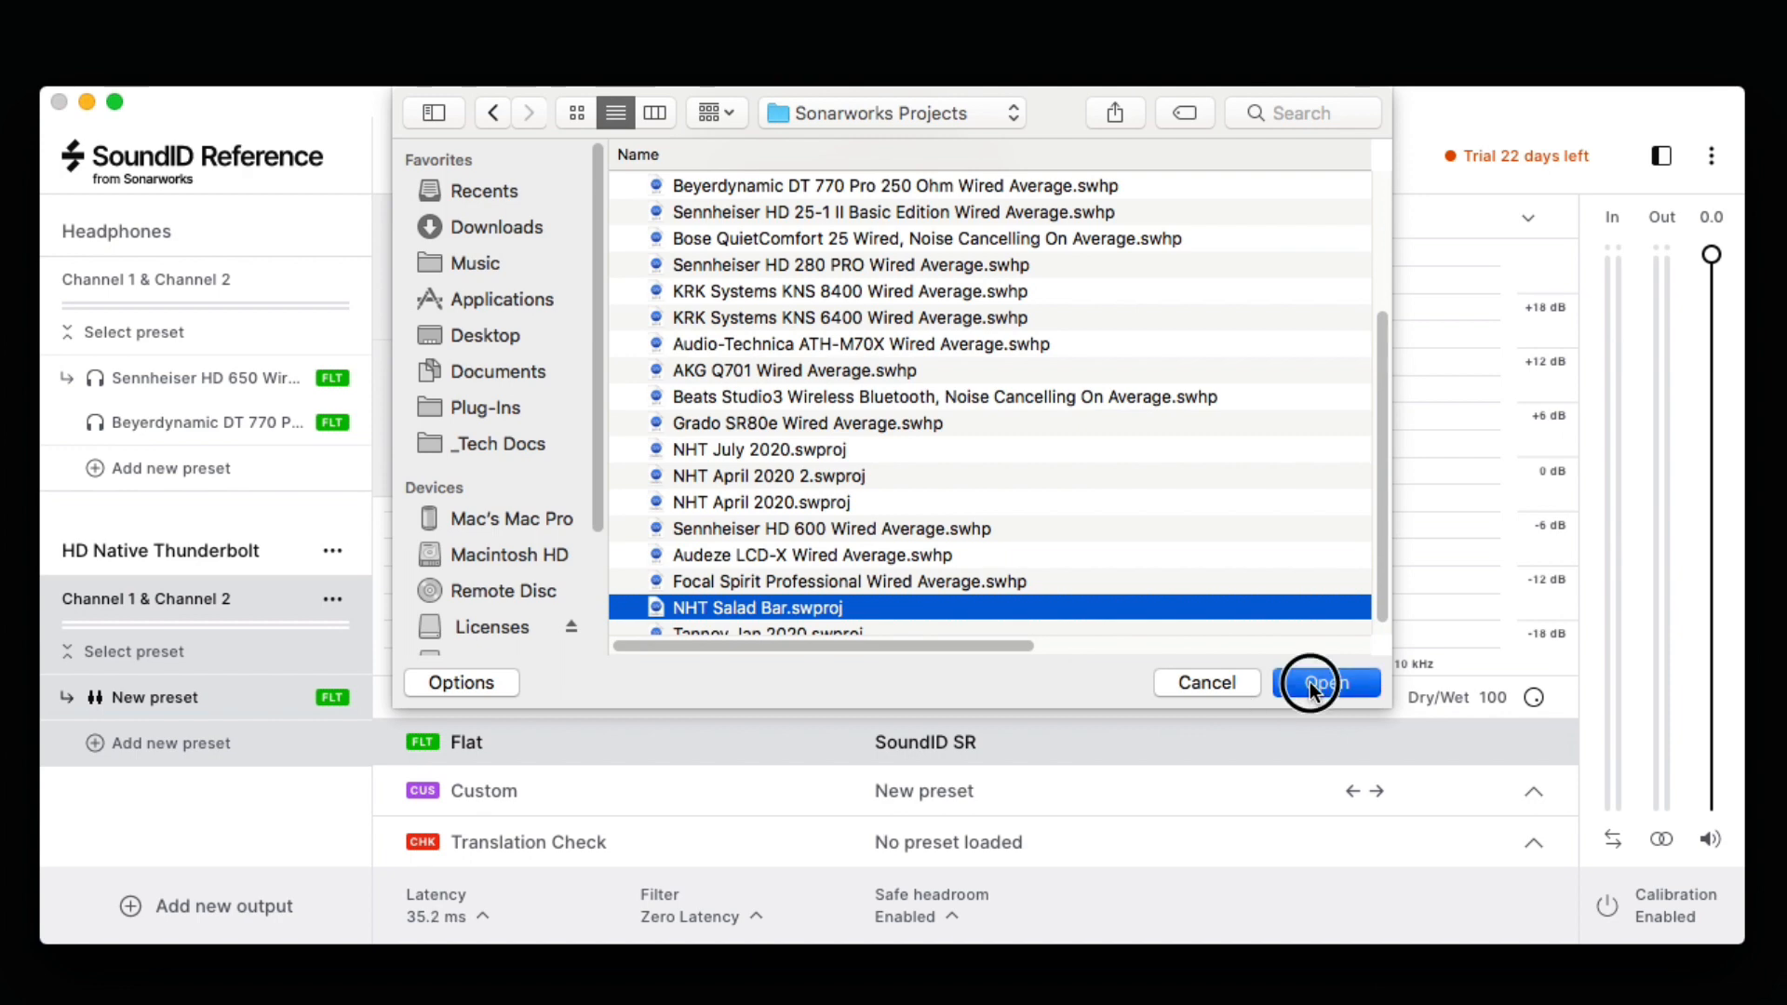
click(1326, 682)
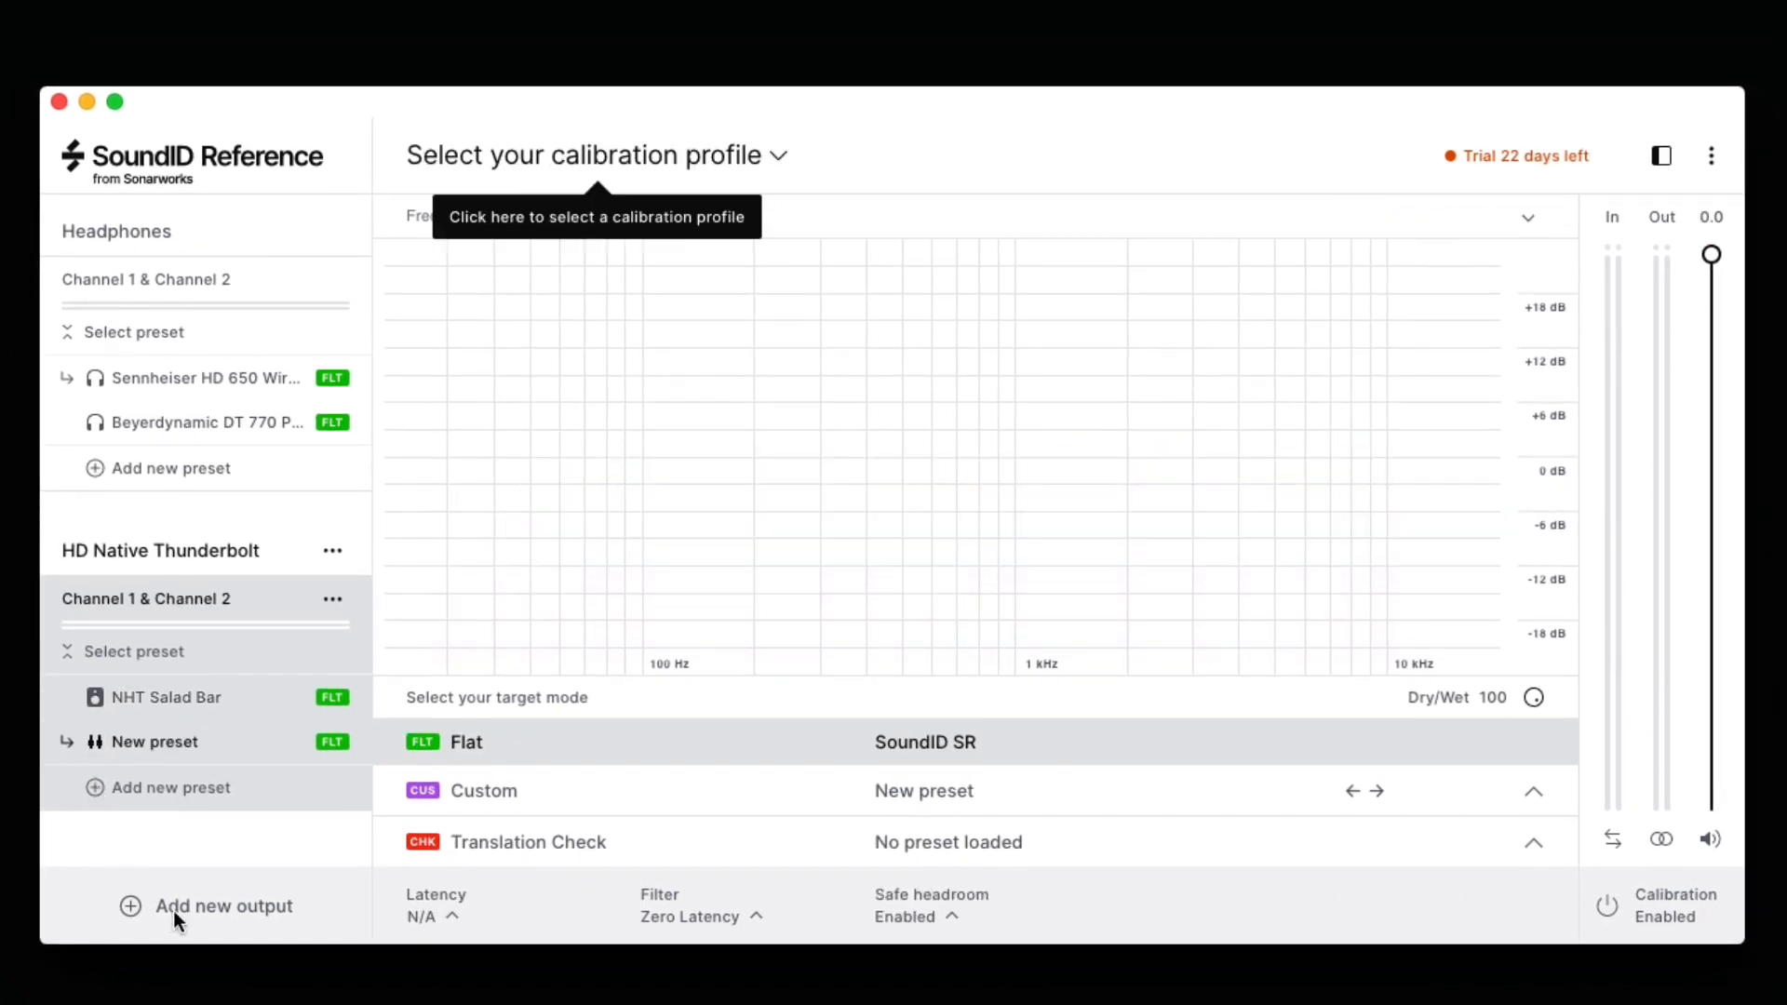
Add the recent Sennheiser HD 650 Wired Average profile to the Thunderbolt output
click(593, 156)
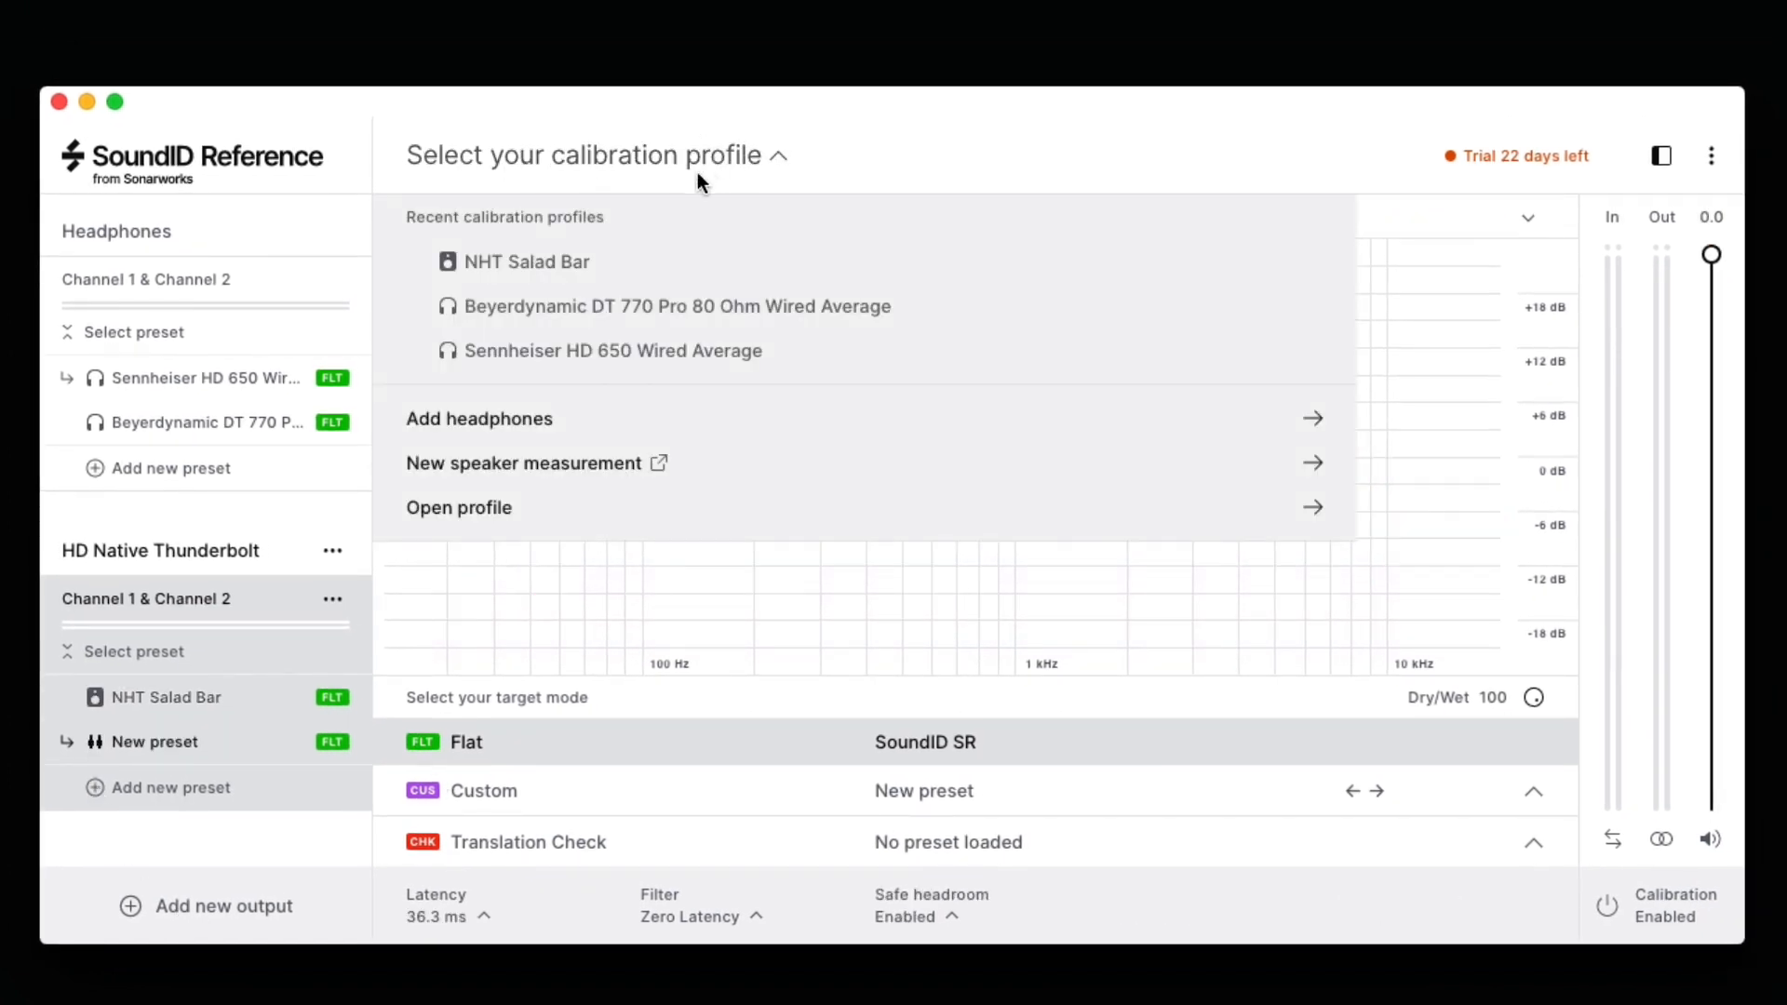
click(614, 350)
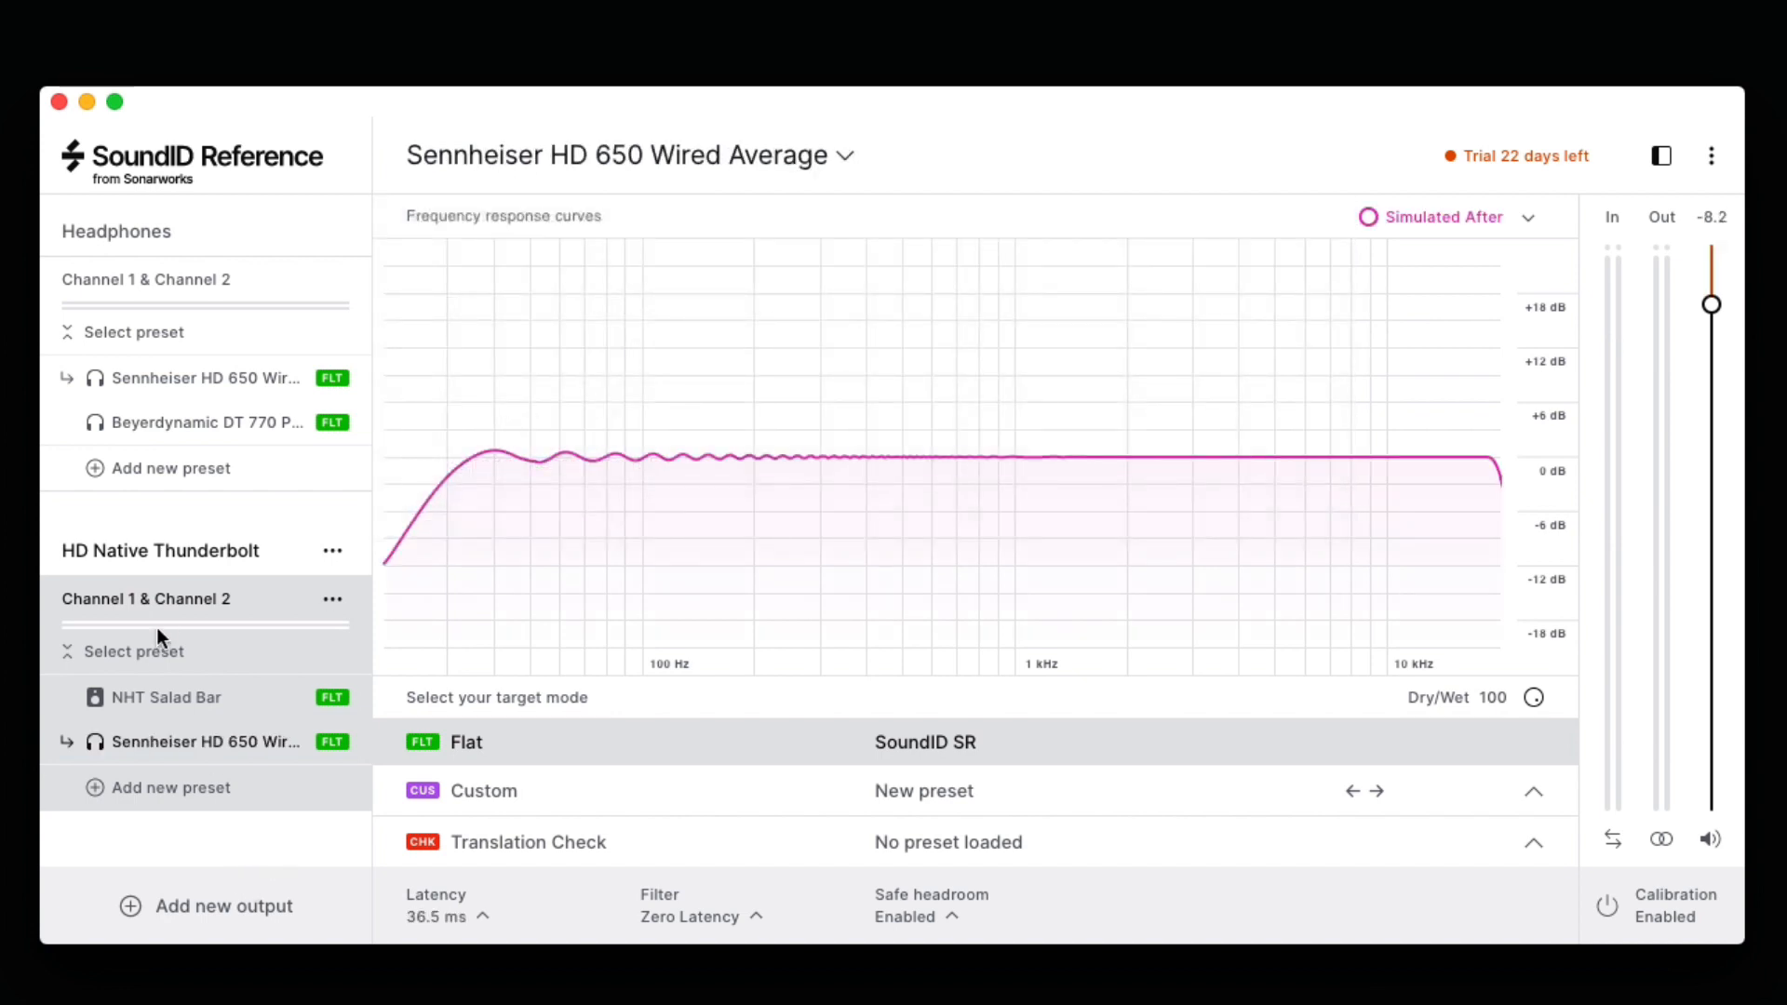
click(133, 331)
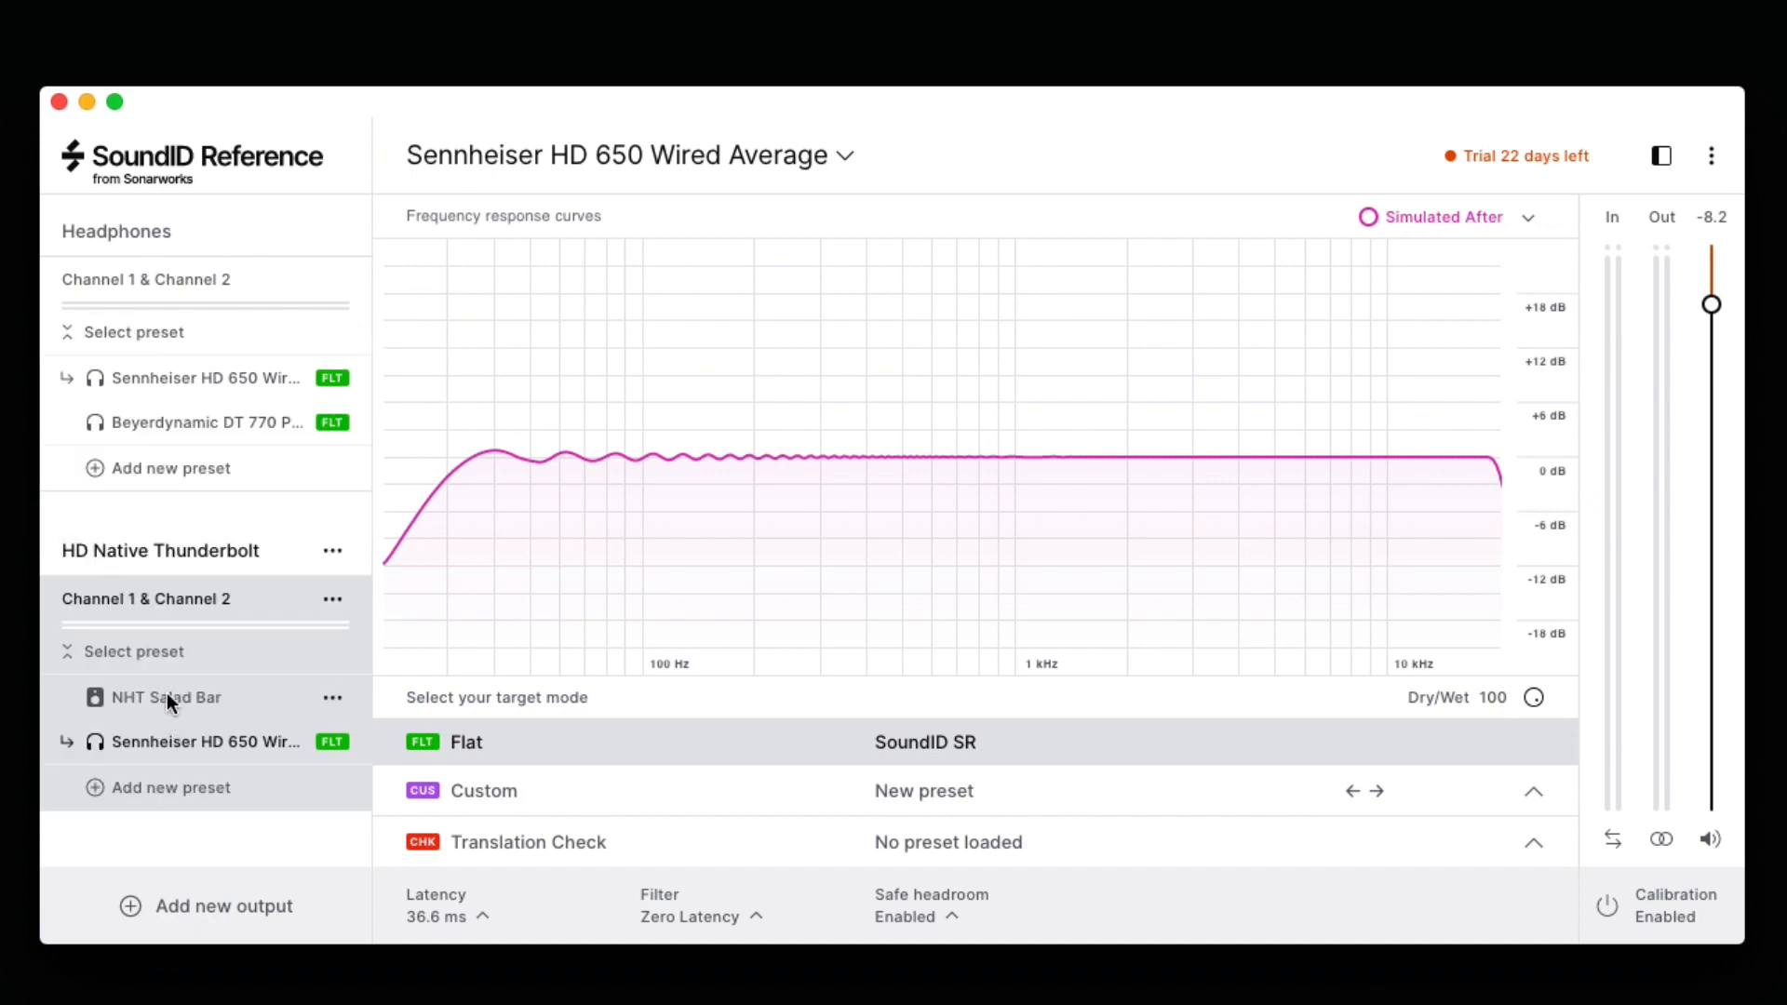
Compare curves by switching between NHT Salad Bar, Sennheiser and Beyerdynamic presets on both outputs
click(165, 696)
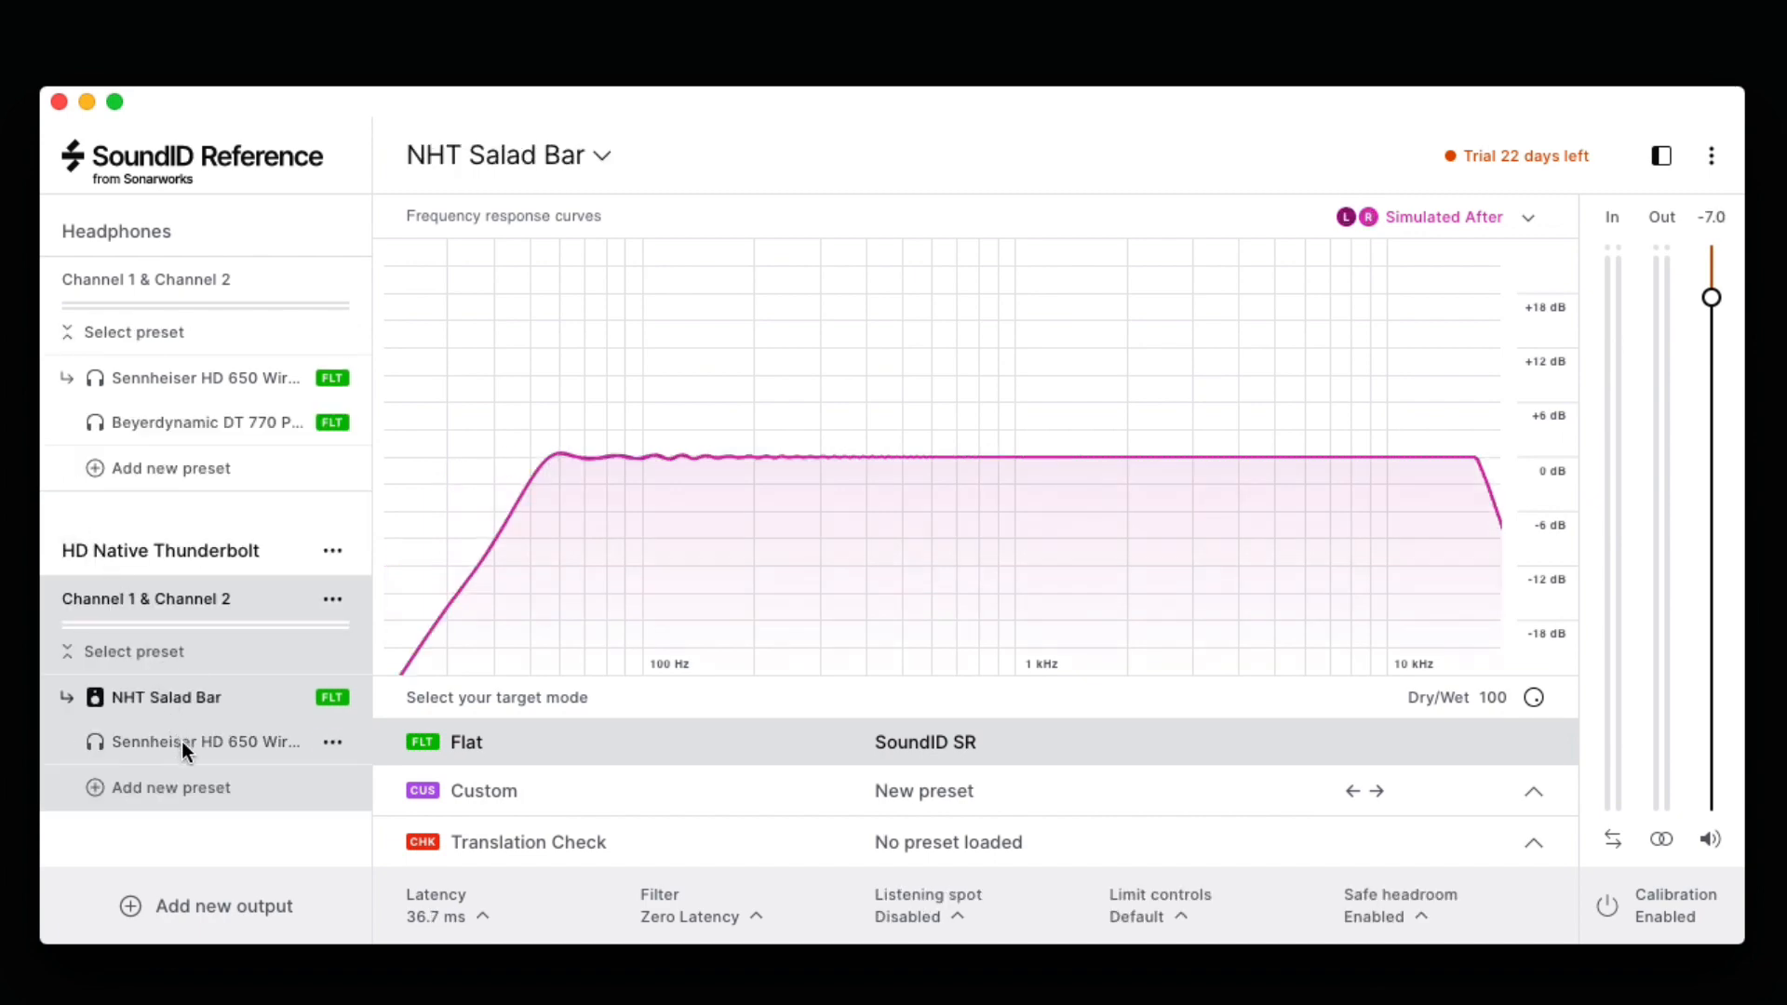
click(204, 377)
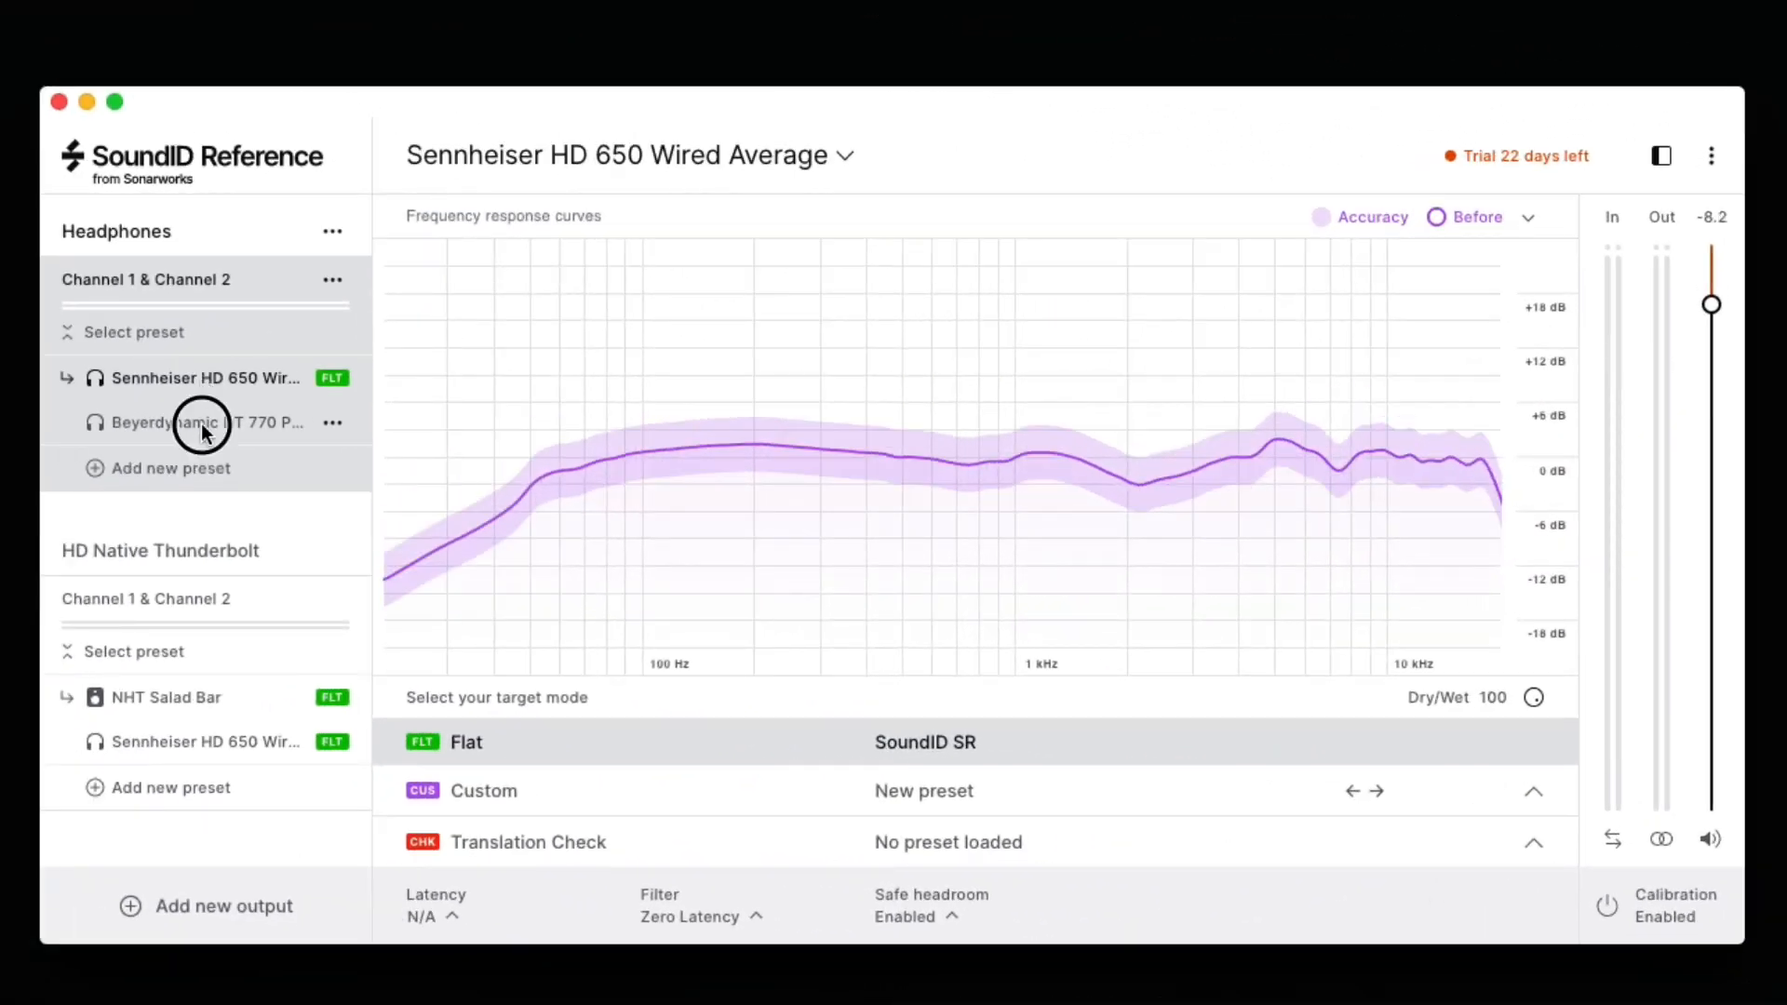
click(205, 423)
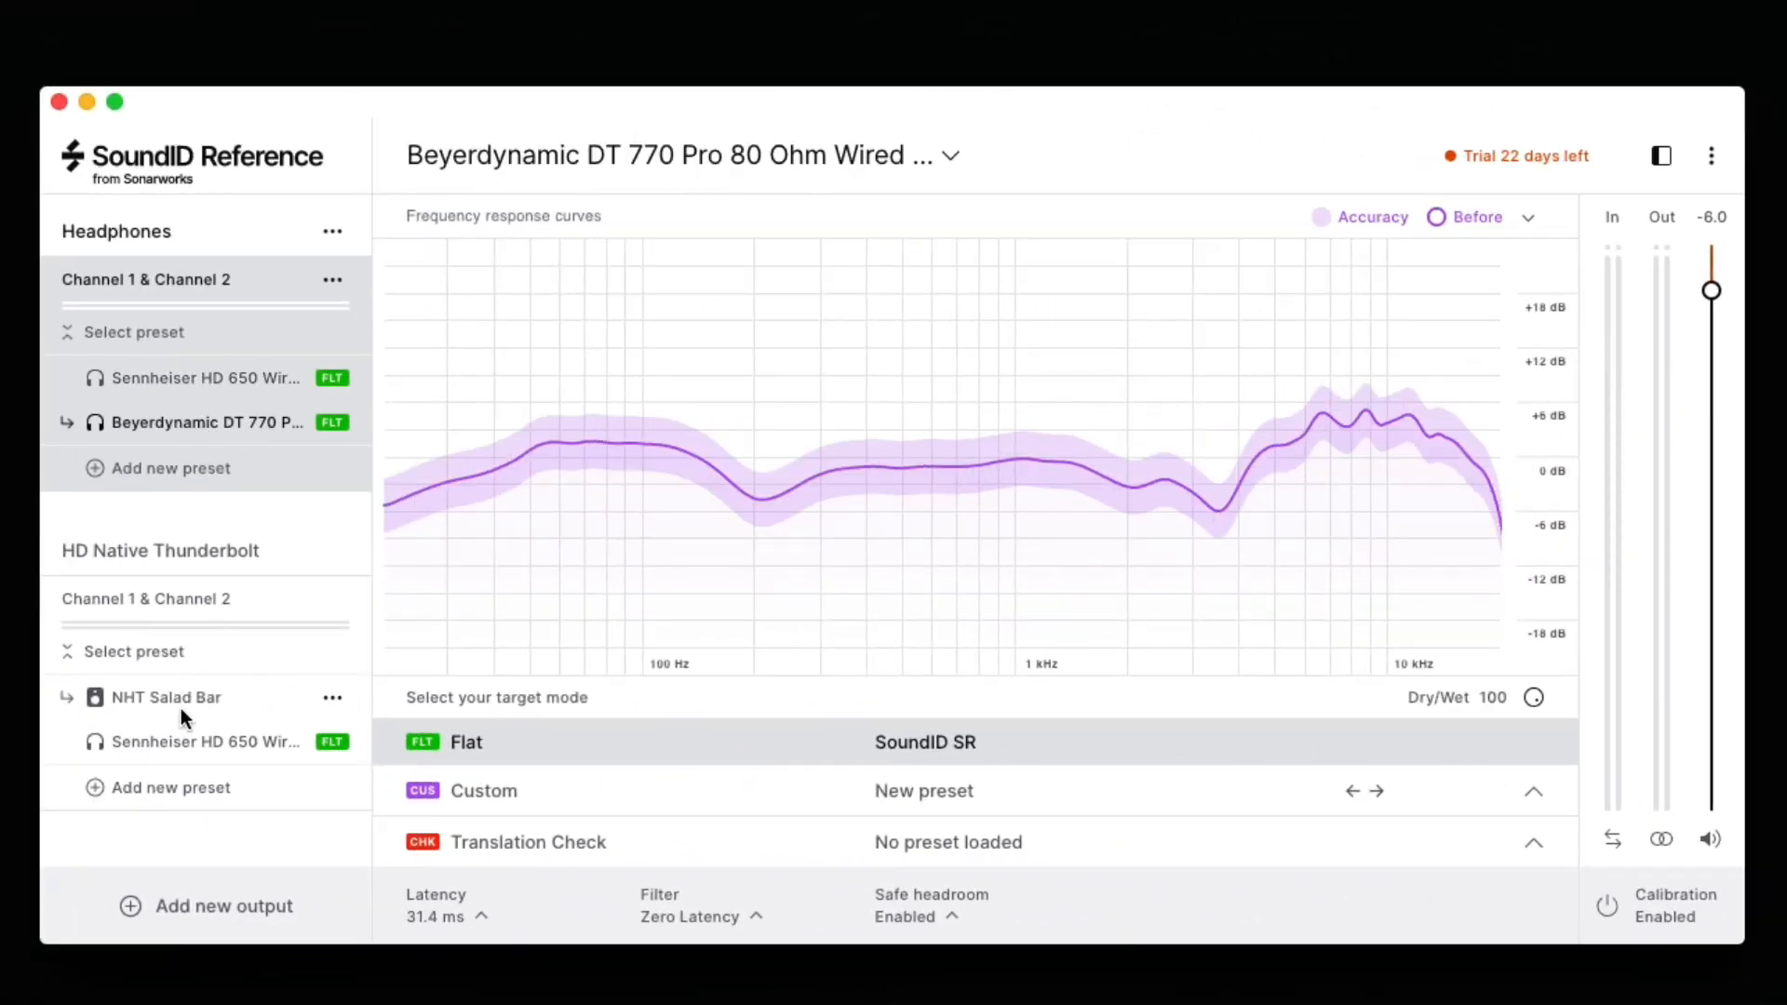
click(165, 697)
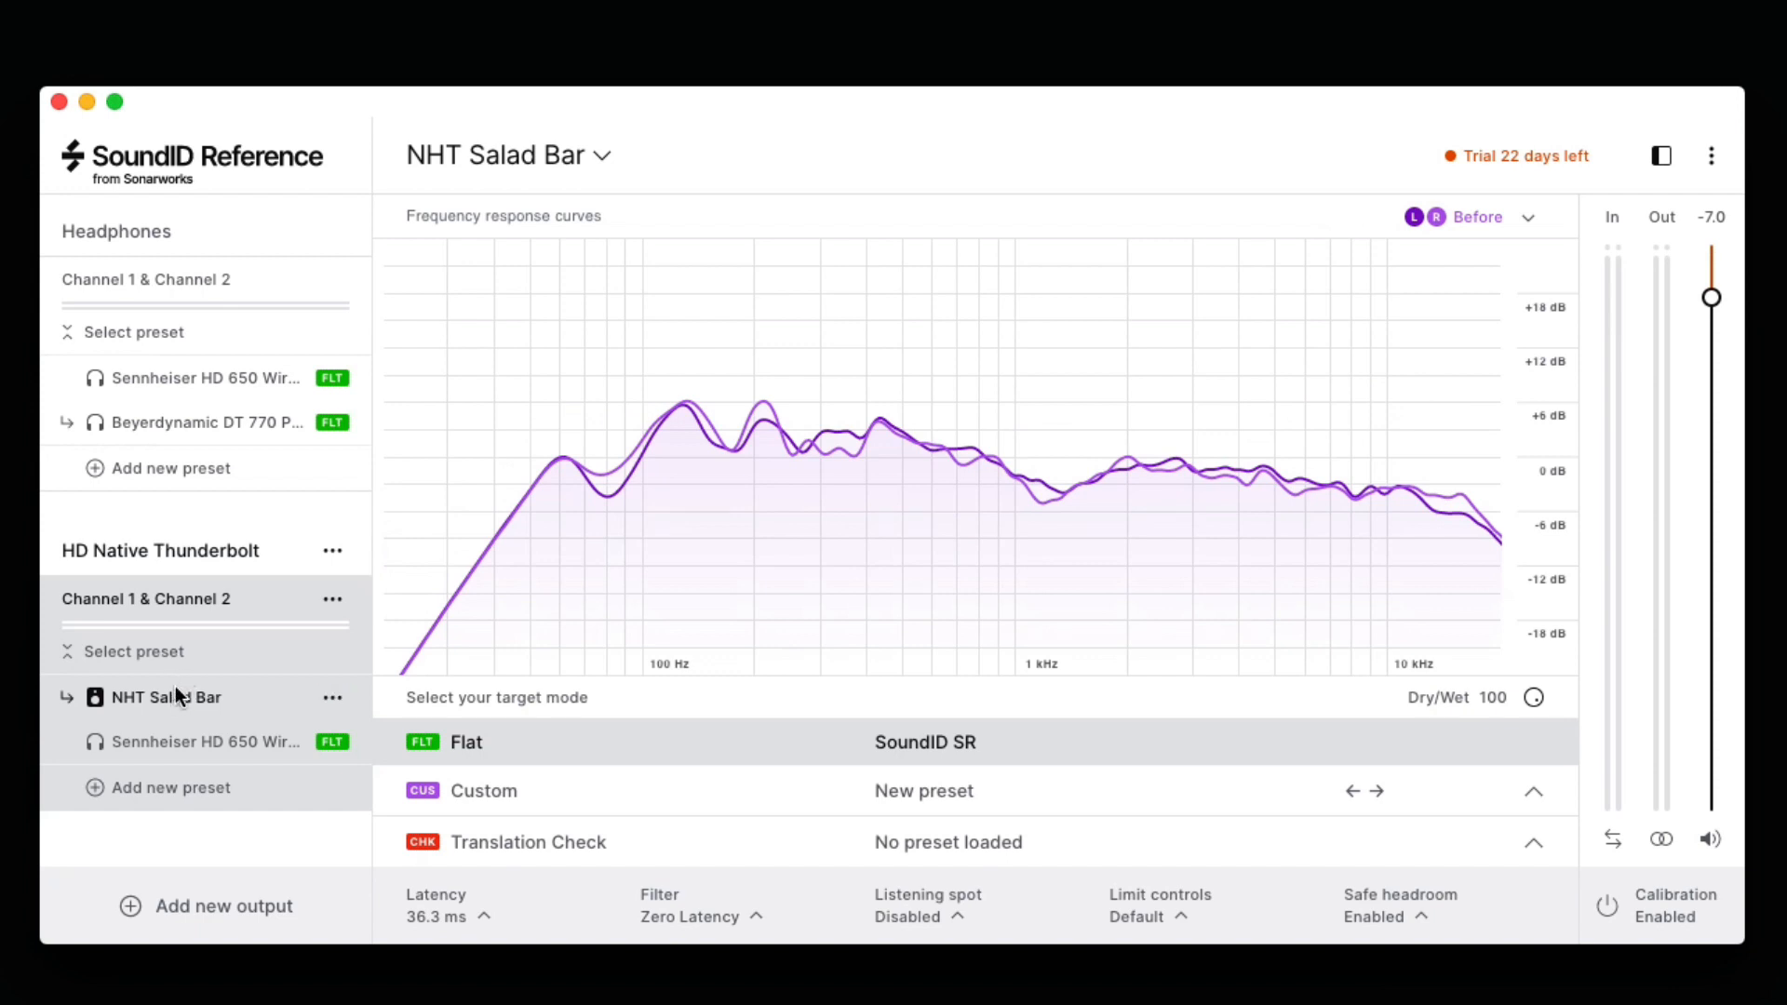
click(205, 742)
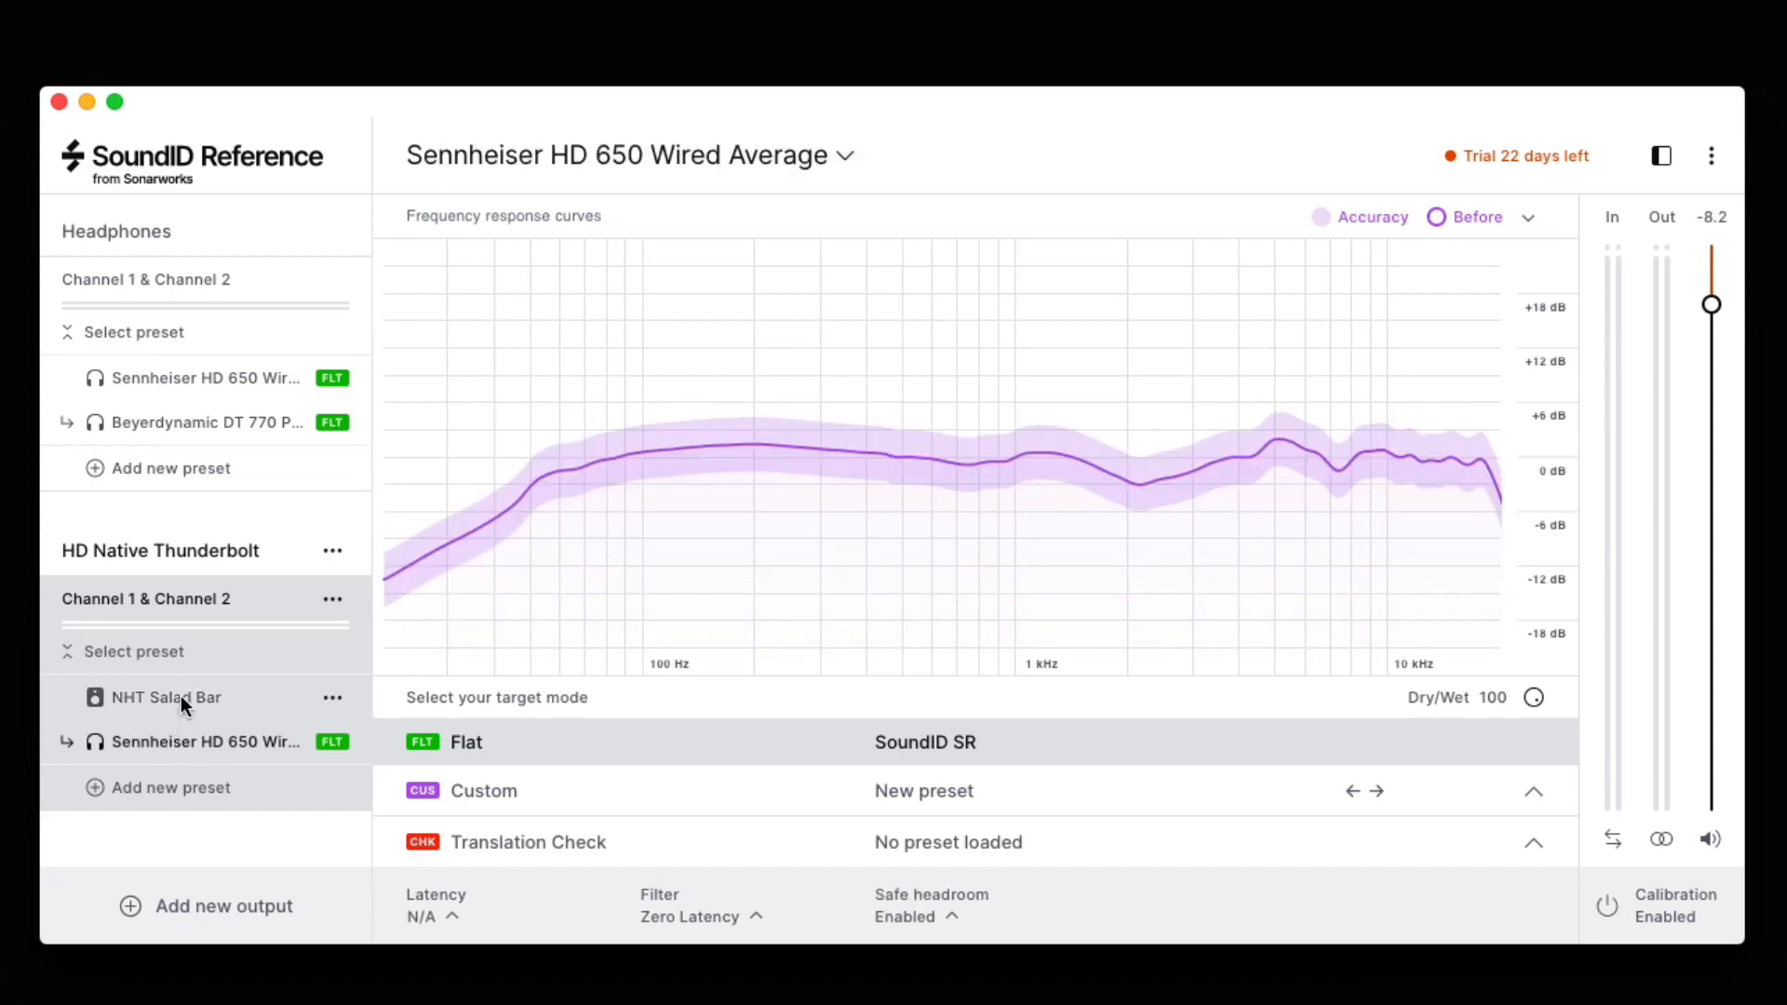
click(166, 697)
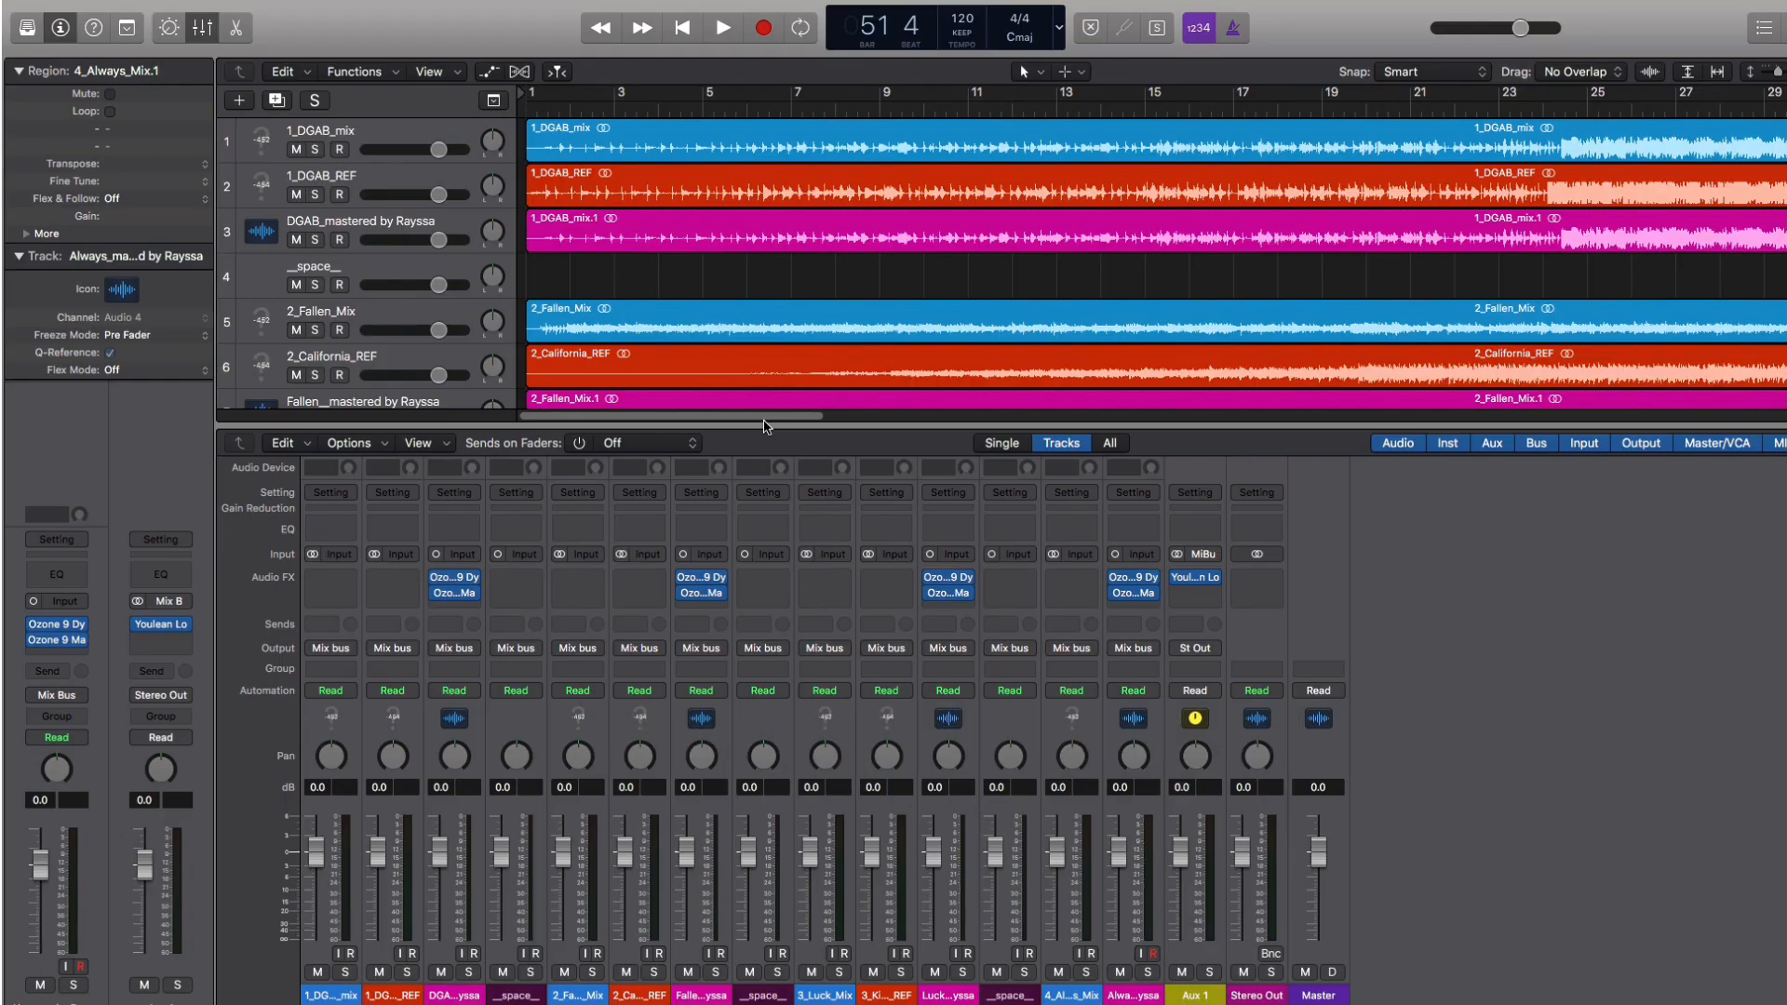
mouse_move(726, 412)
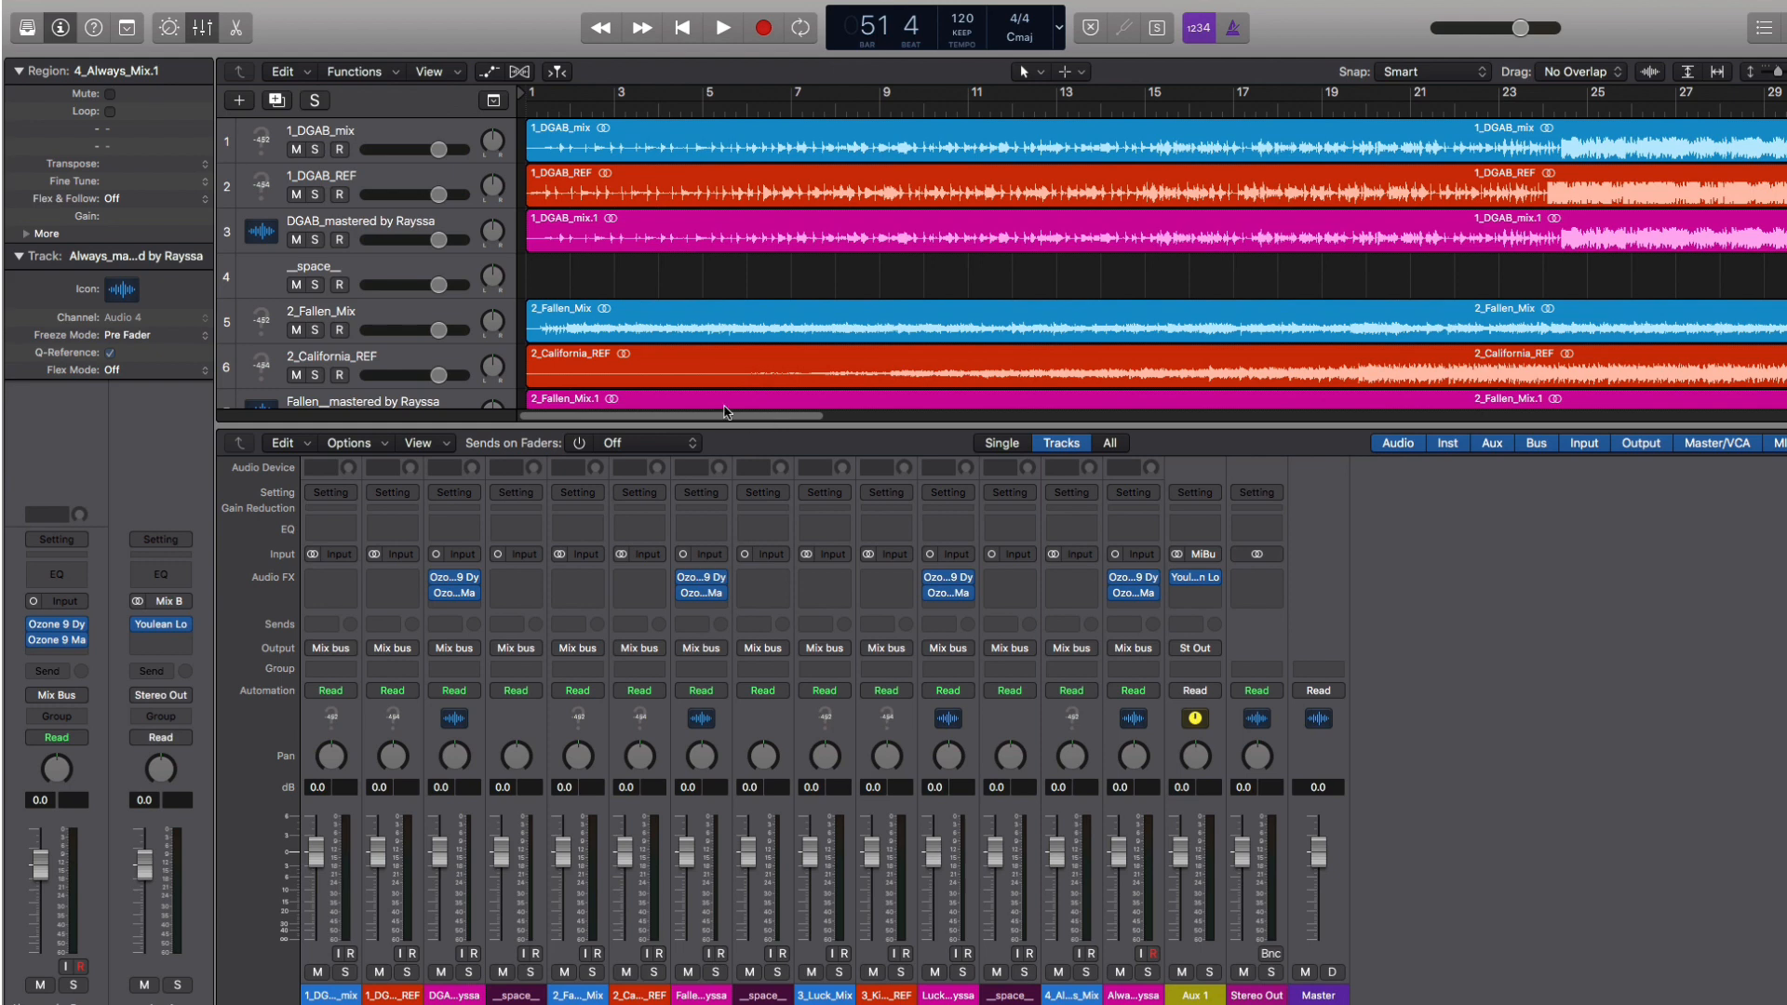
mouse_move(1425, 585)
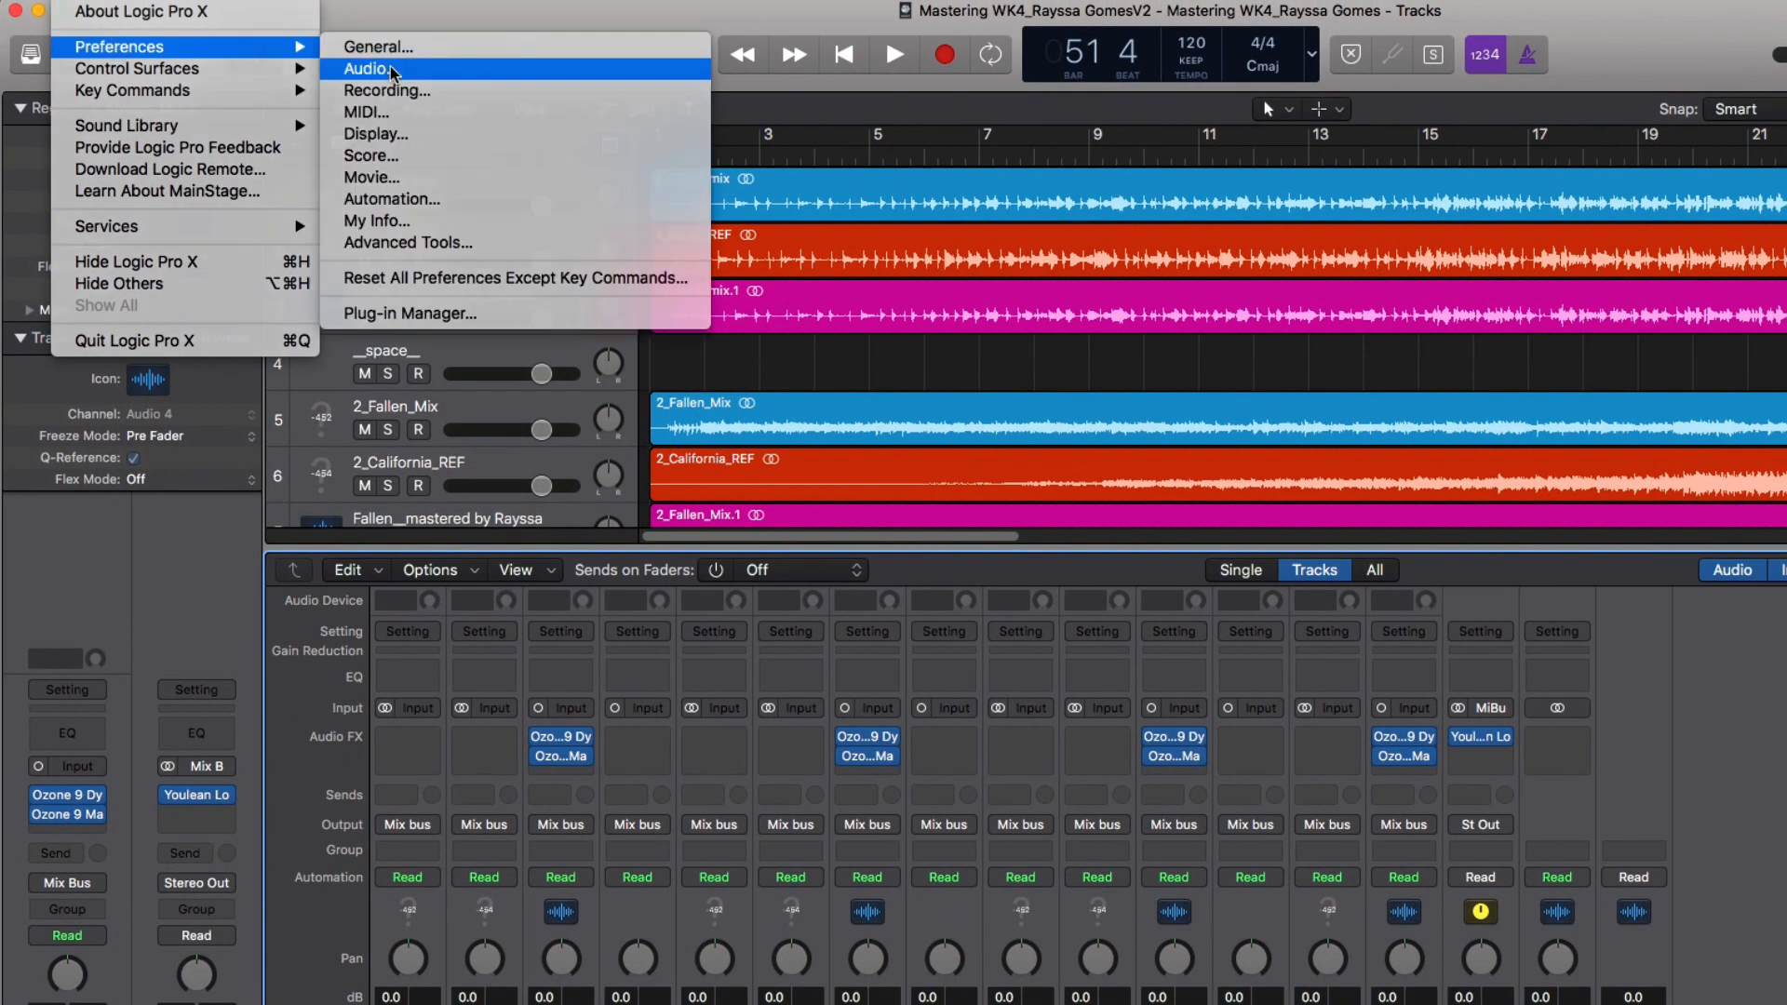
Set SoundID Reference as the output device in Logic Pro X's Audio preferences
click(367, 70)
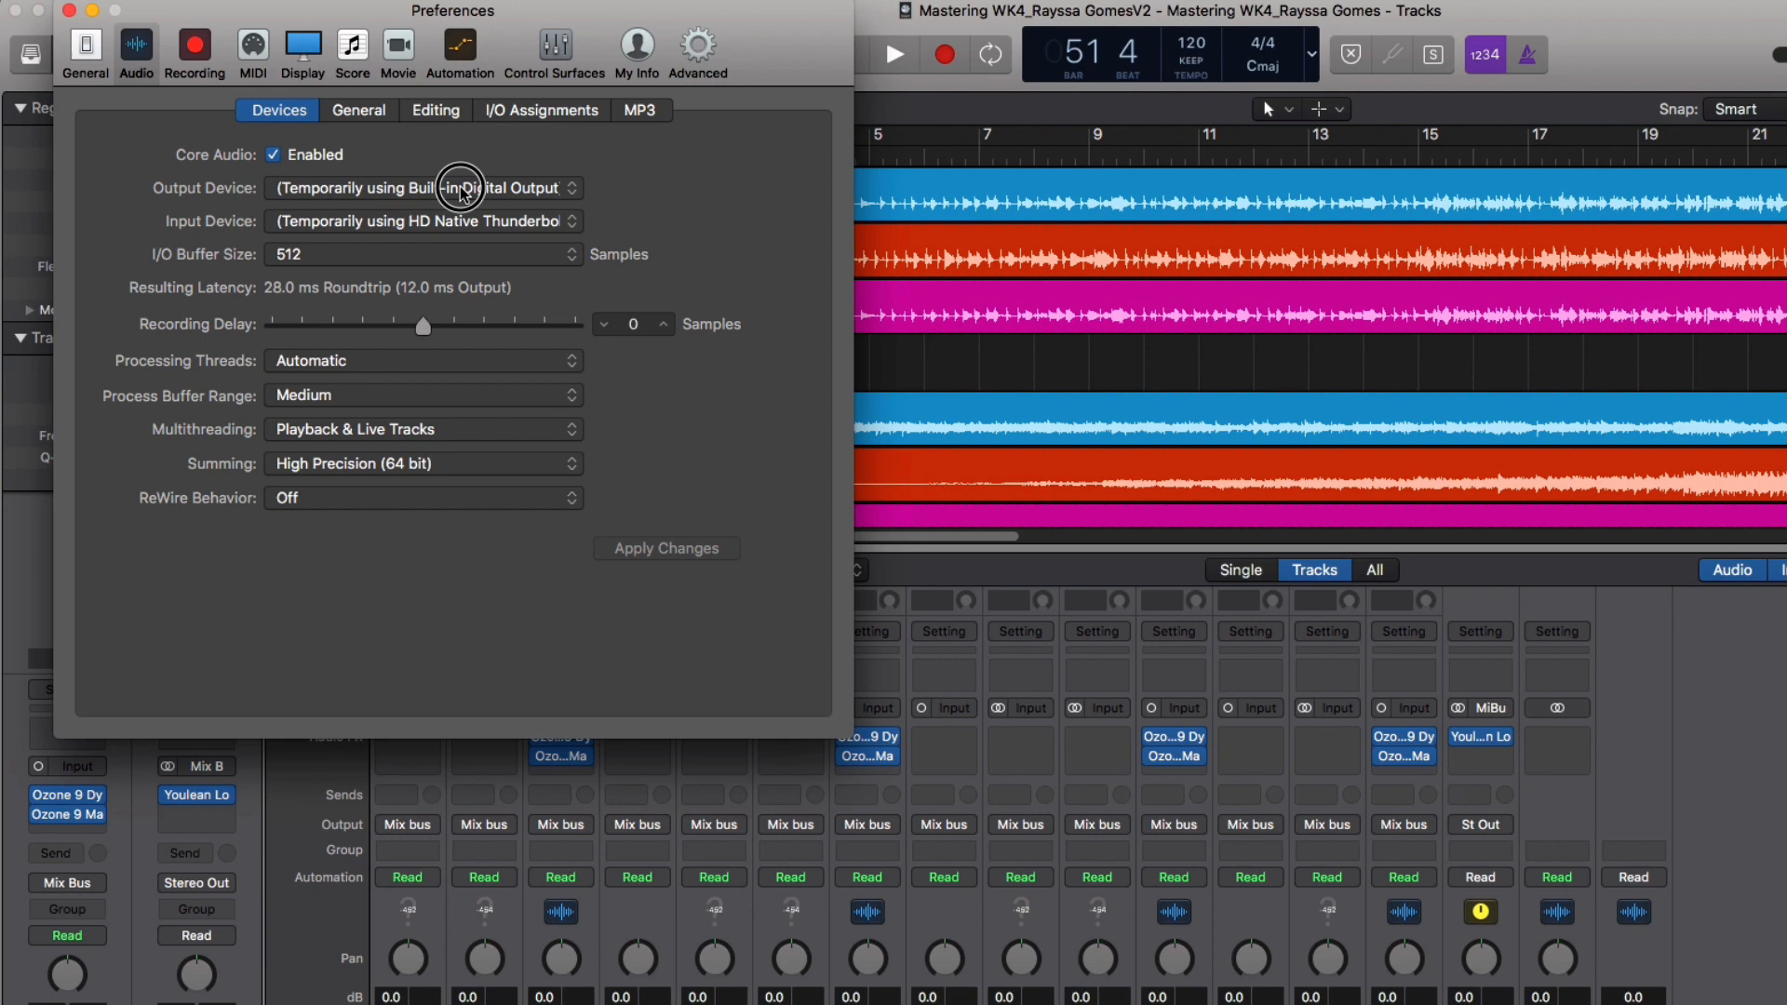
click(461, 187)
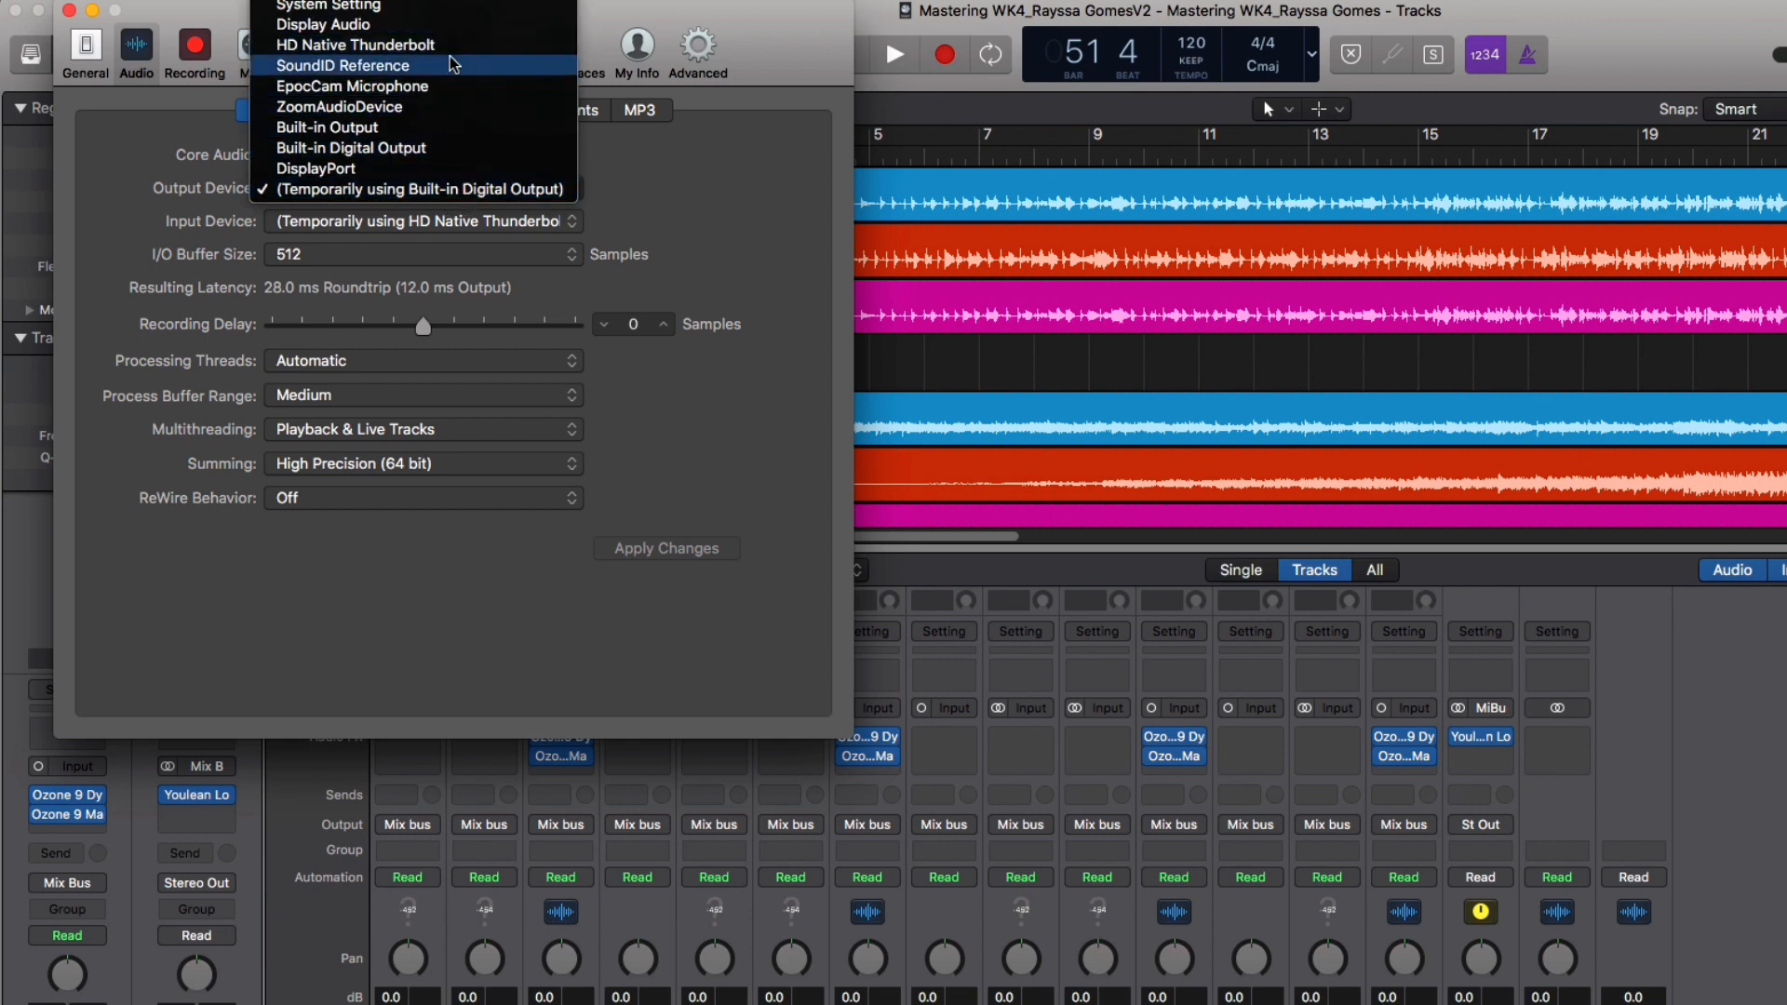
mouse_move(448, 68)
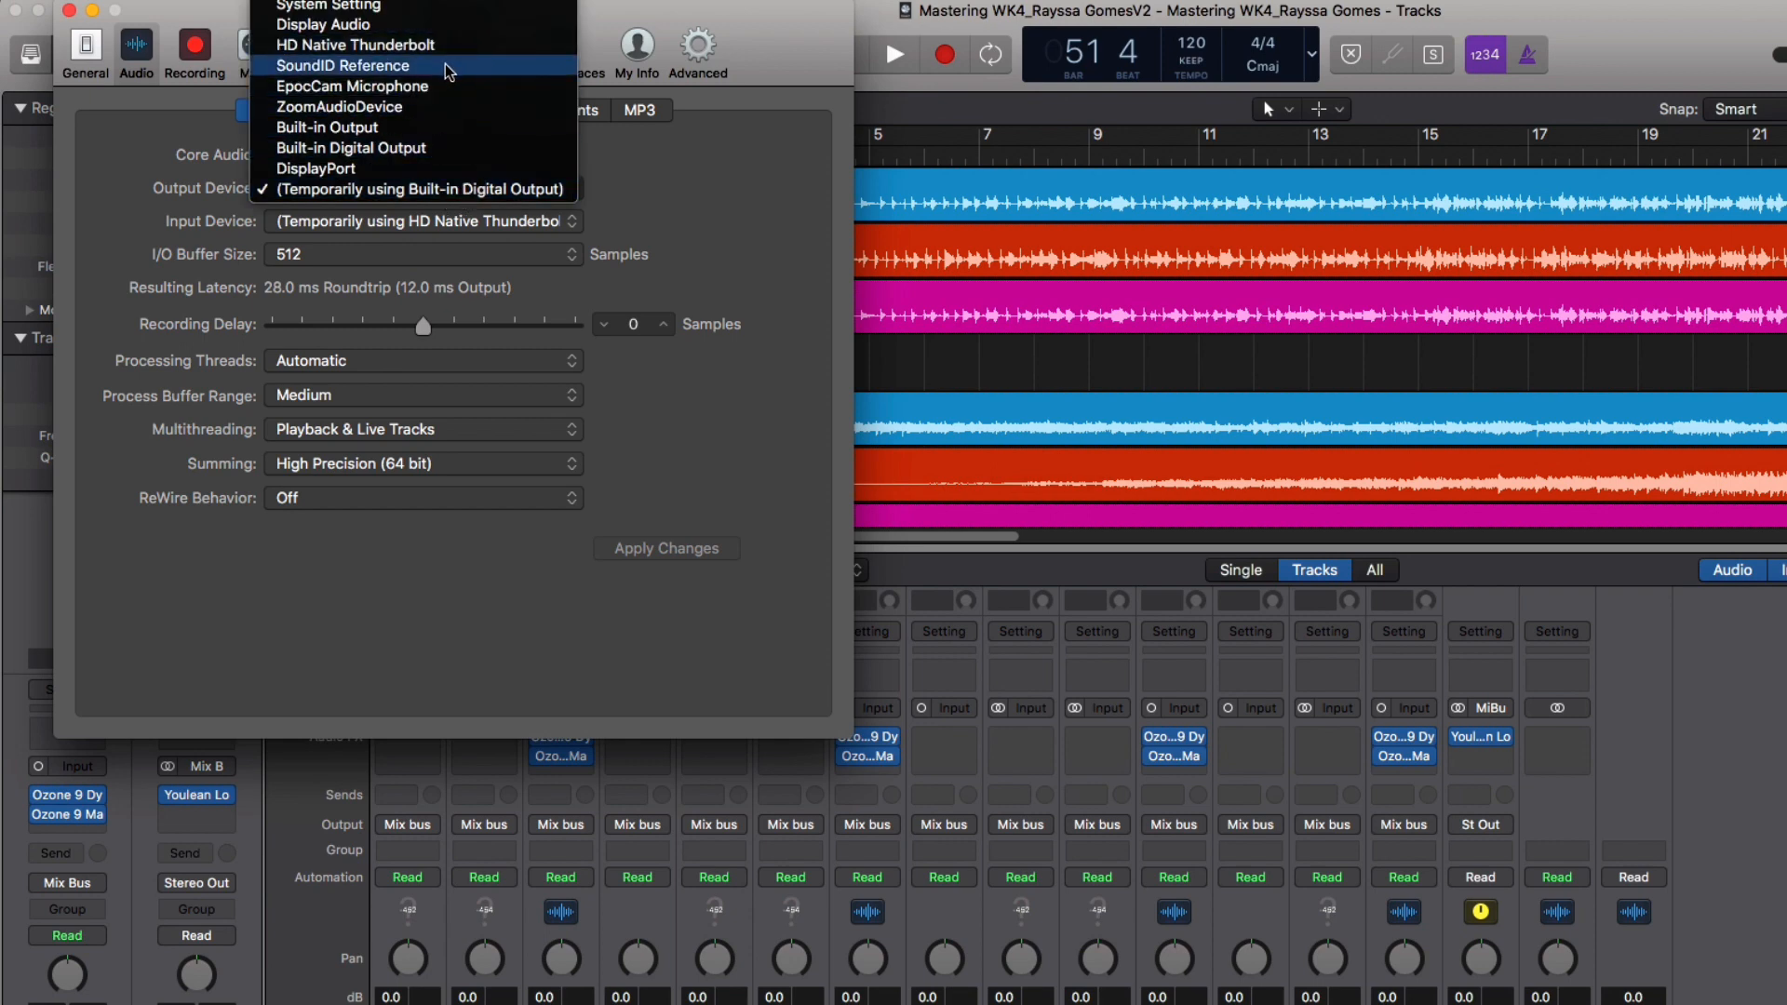
click(341, 65)
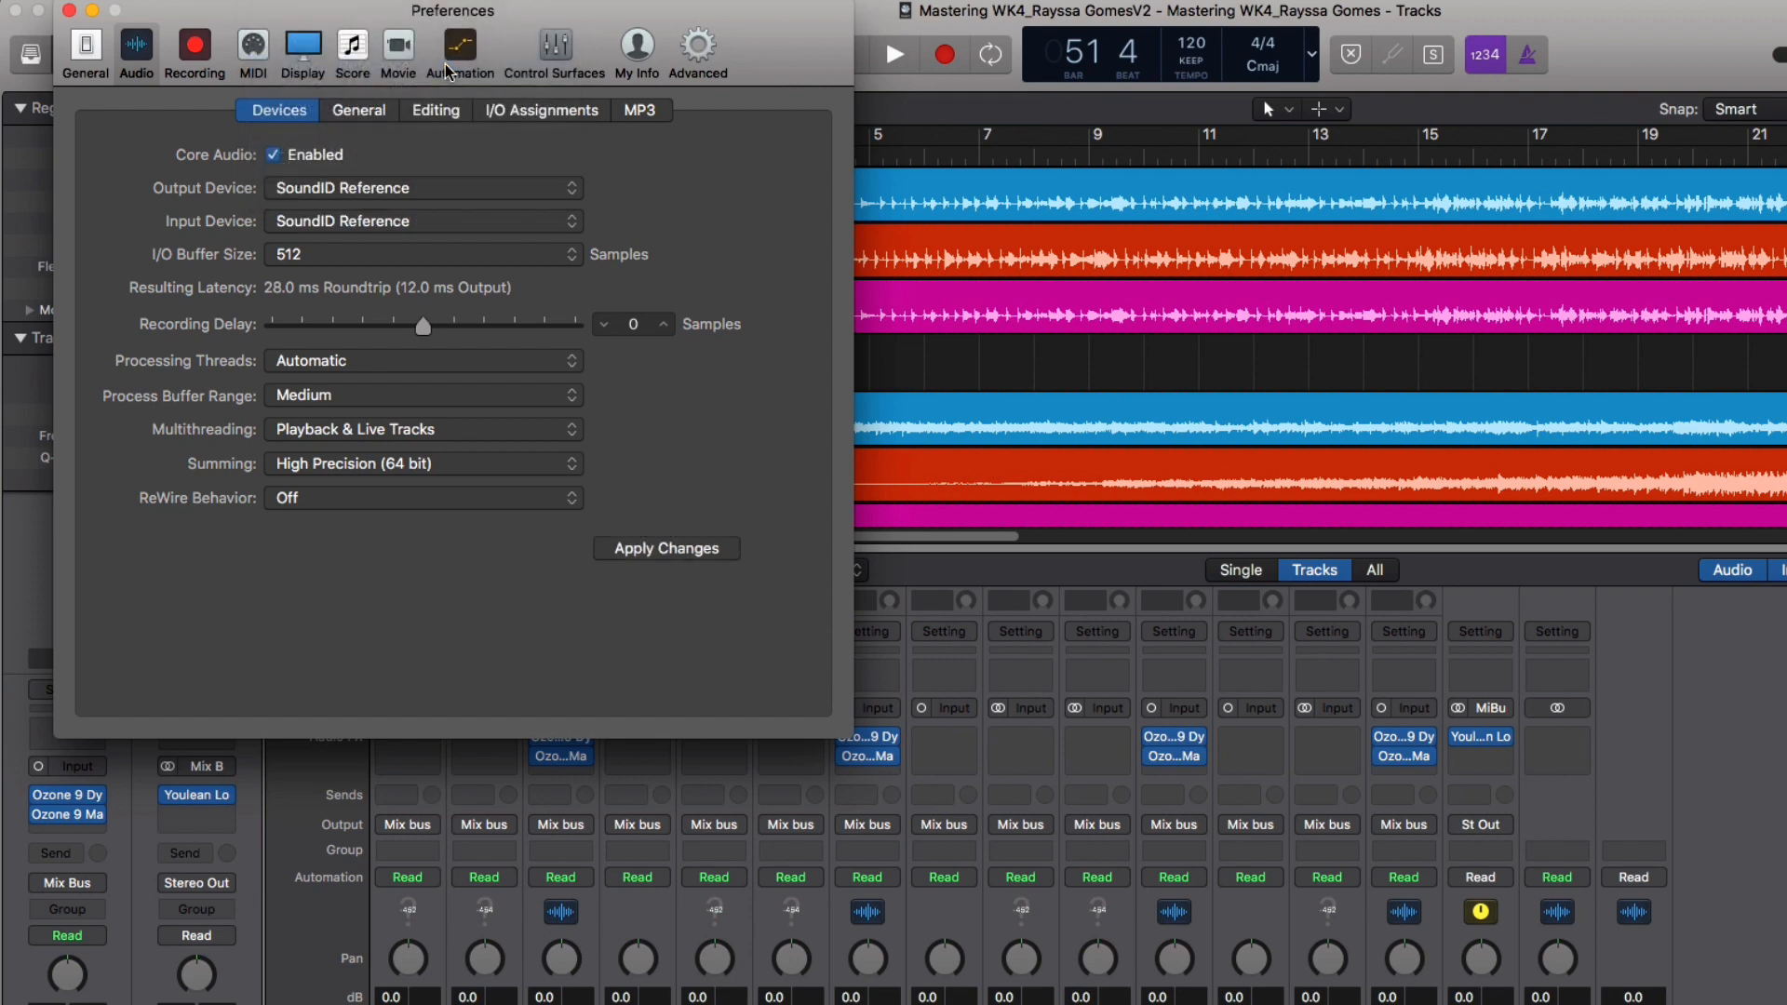
mouse_move(382, 234)
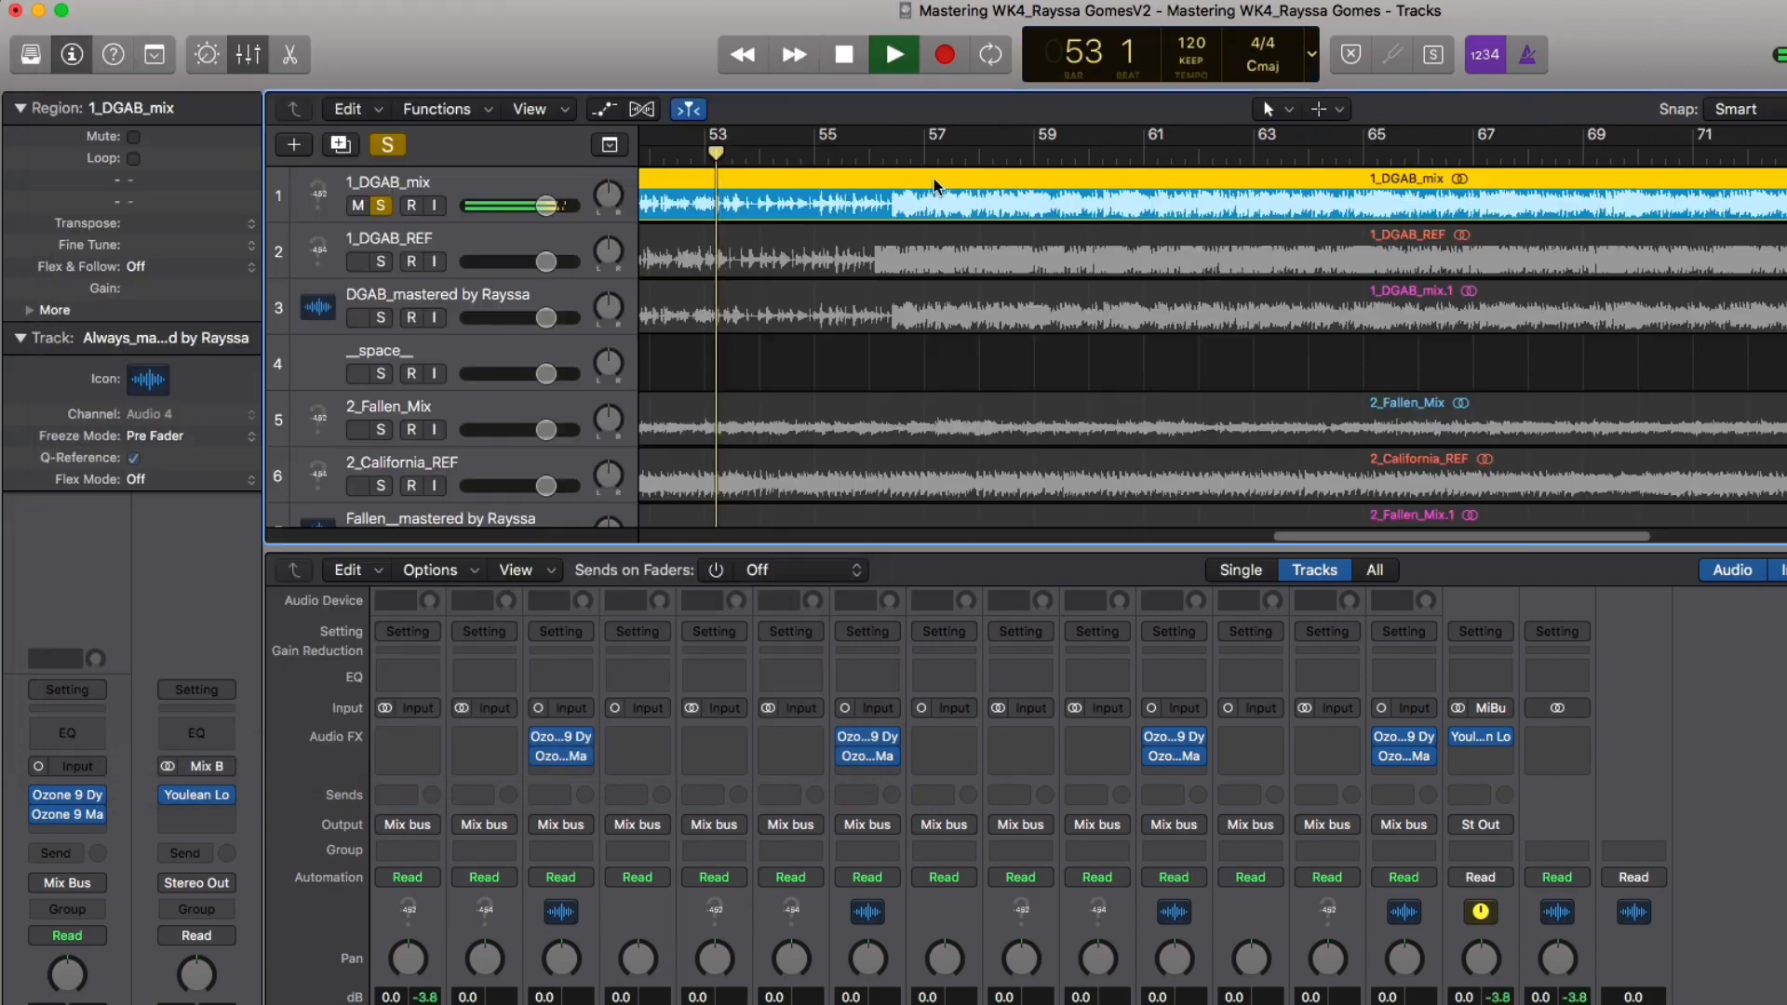
Open Reference from the menu bar, select the Beyerdynamic DT 770 preset, and activate HD Native Thunderbolt
click(1440, 9)
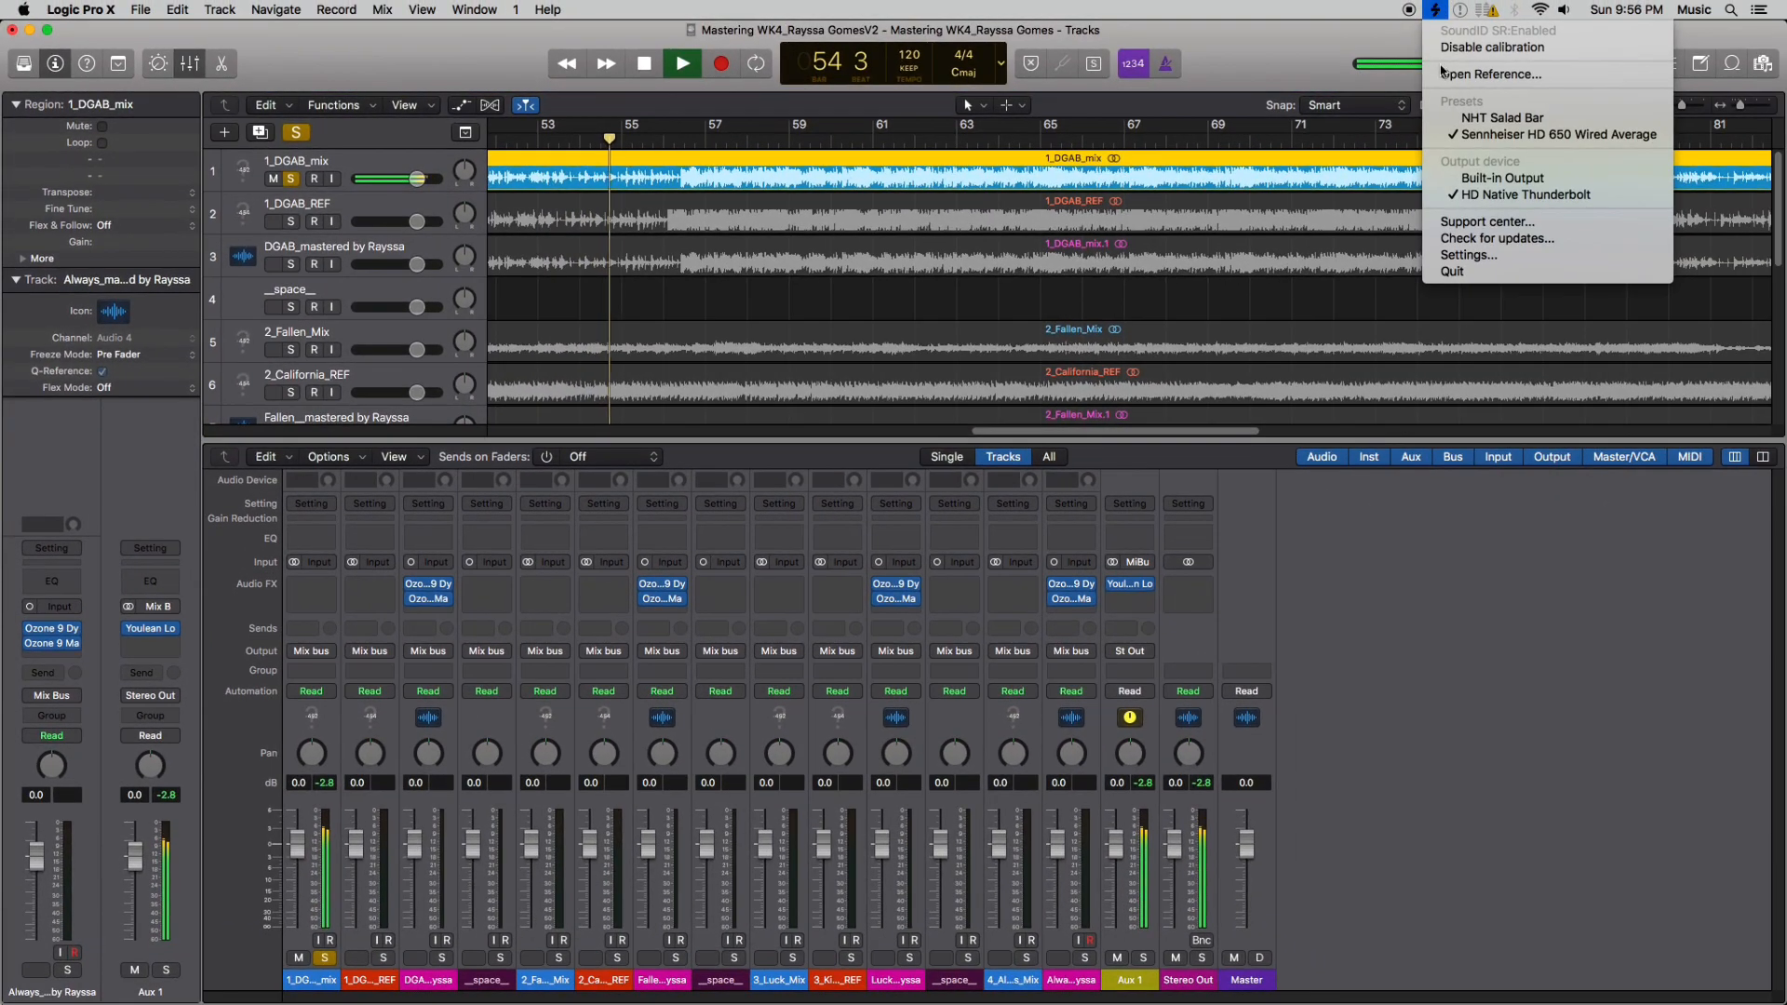
click(1489, 73)
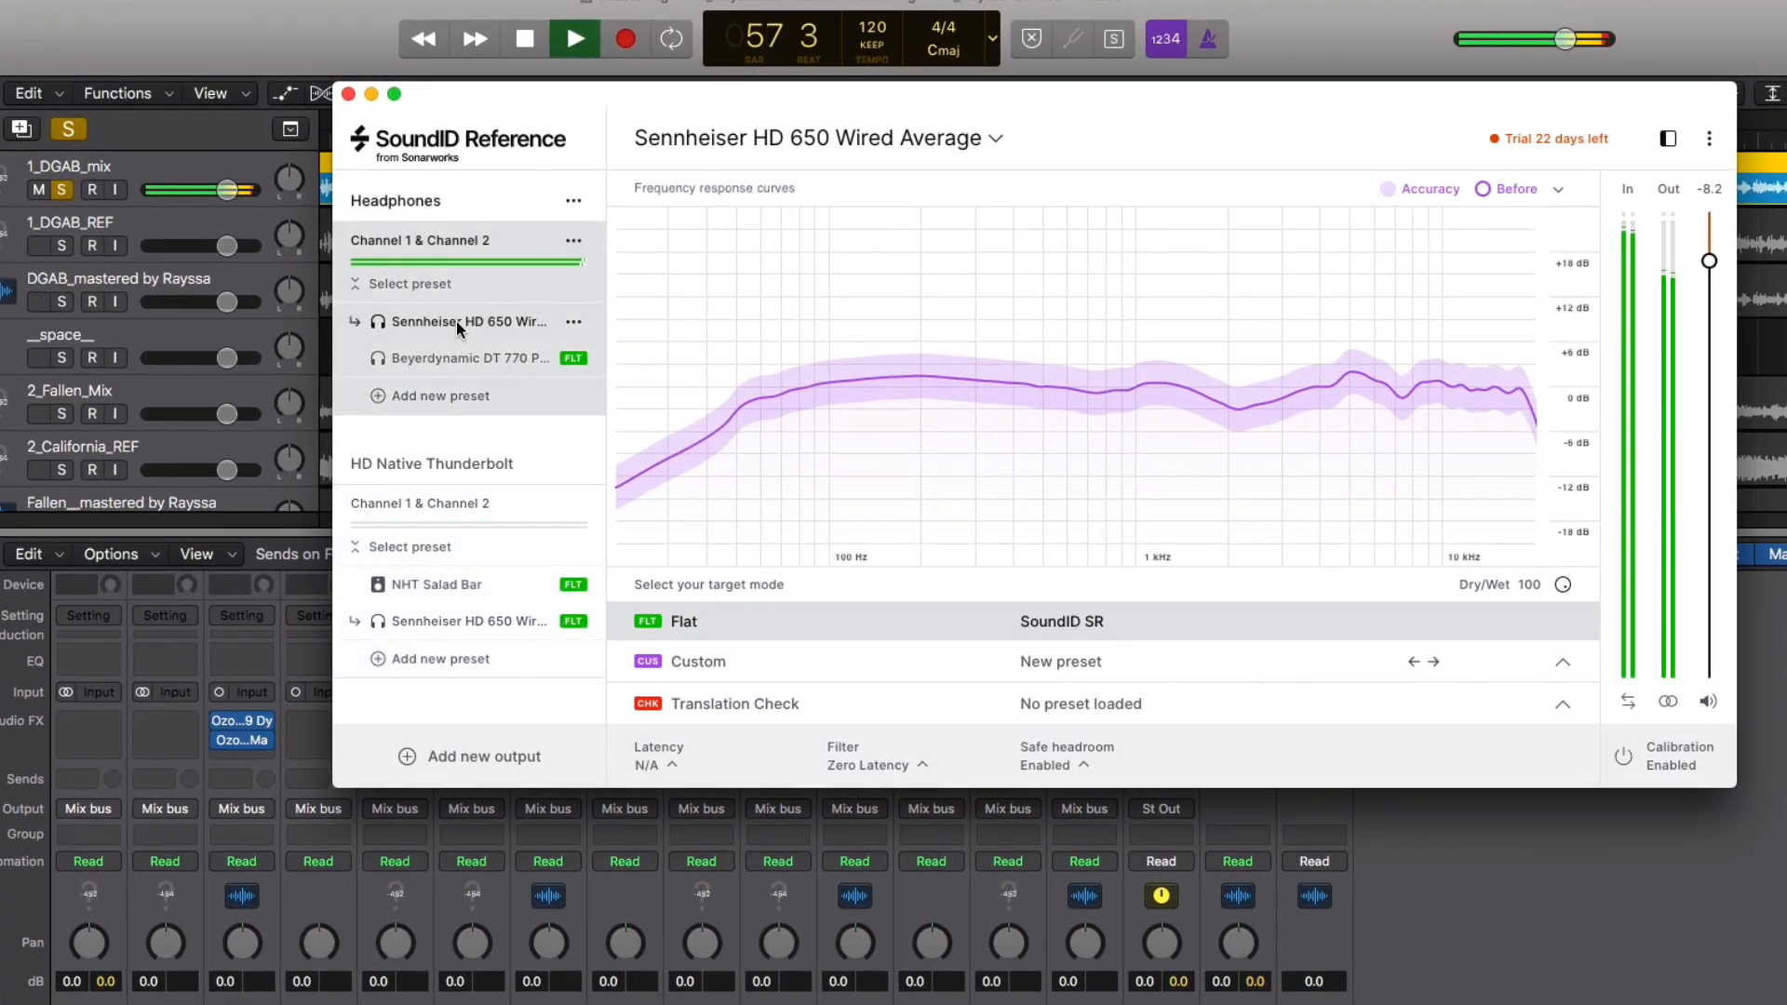
mouse_move(467, 357)
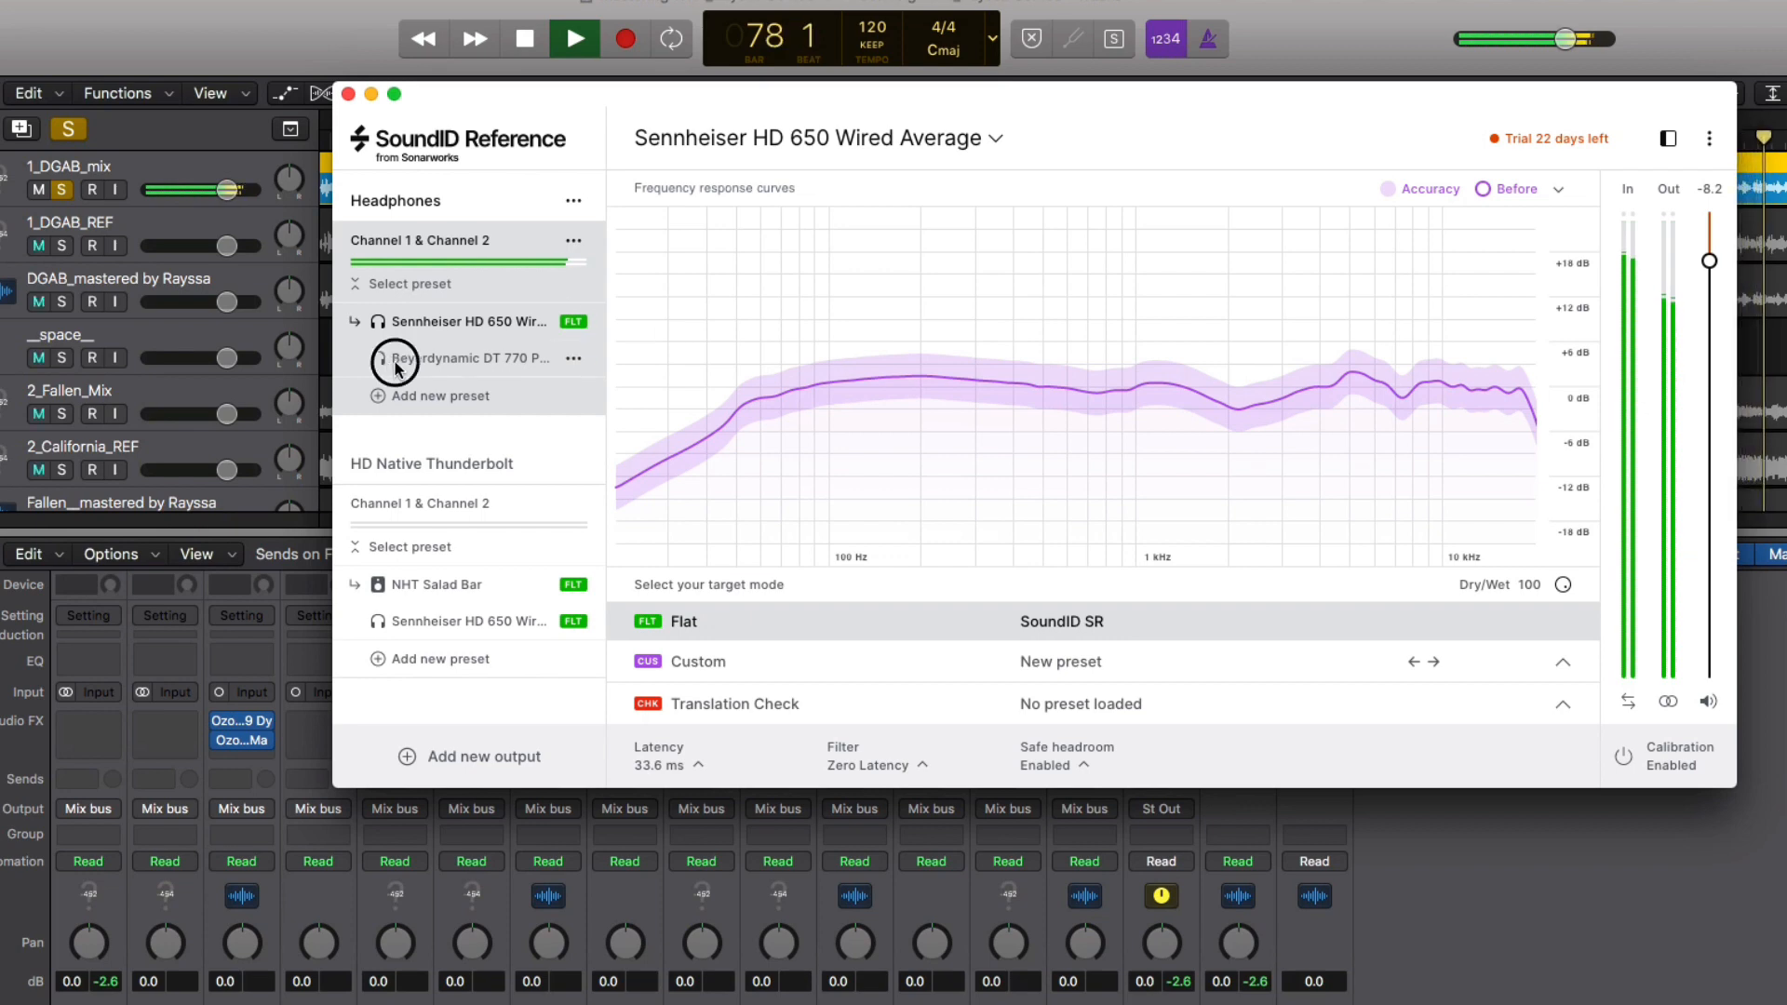
click(462, 358)
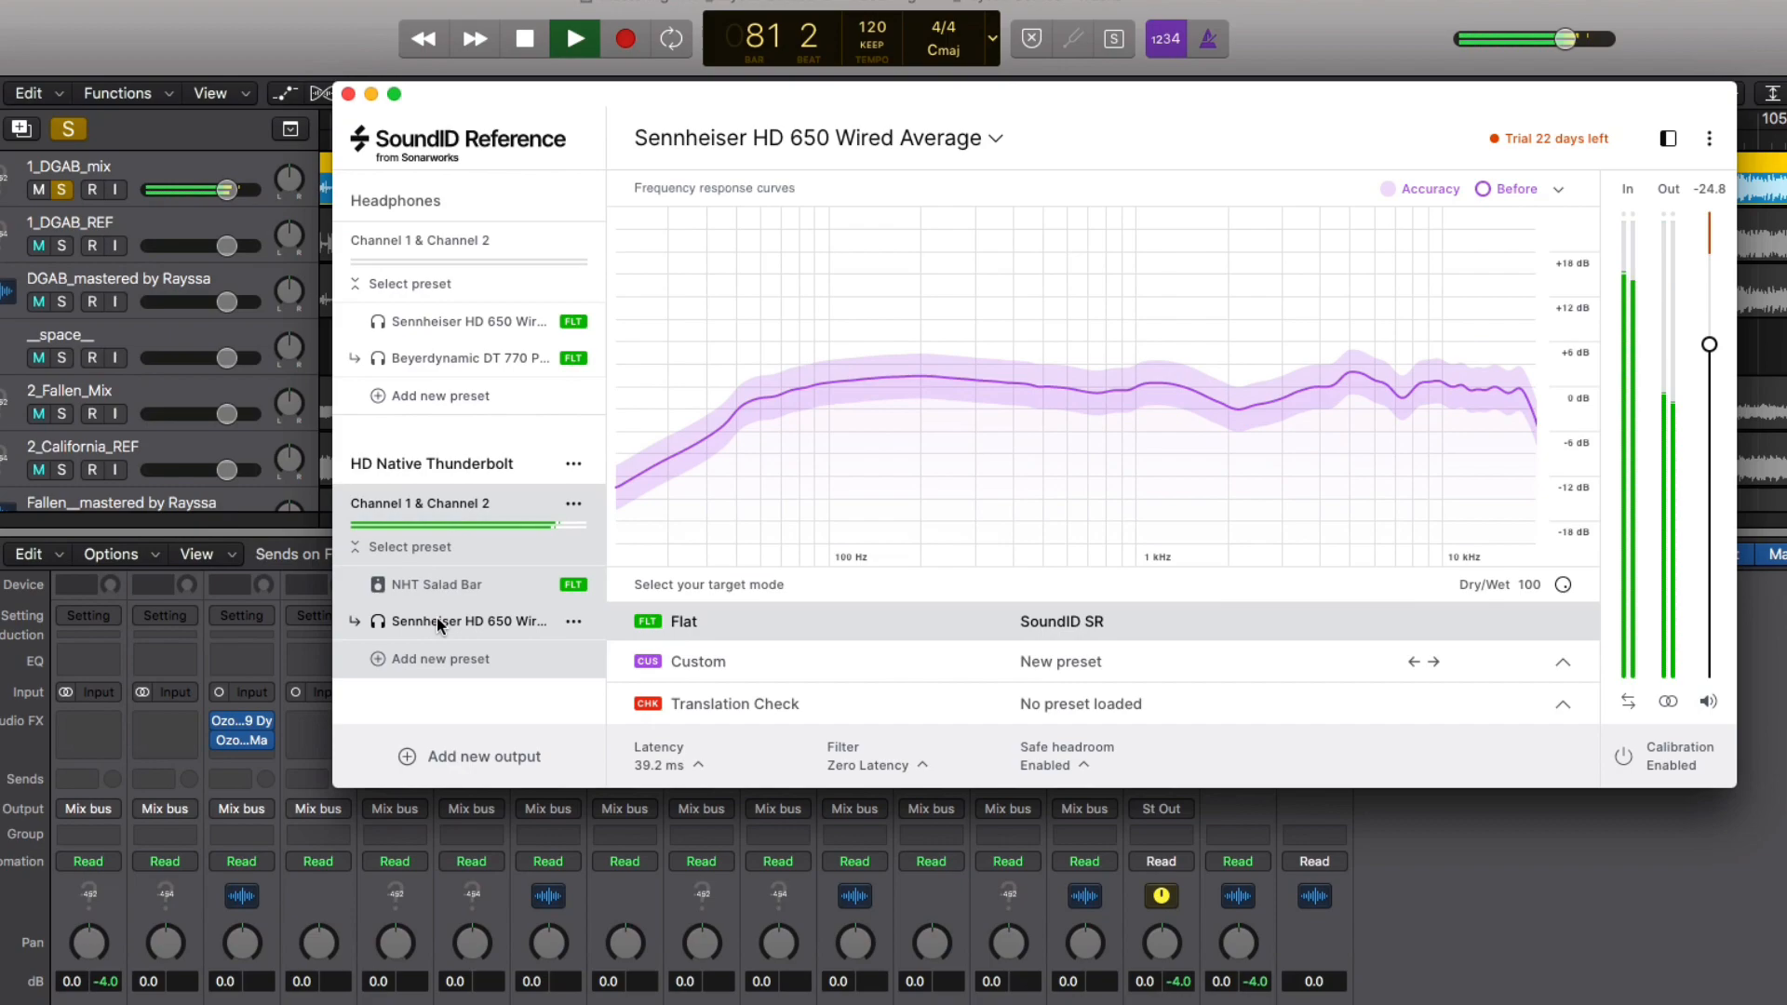
click(347, 95)
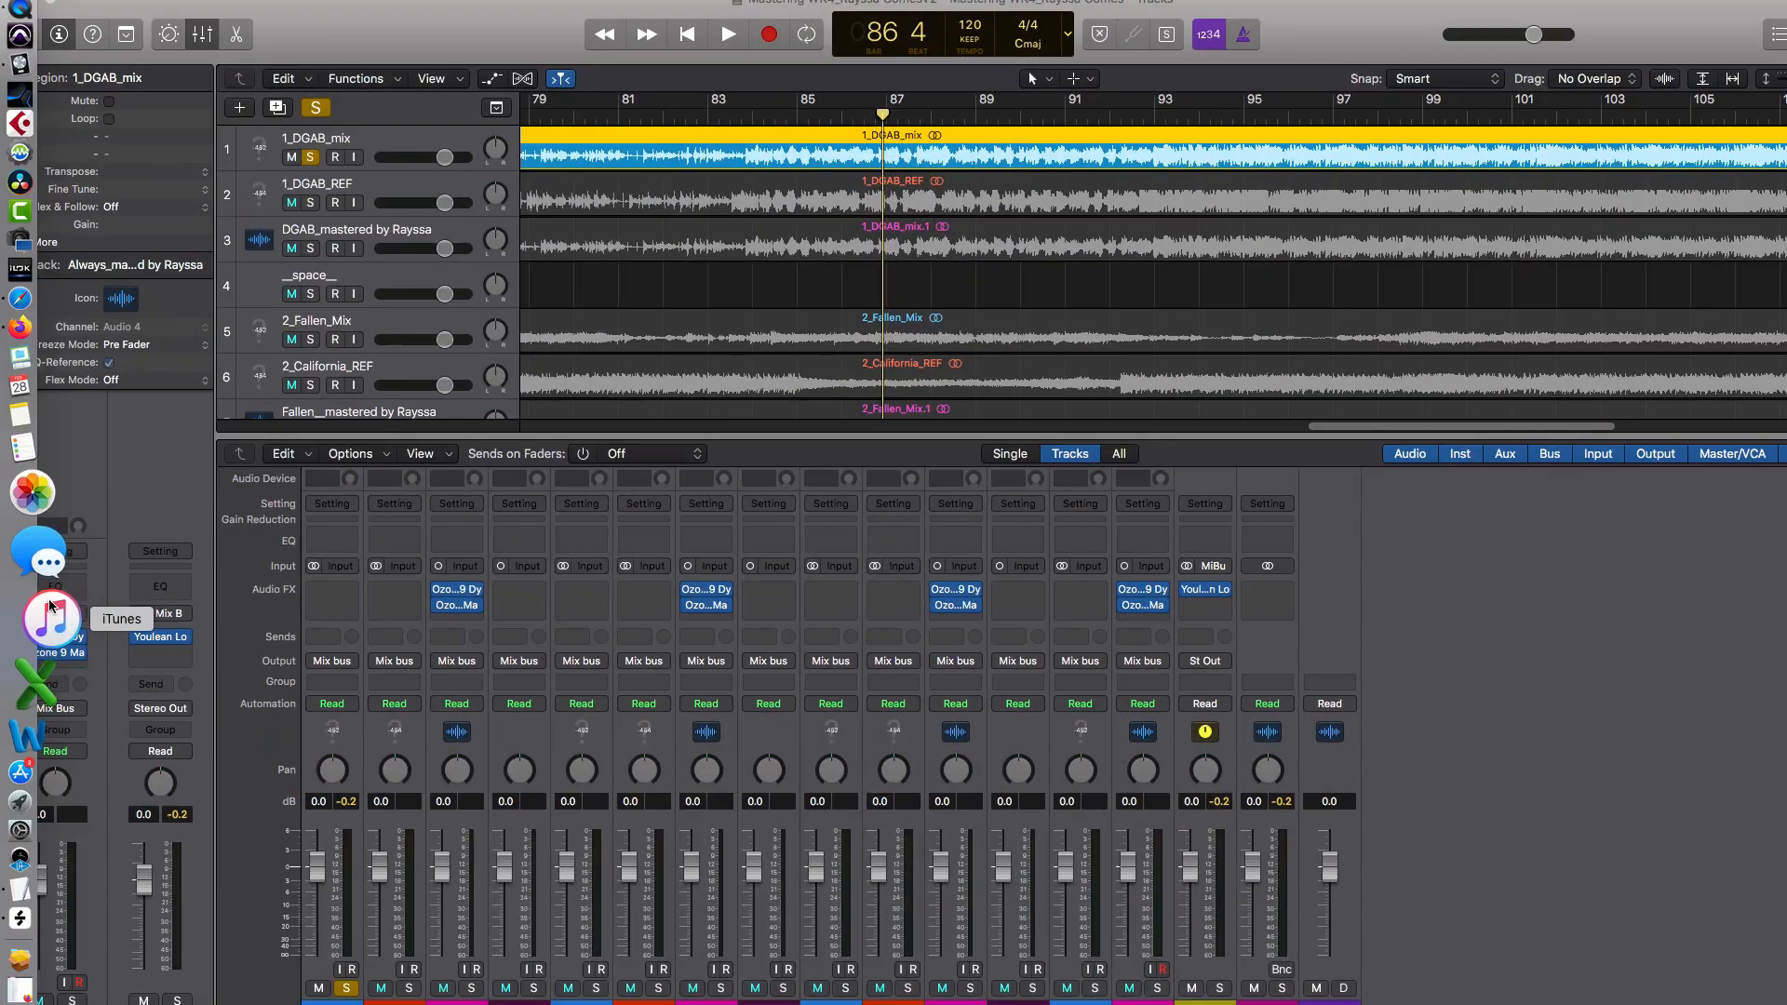
Bring iTunes up from the Dock over the Logic session to reach the music library
click(50, 619)
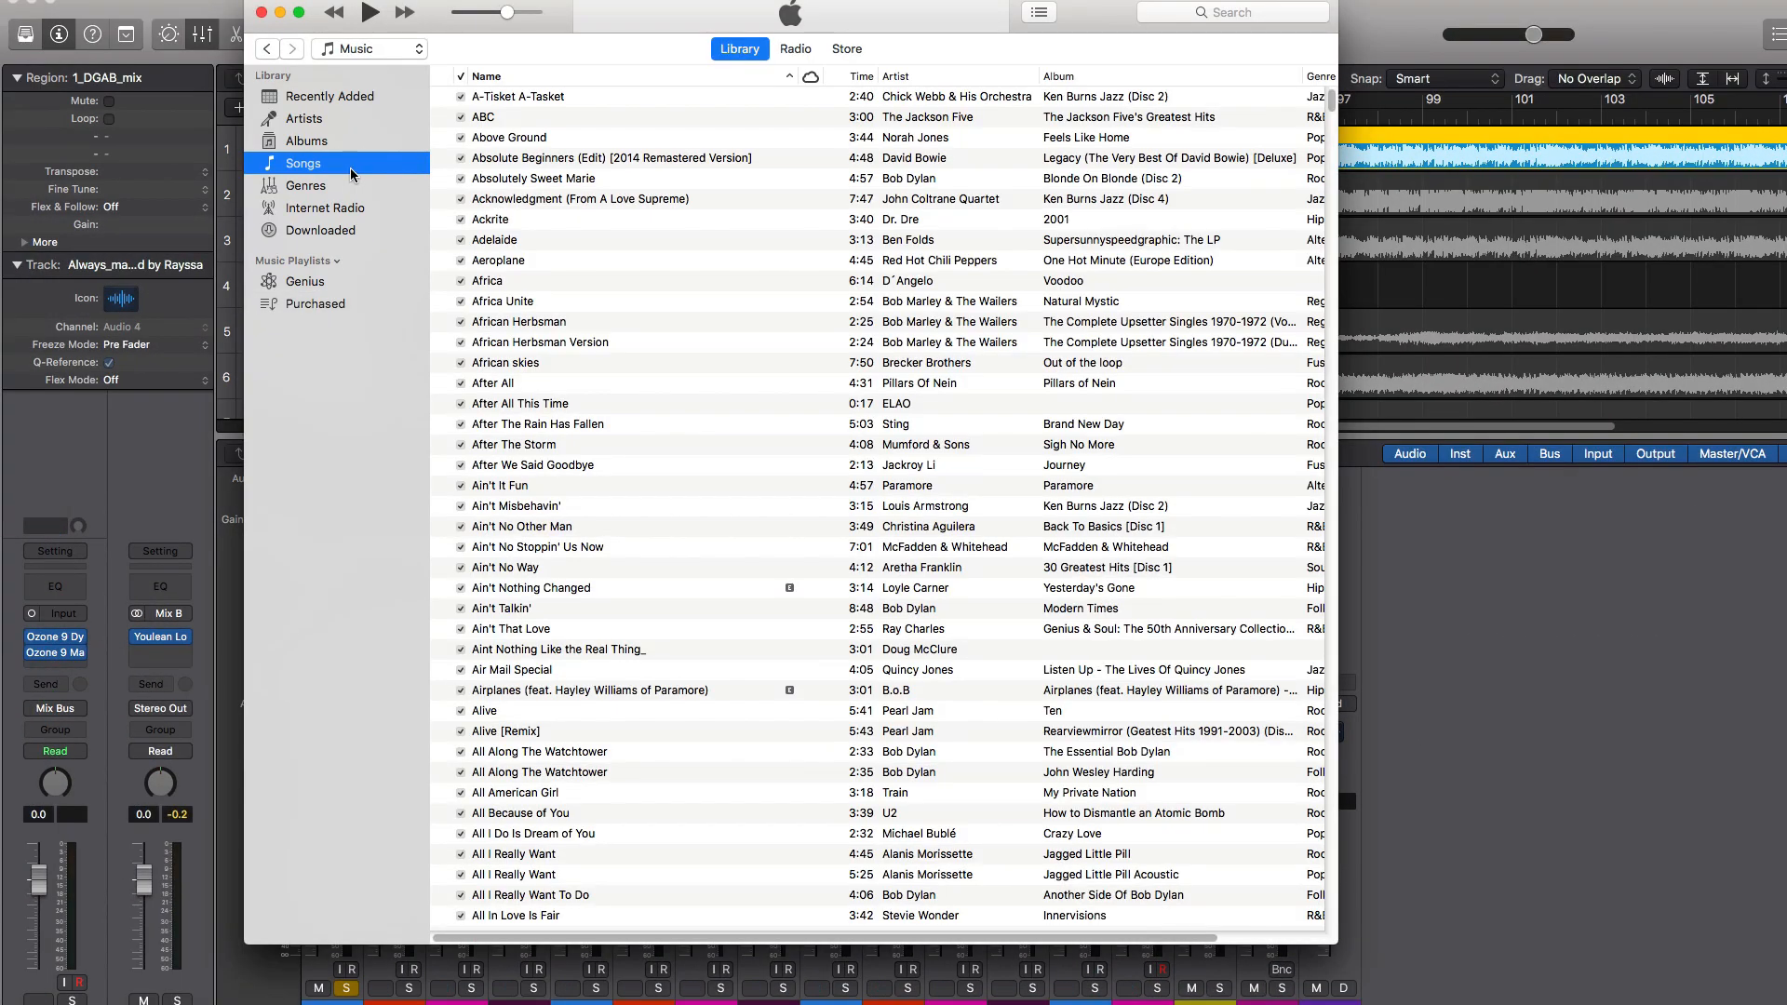
mouse_move(575, 278)
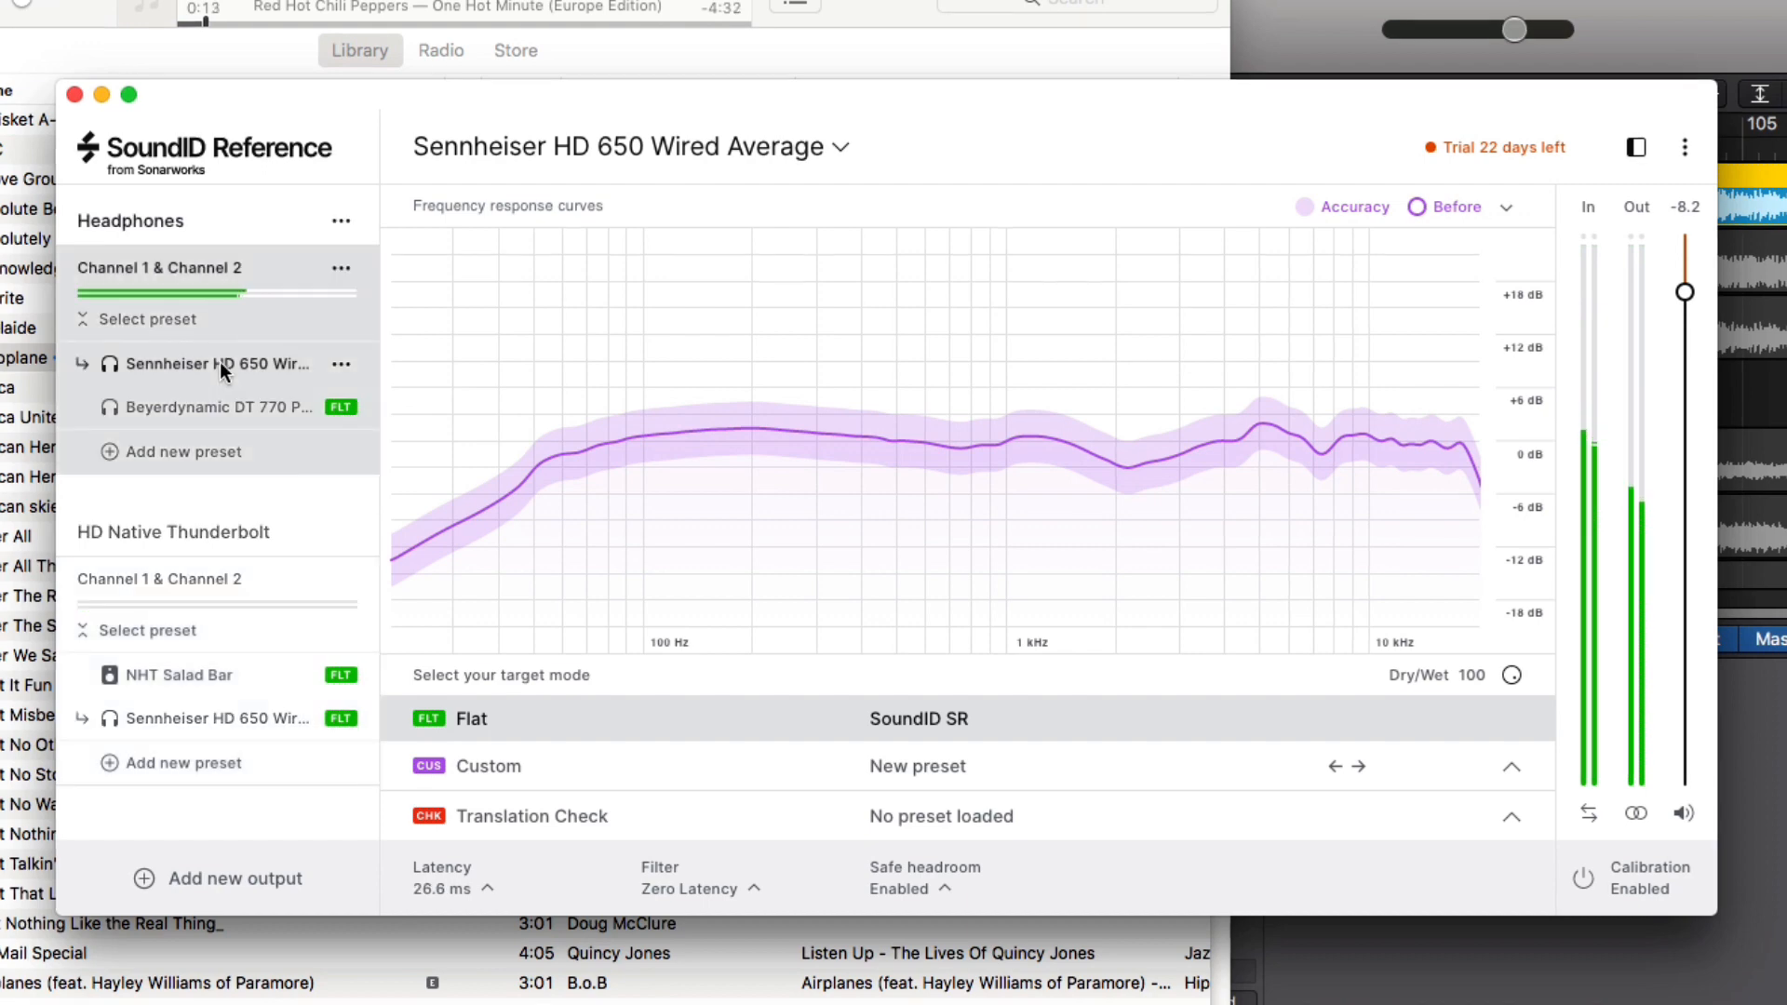
Audition the Beyerdynamic DT 770 preset, then return to HD Native Thunderbolt and toggle swap and mono
click(217, 407)
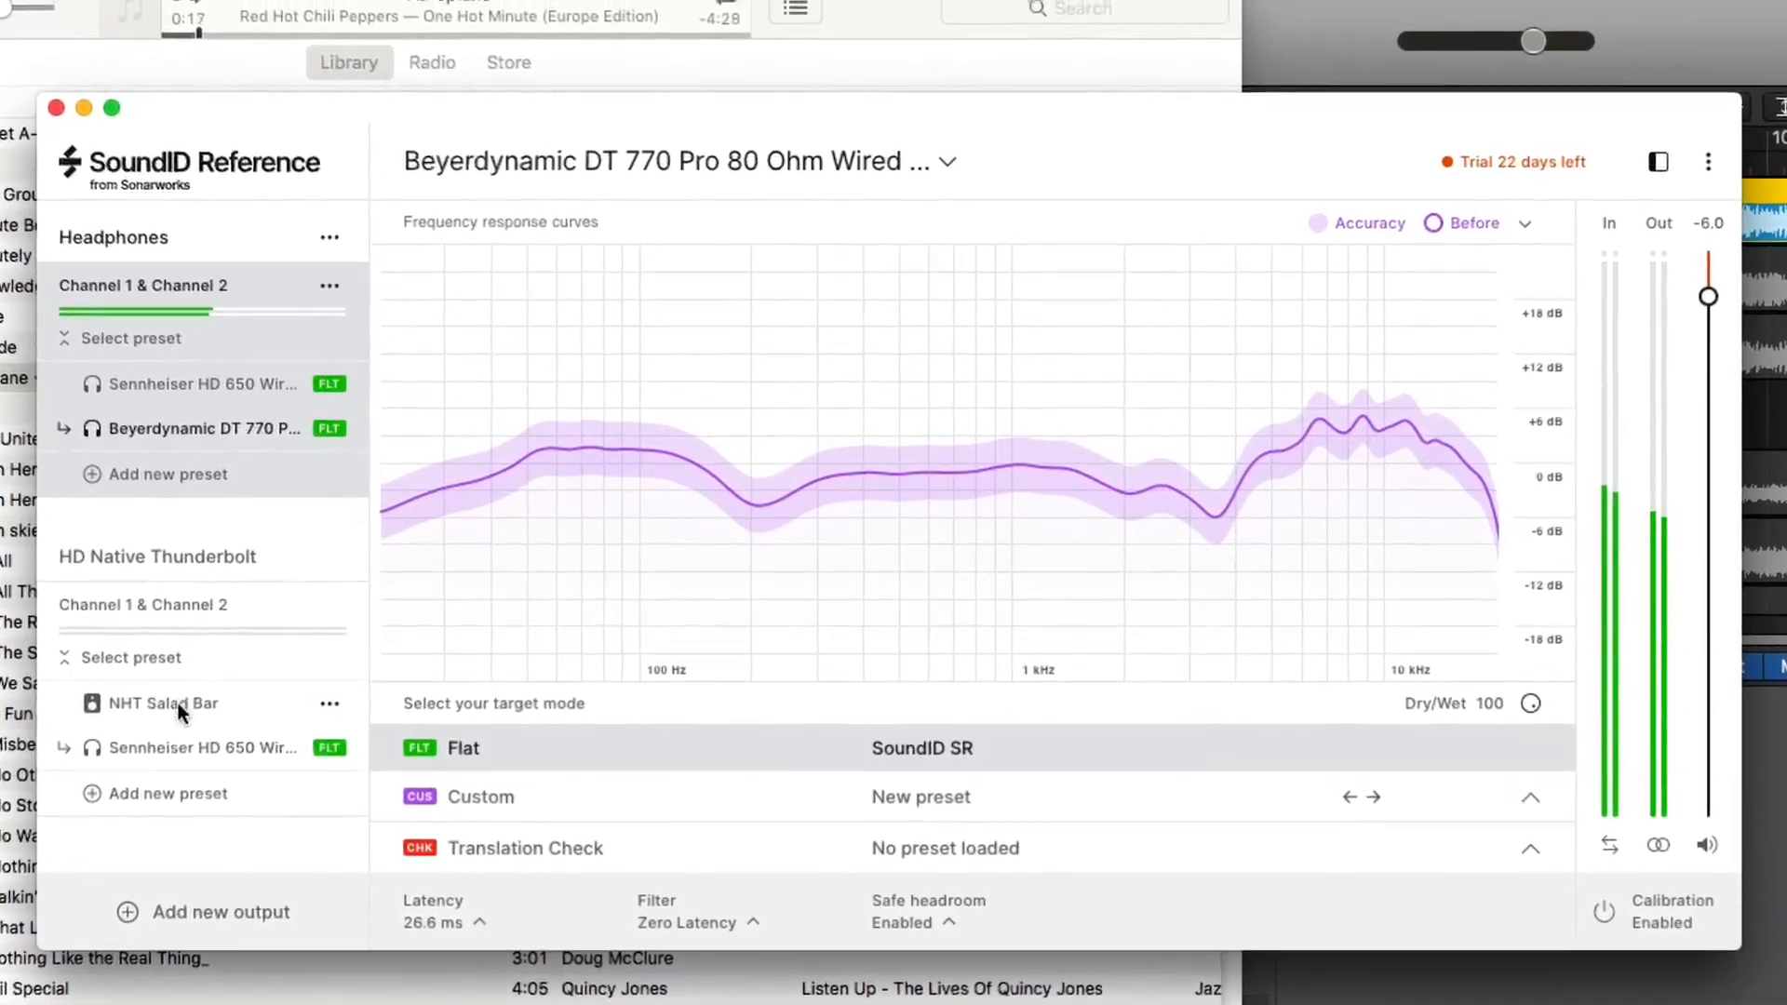
click(162, 703)
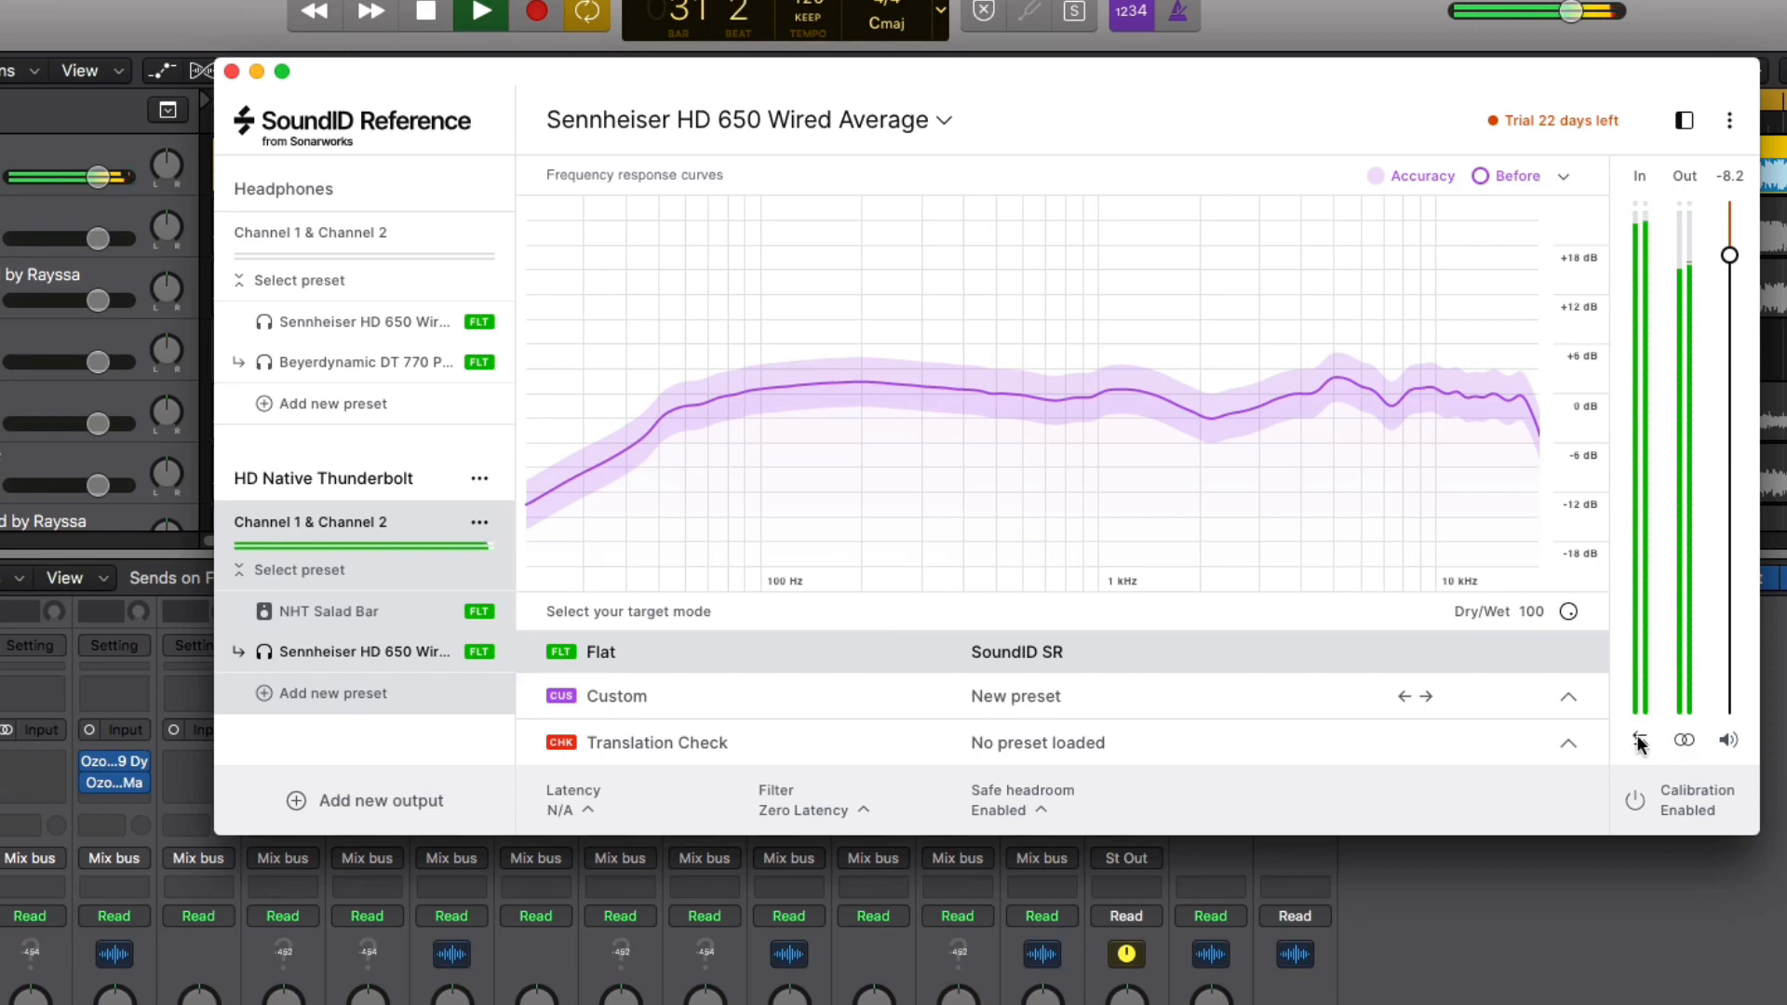
click(1639, 738)
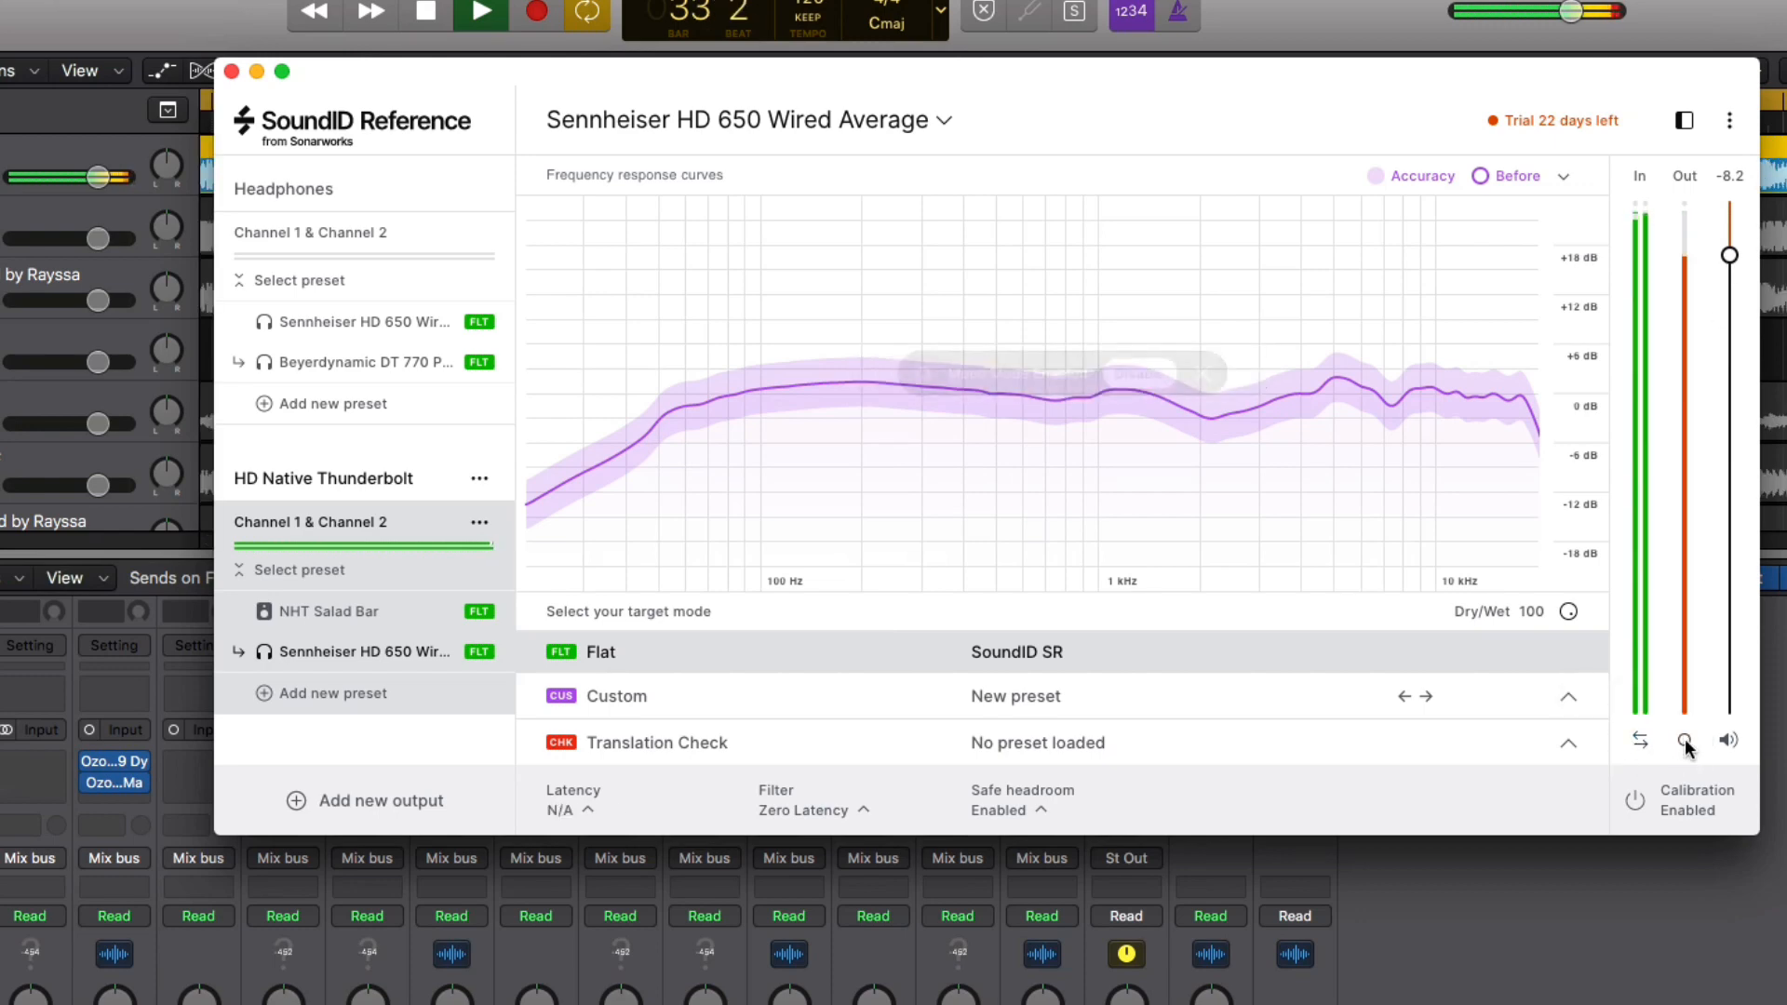
click(1685, 743)
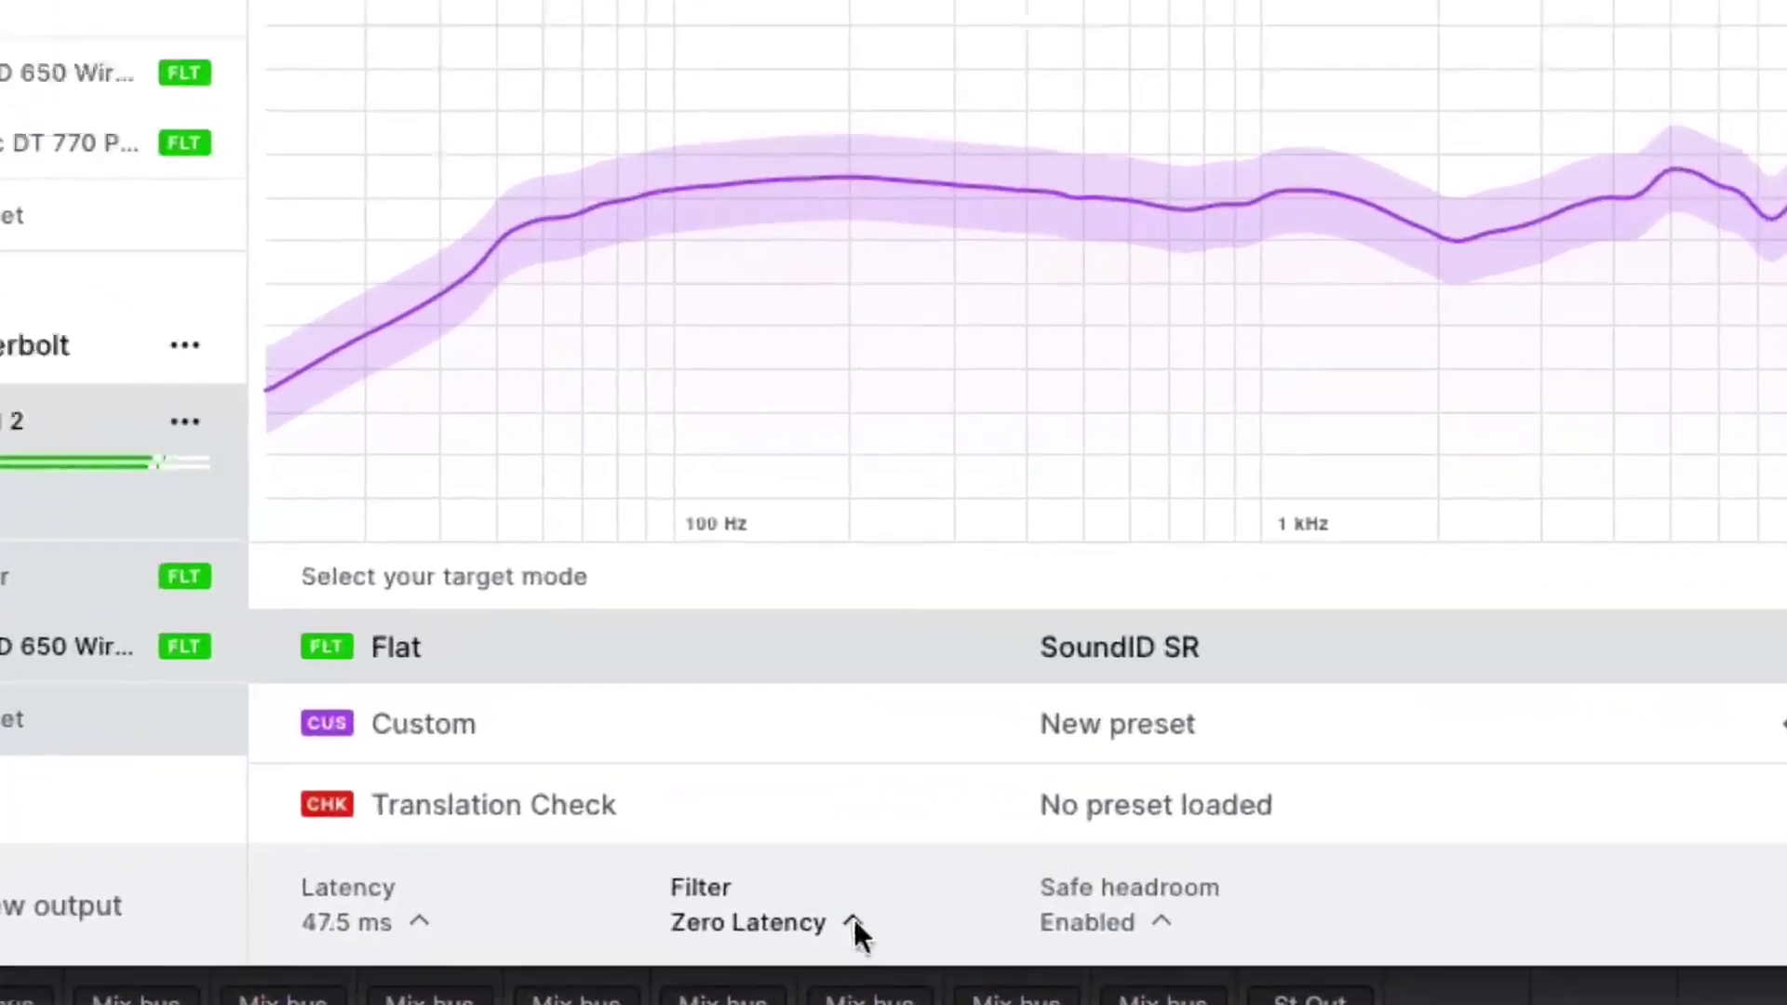
Expand the Filter options and the Listening spot differences panel showing left/right speaker offsets
click(748, 922)
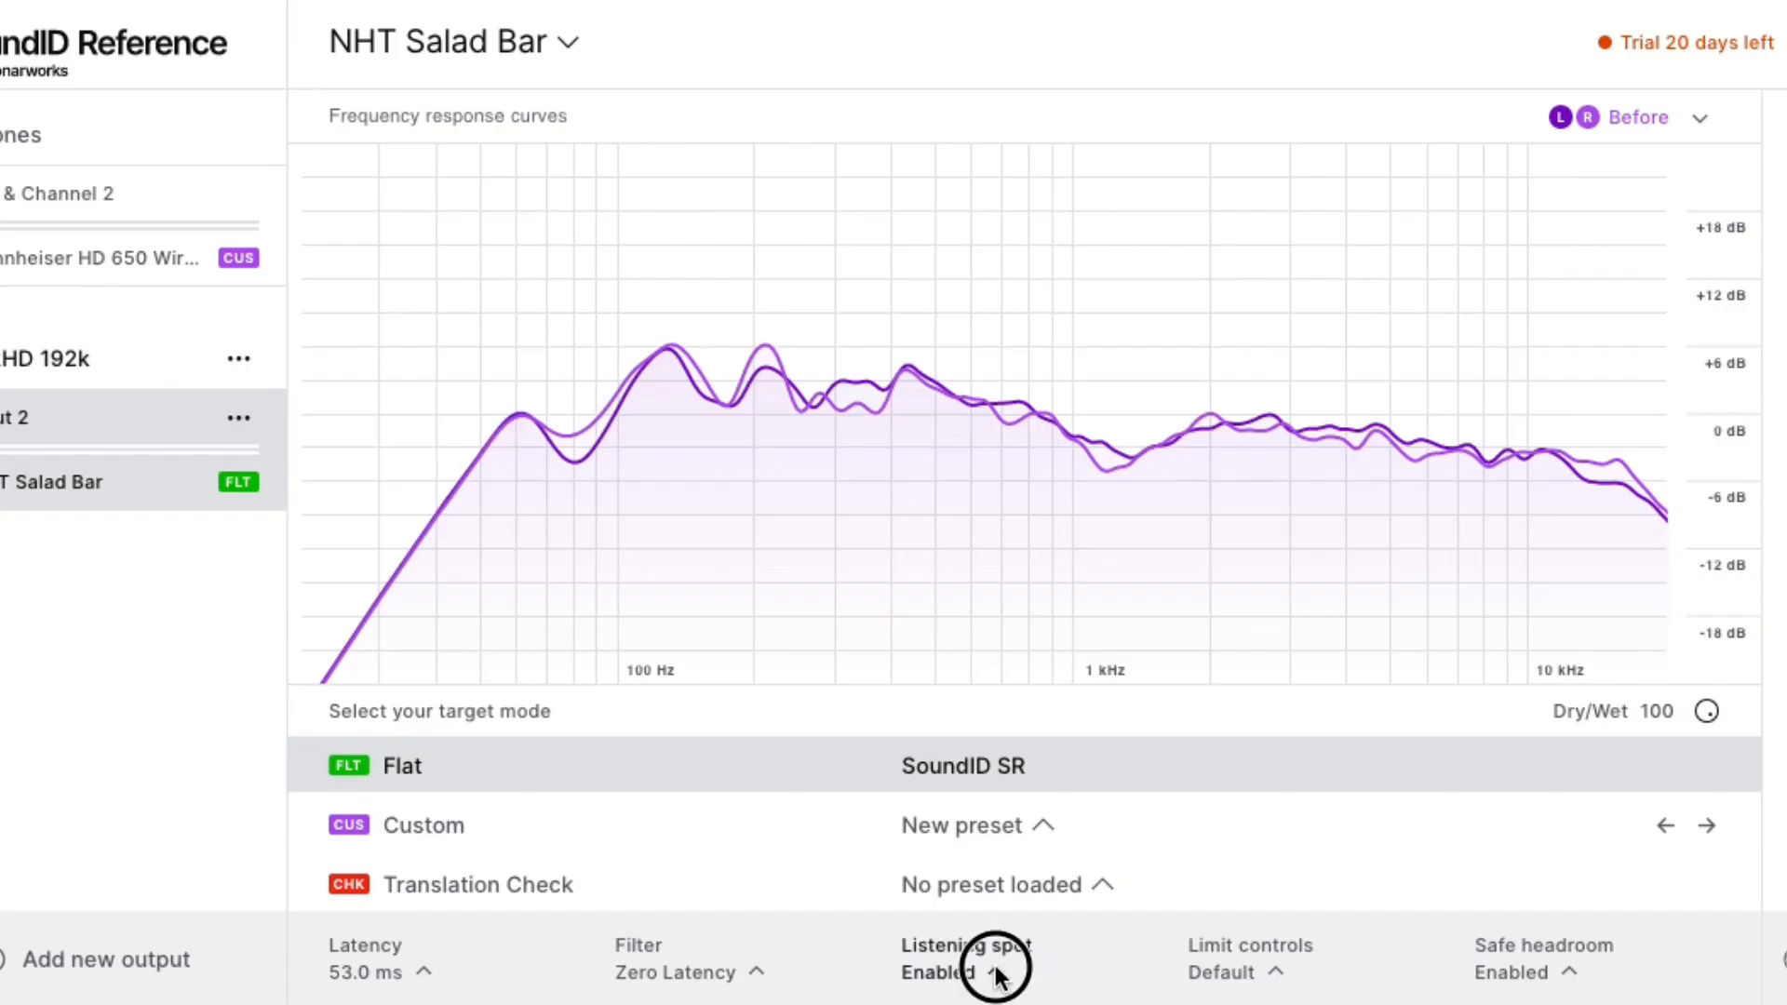
click(995, 971)
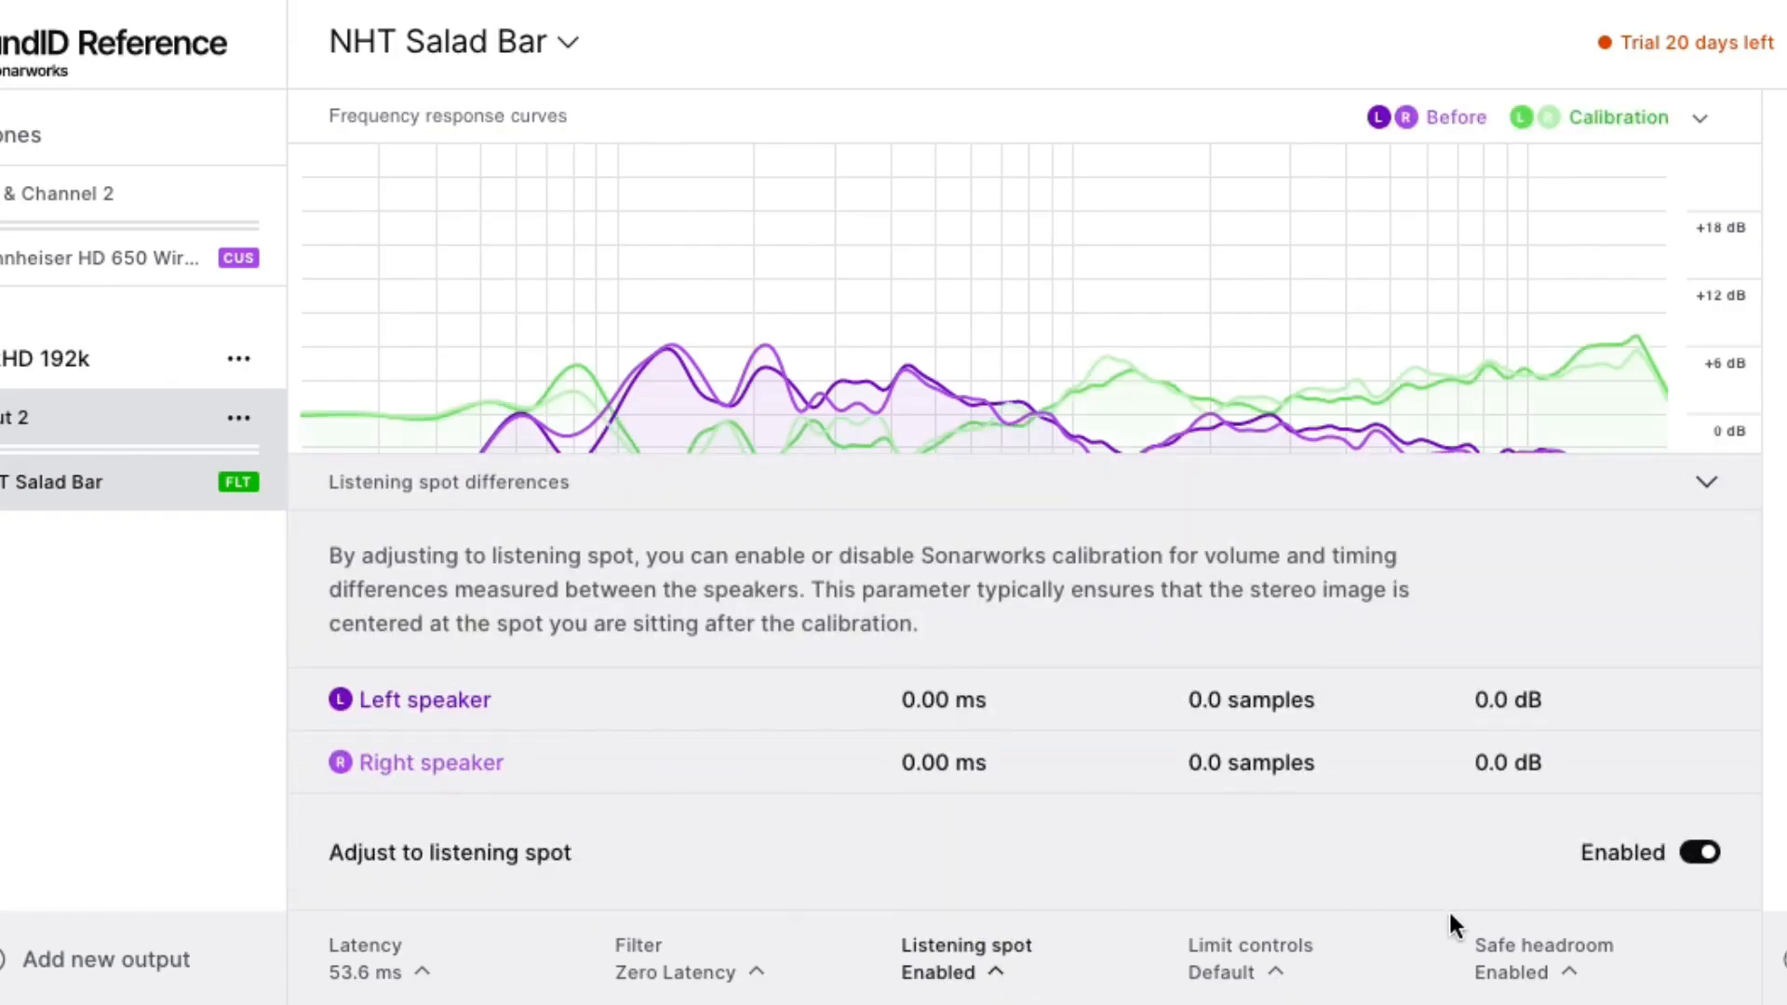
click(1697, 852)
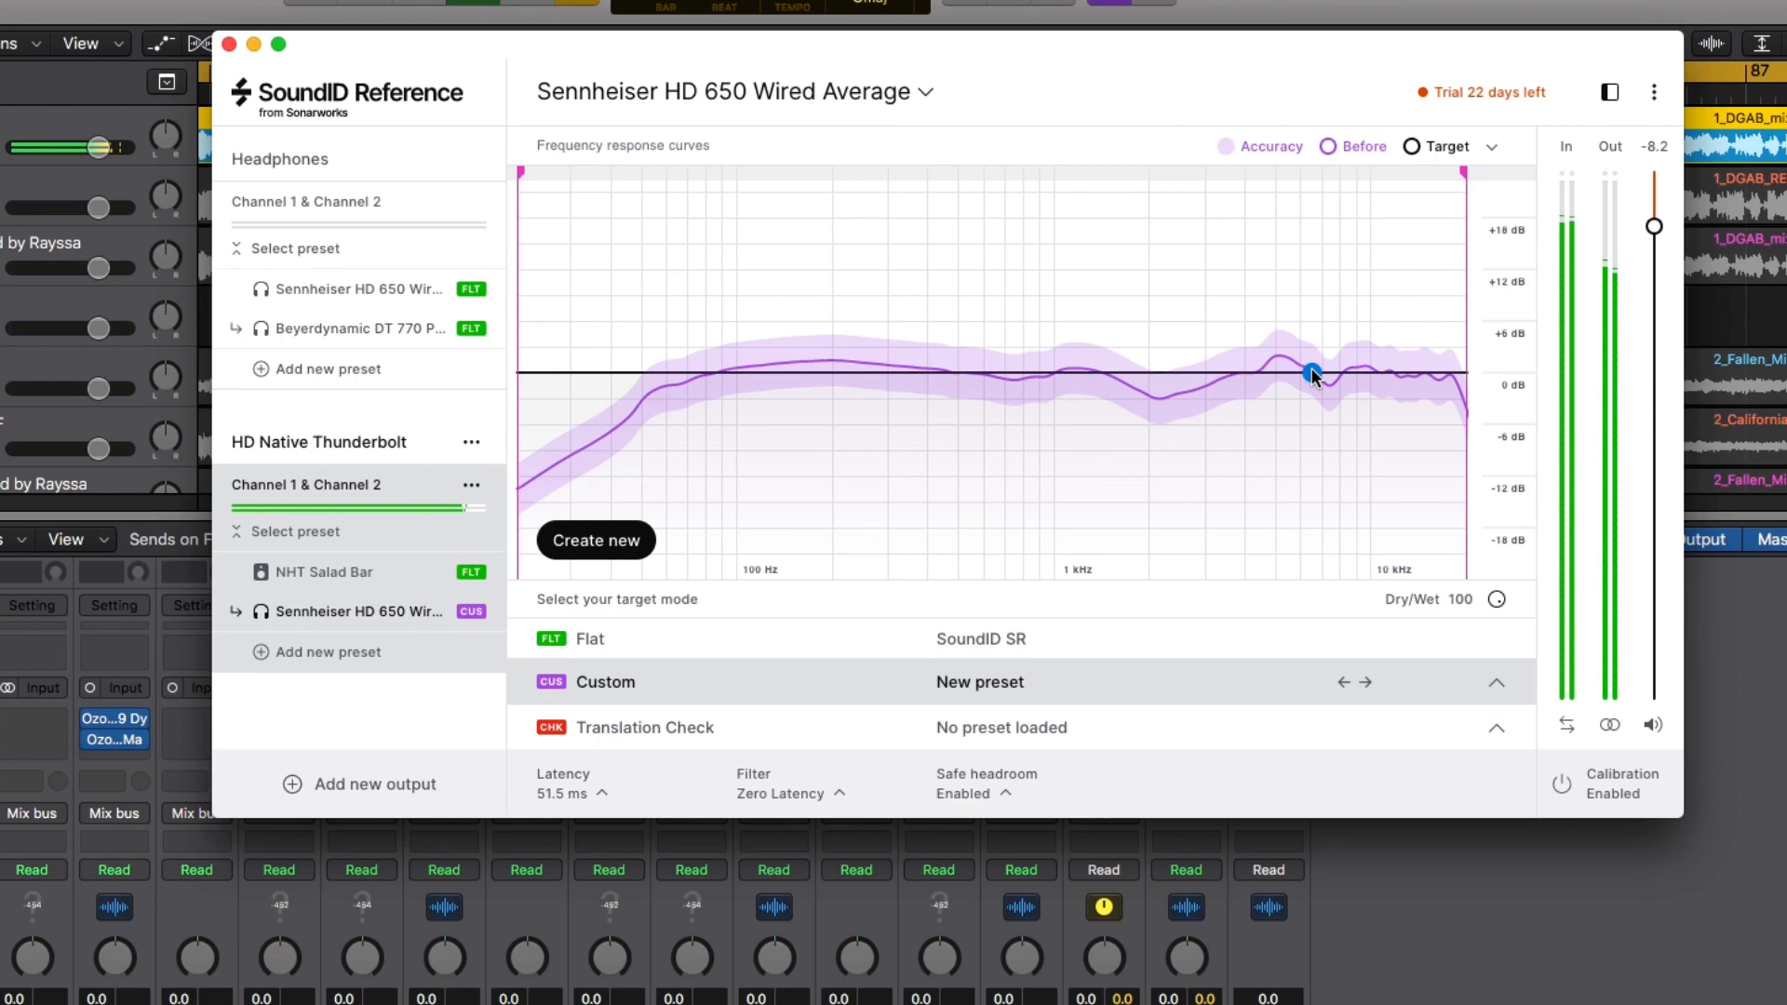
Add an EQ node to the Sennheiser HD 650 custom target curve, then bring up translation check
click(1312, 362)
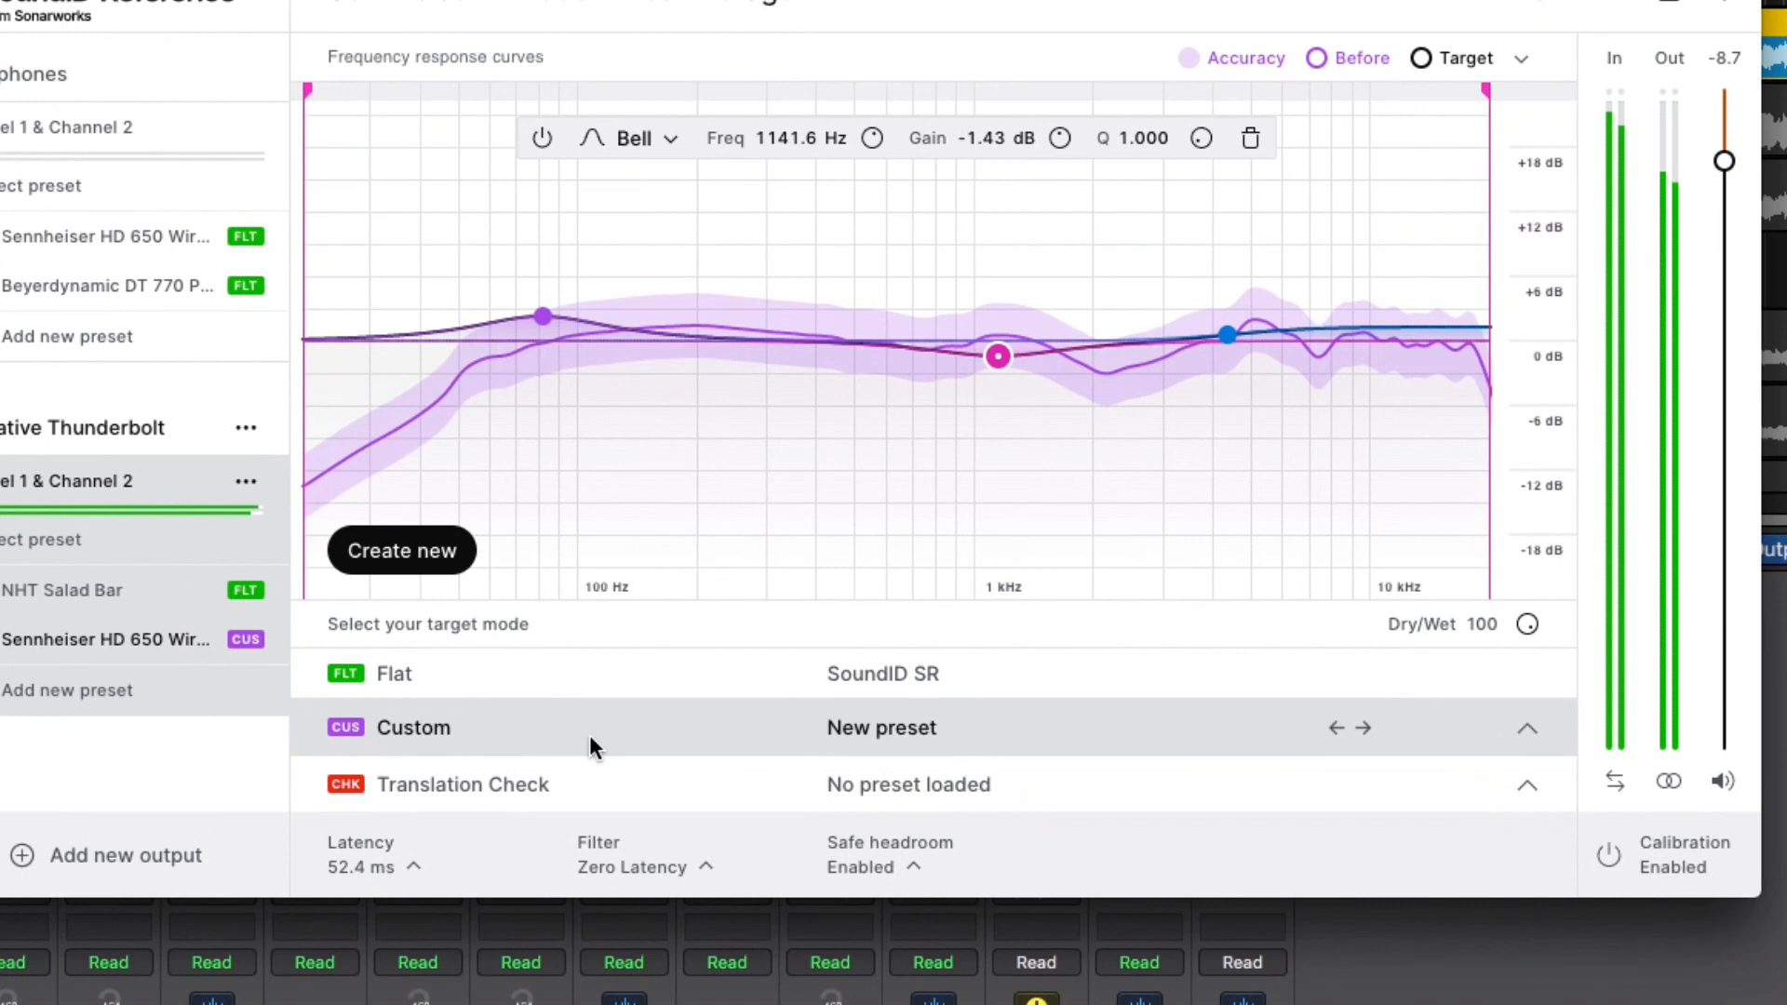
click(462, 784)
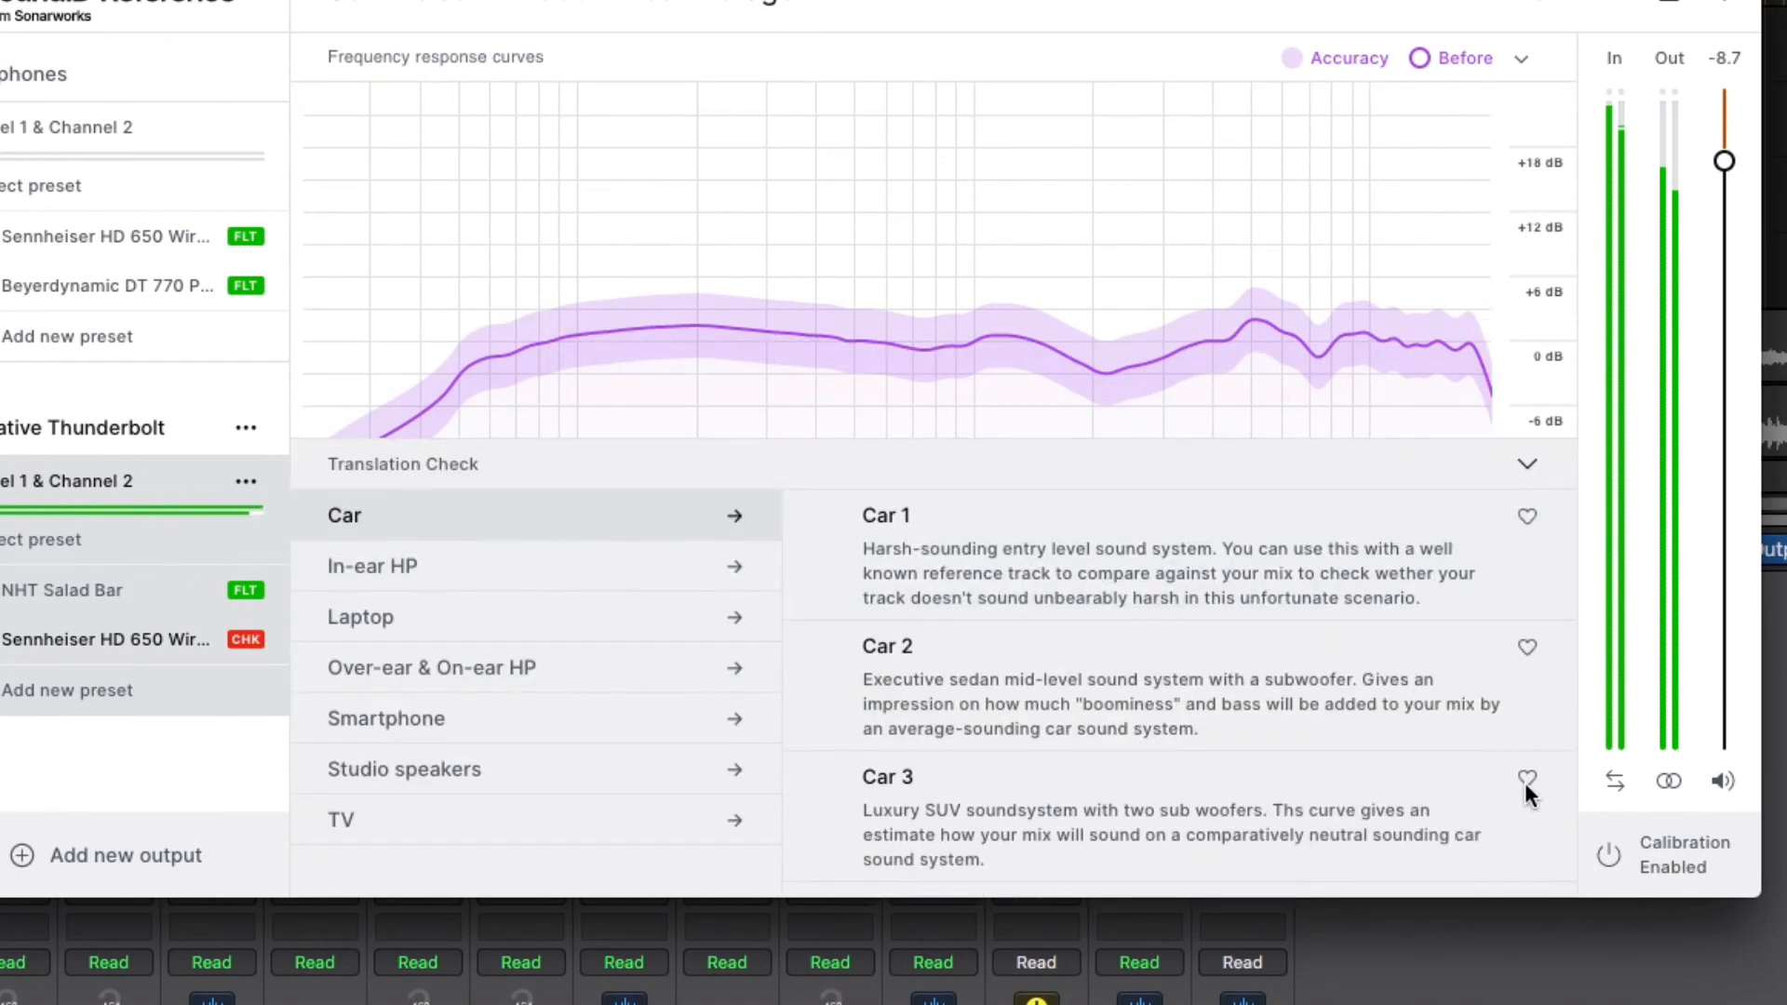
mouse_move(536, 608)
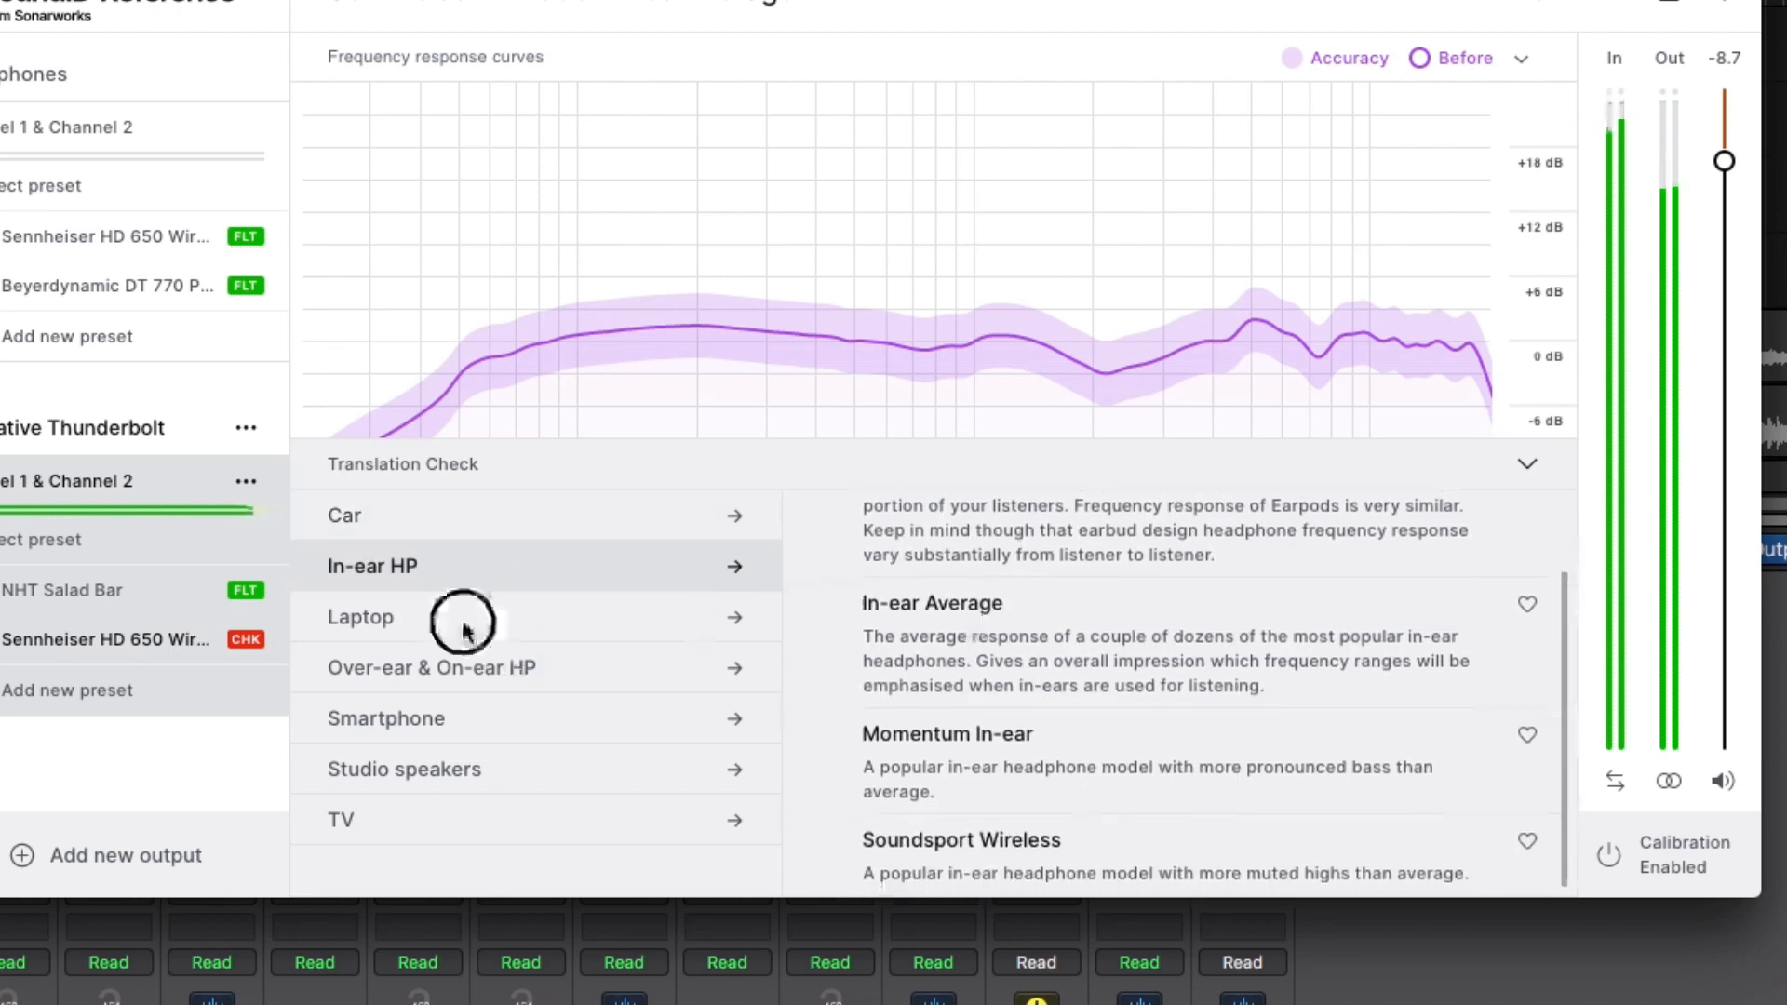
Browse Laptop, Over-ear & On-ear HP, Studio speakers and TV simulations, settling on MacBook Air 13"
click(361, 617)
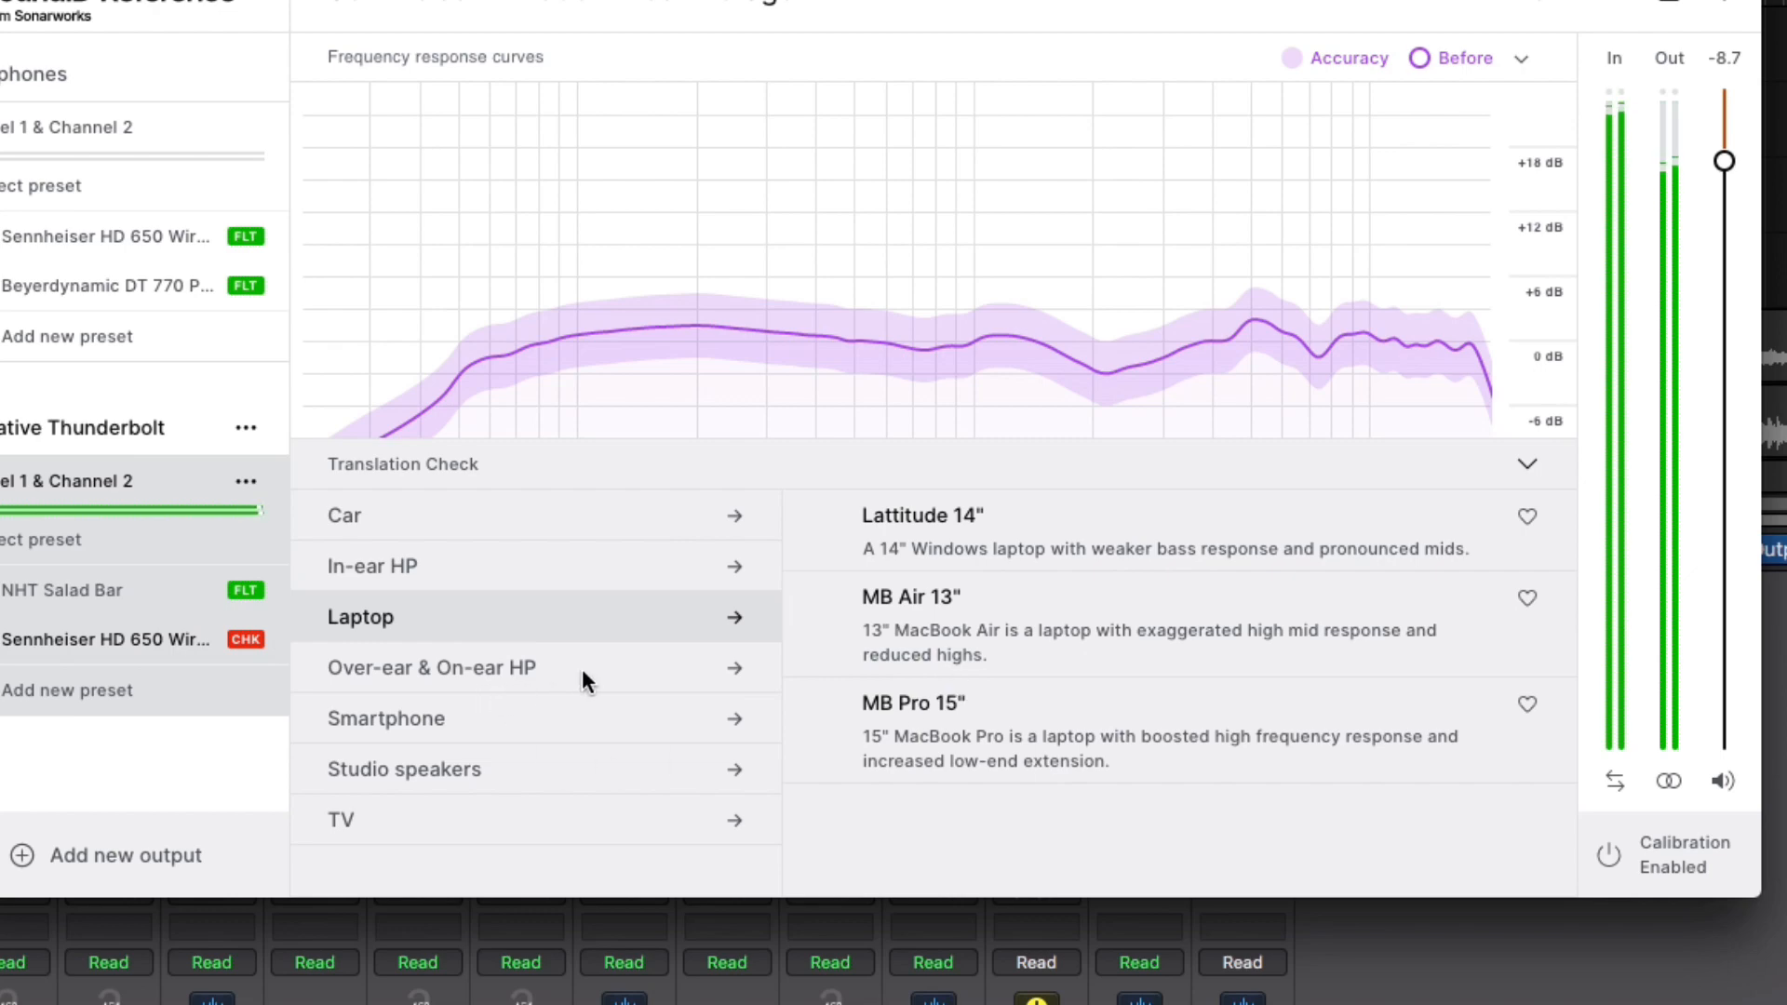
click(431, 666)
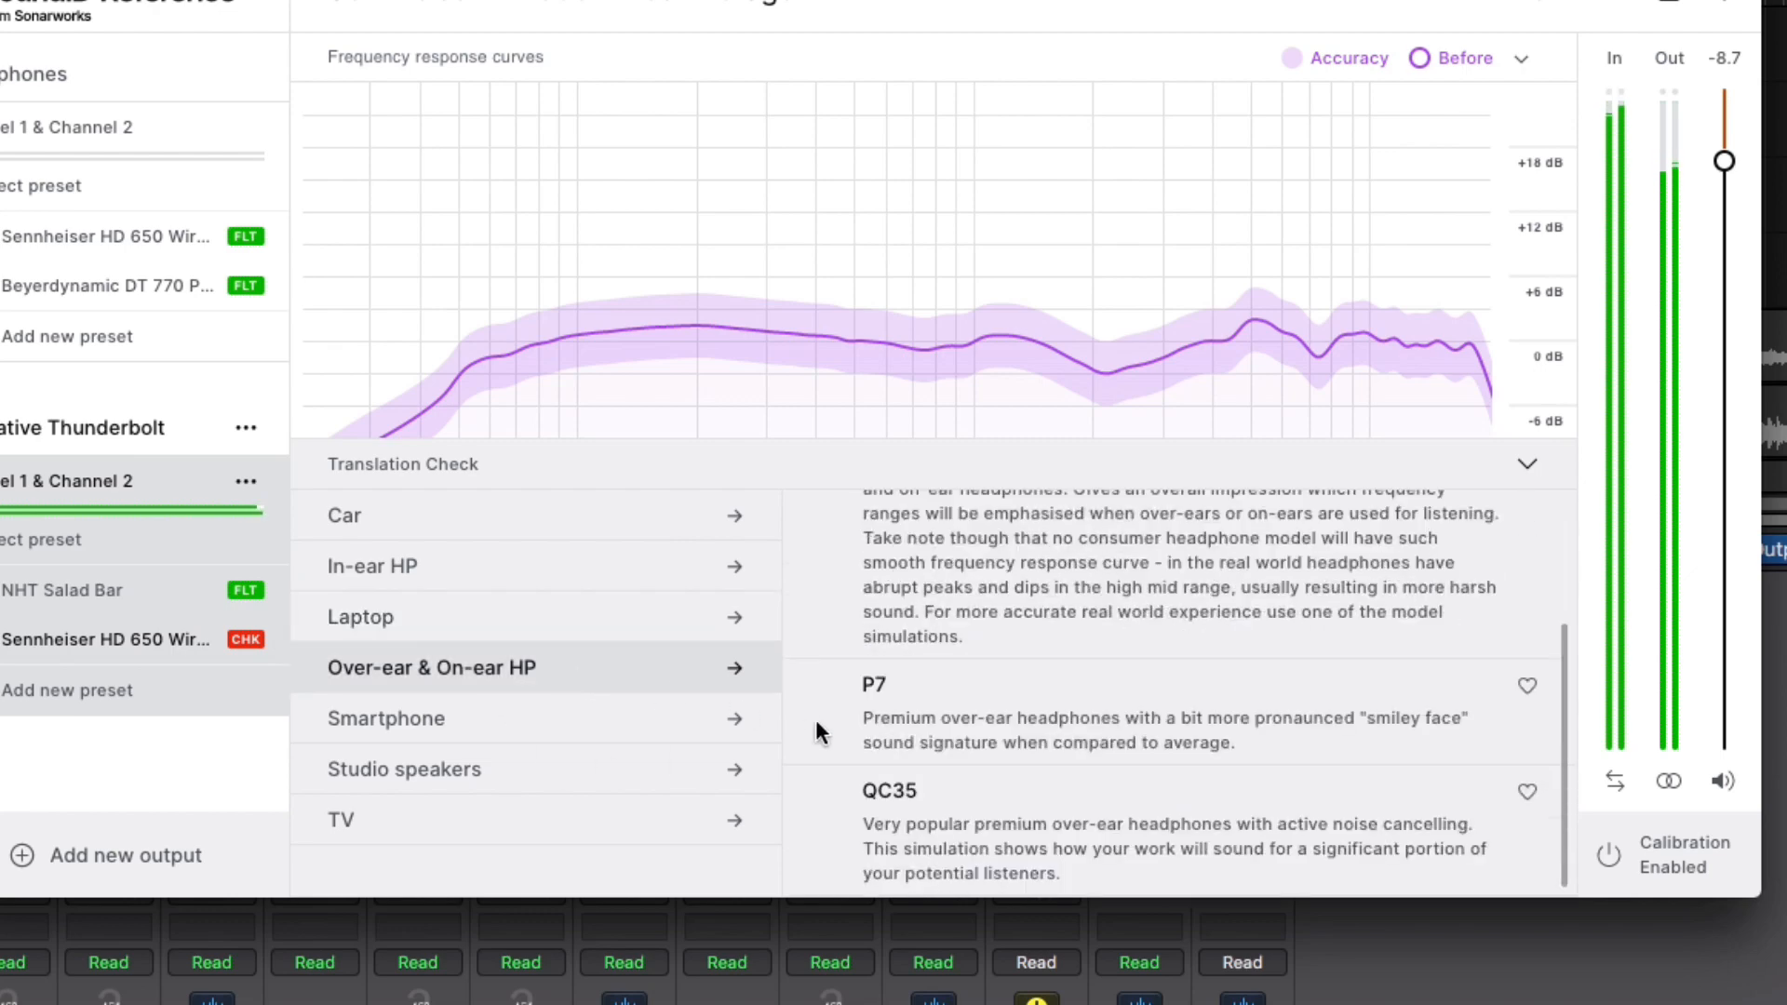
click(385, 717)
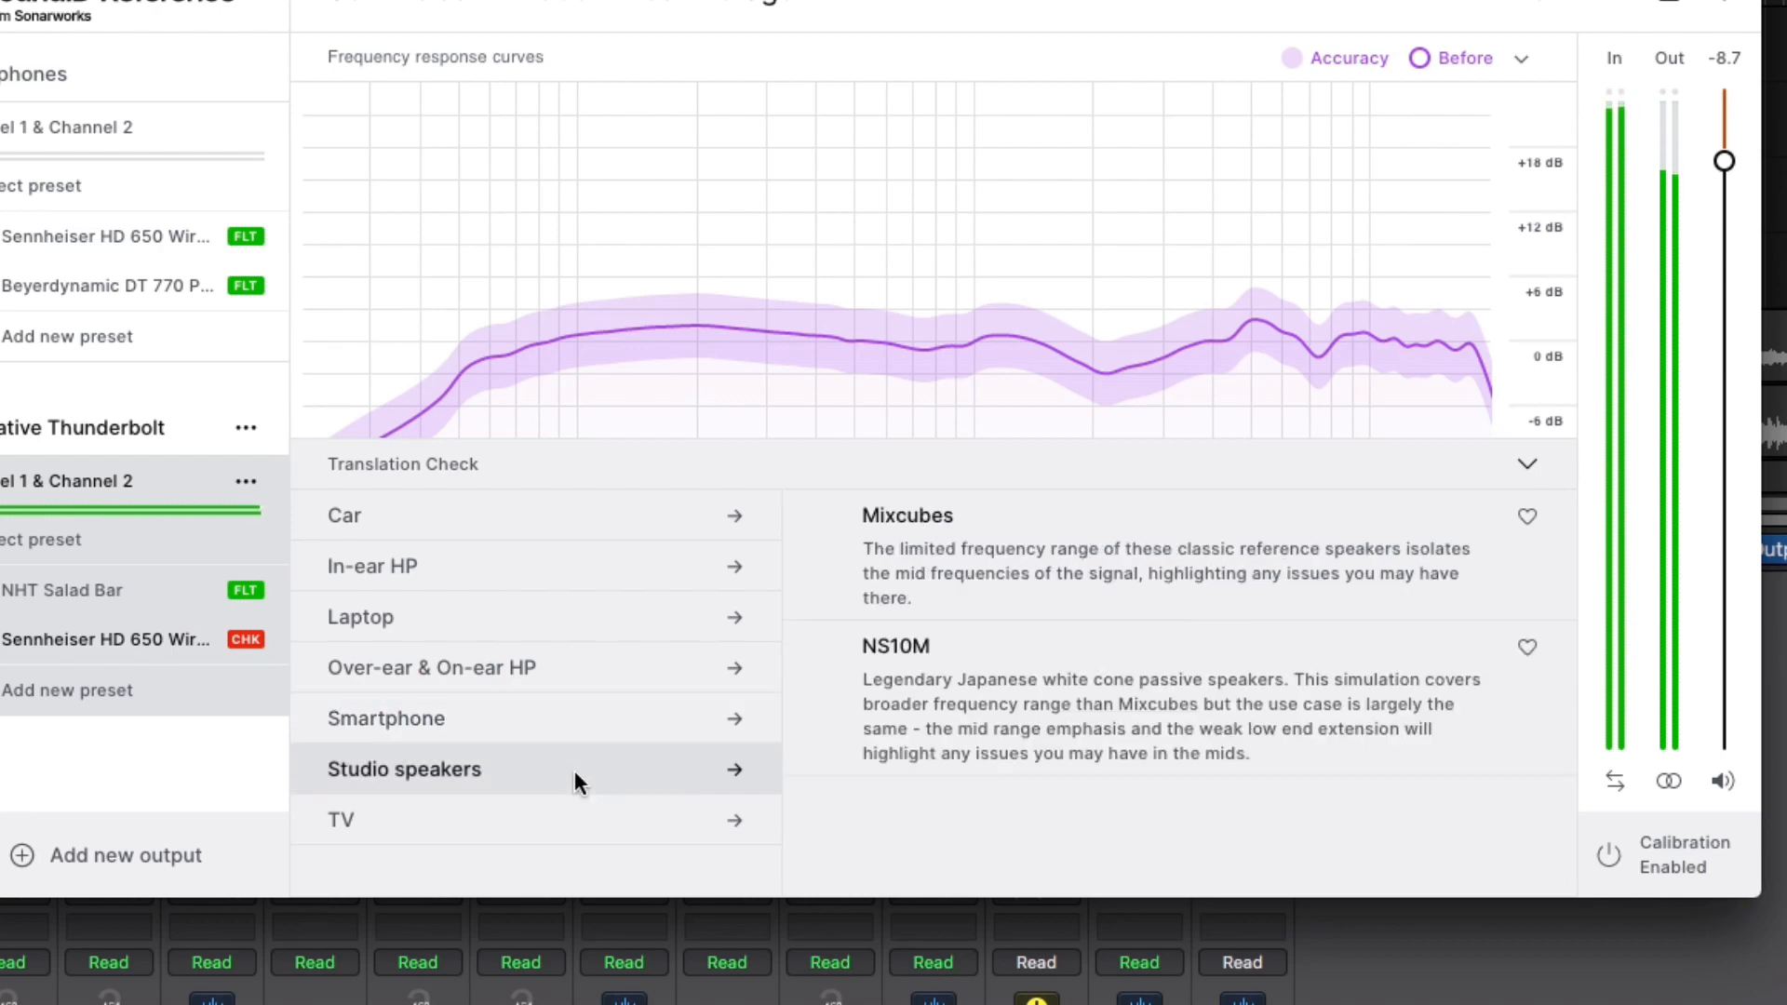
mouse_move(584, 798)
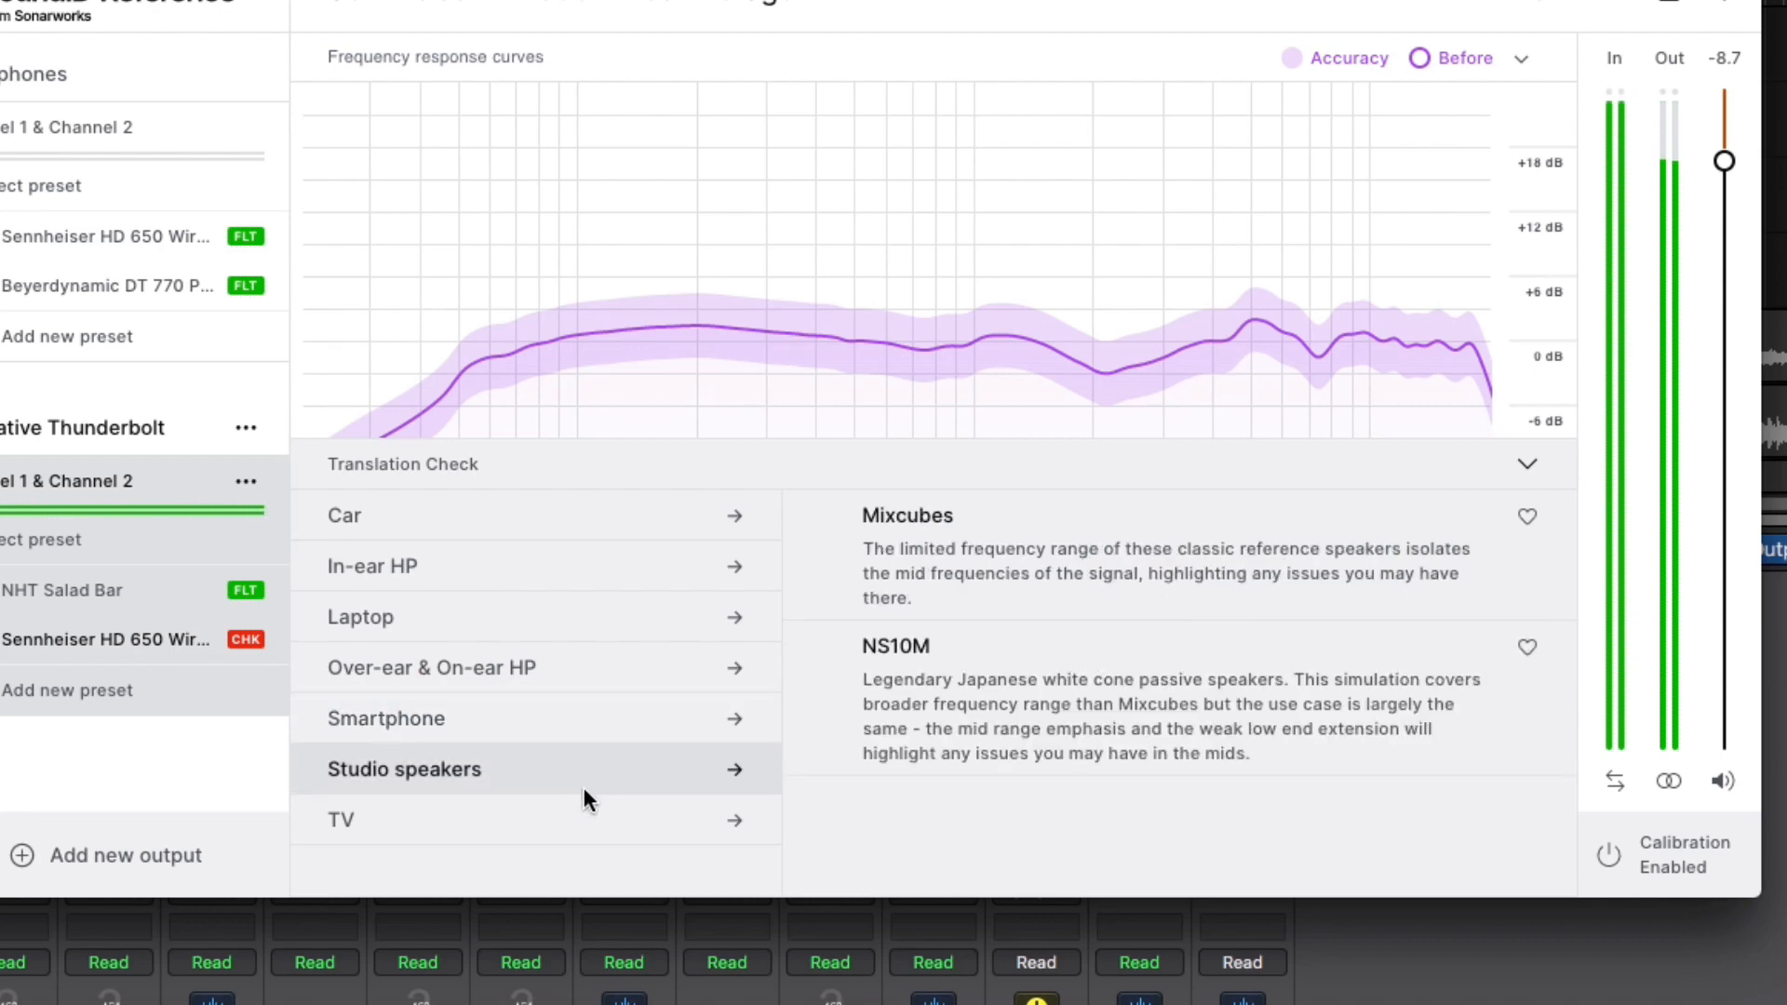
click(341, 819)
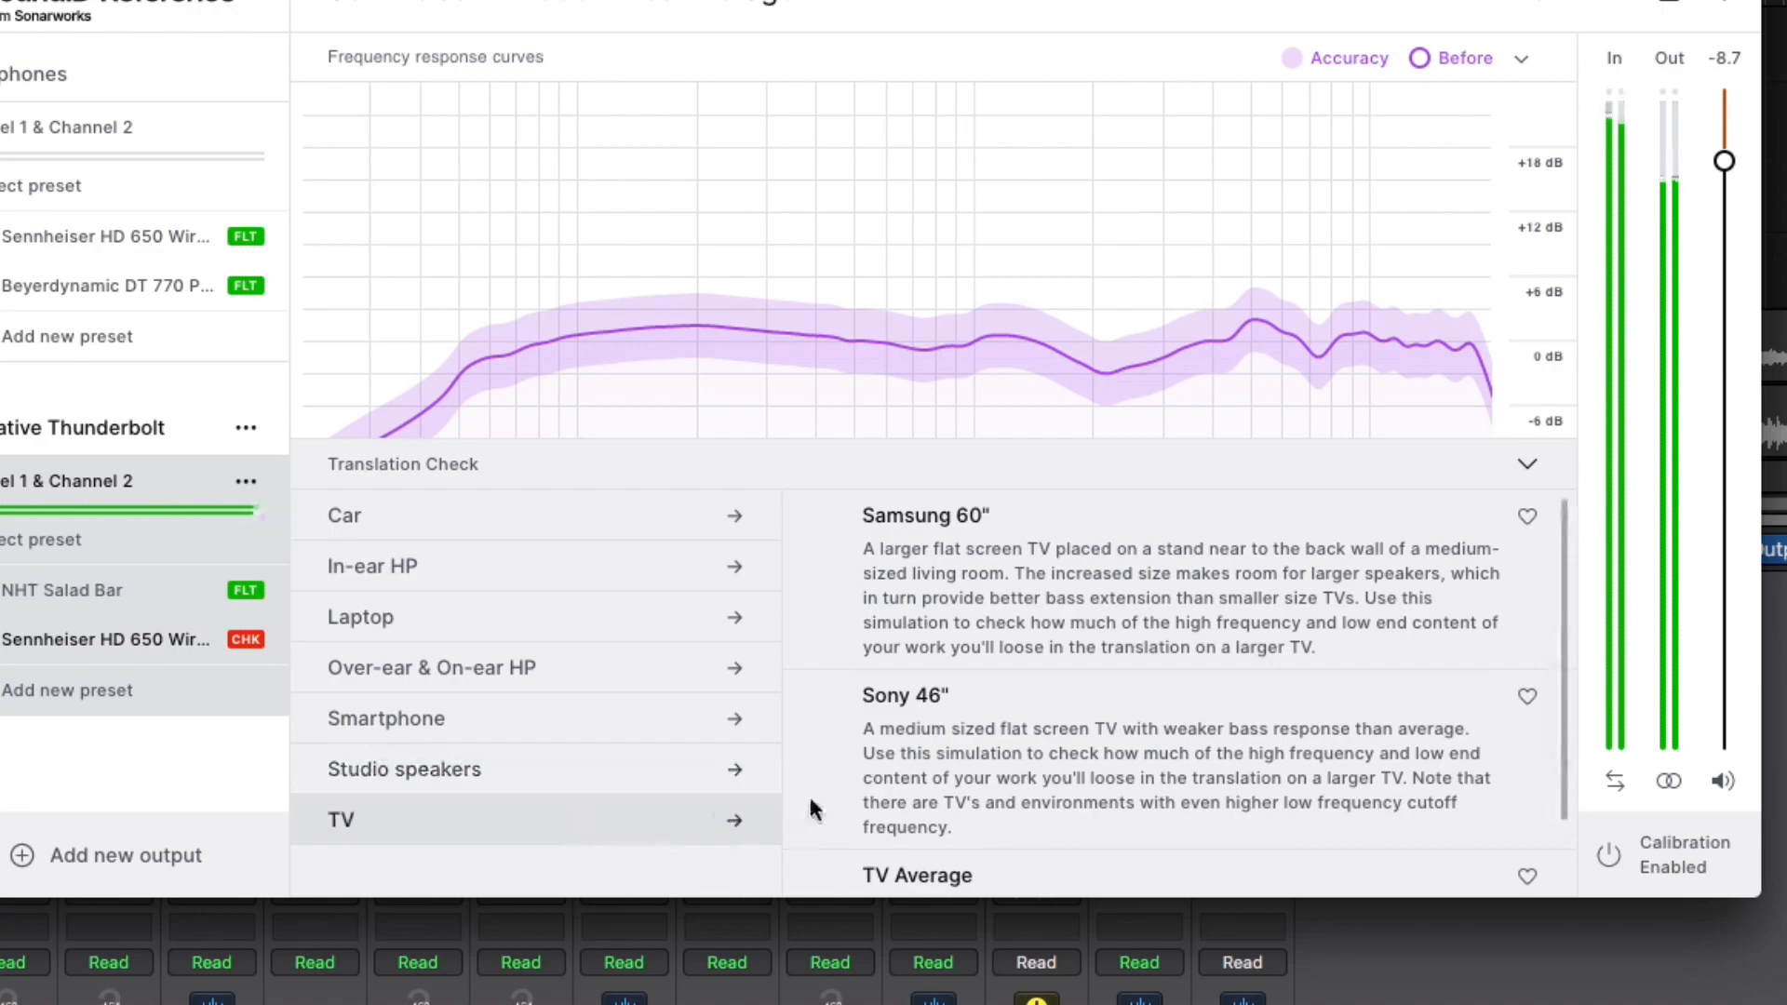
click(1526, 464)
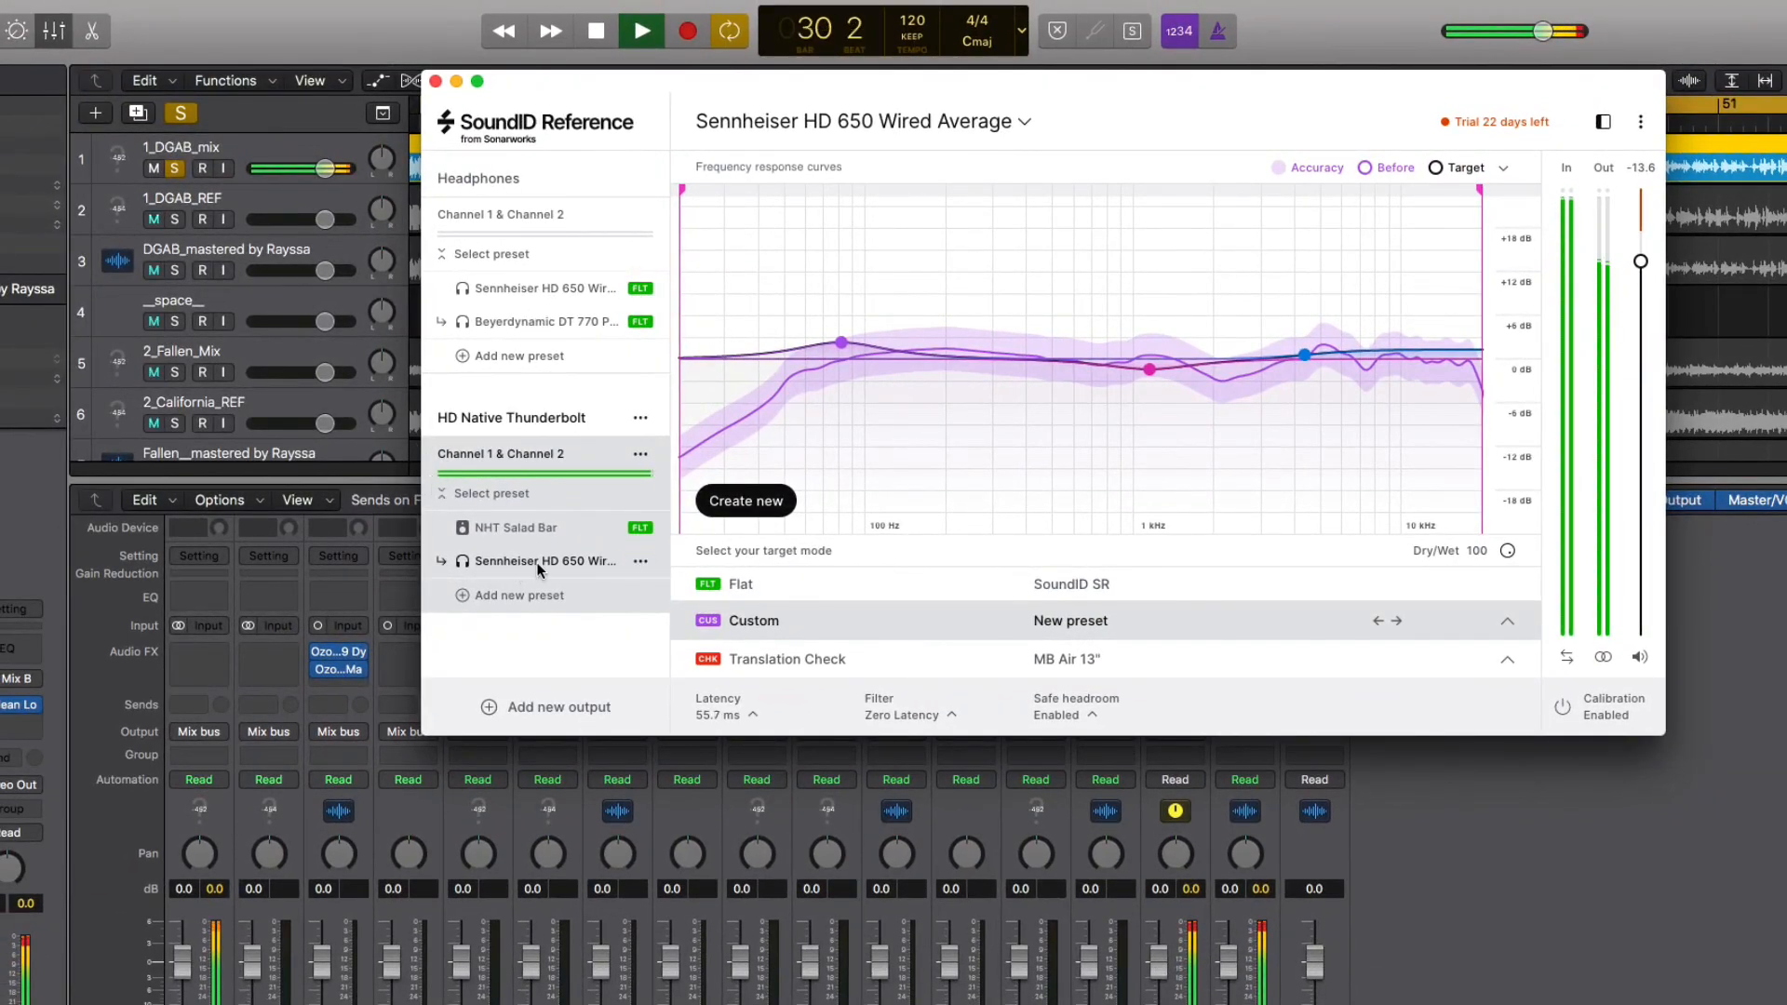
mouse_move(547, 559)
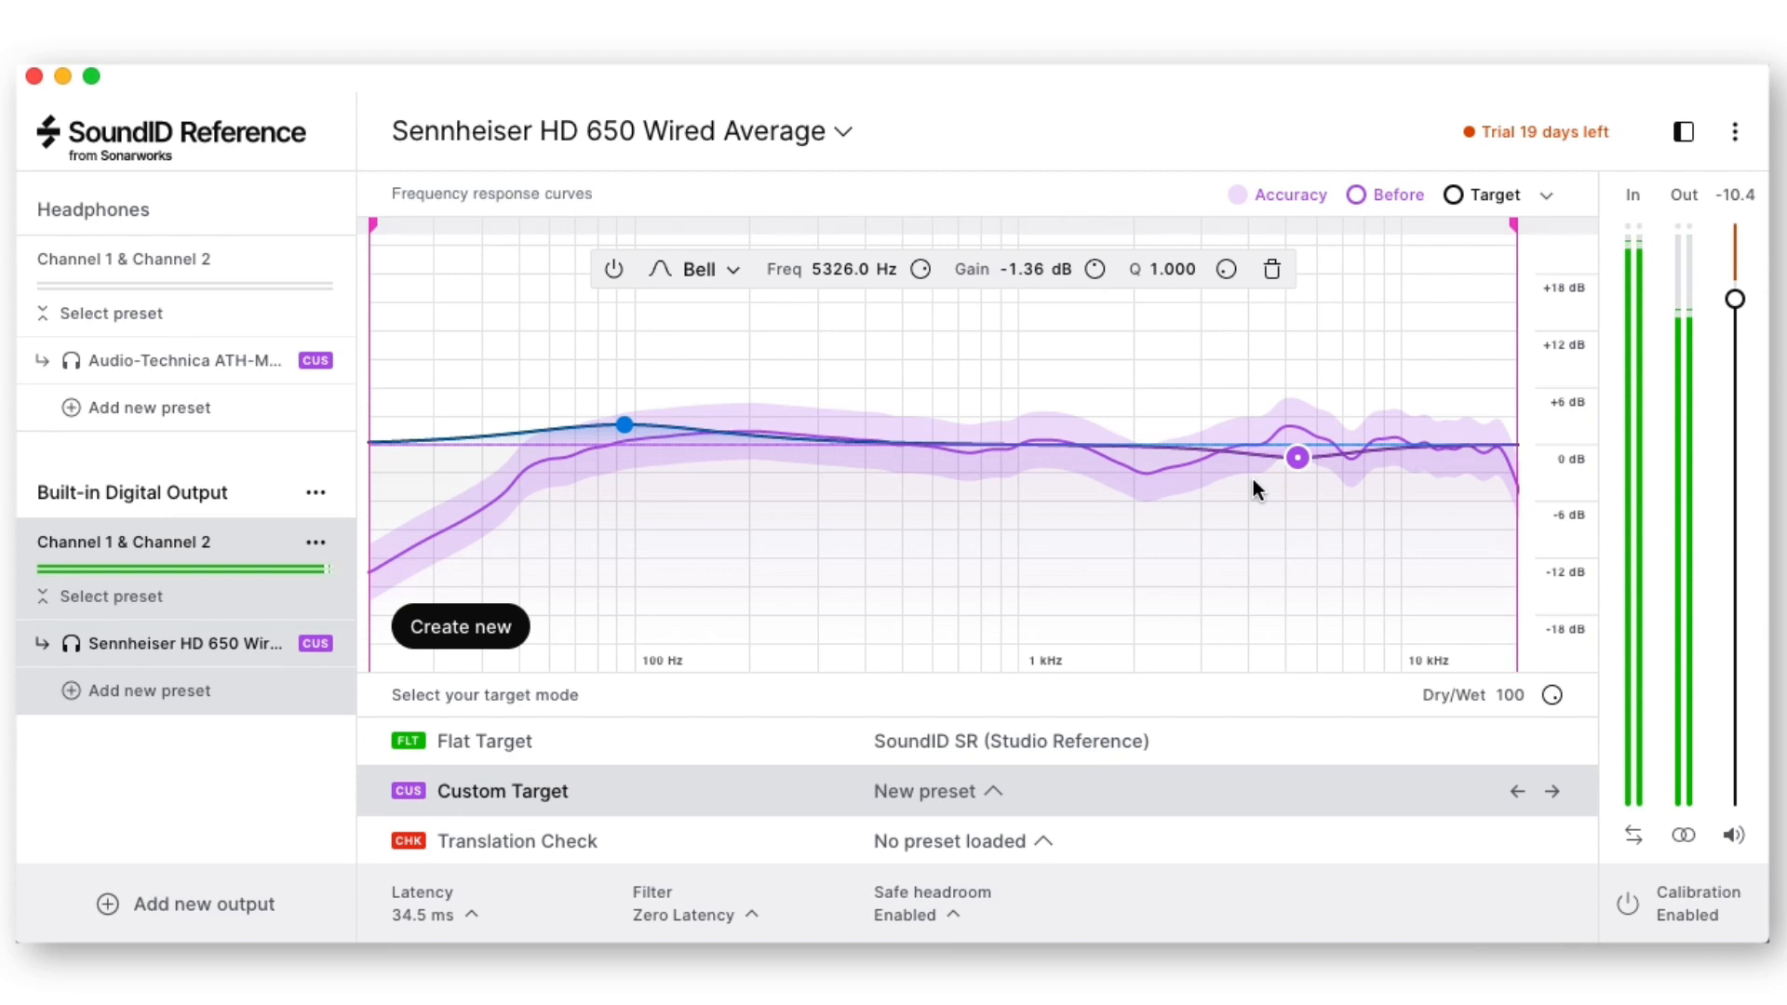
mouse_move(1276, 426)
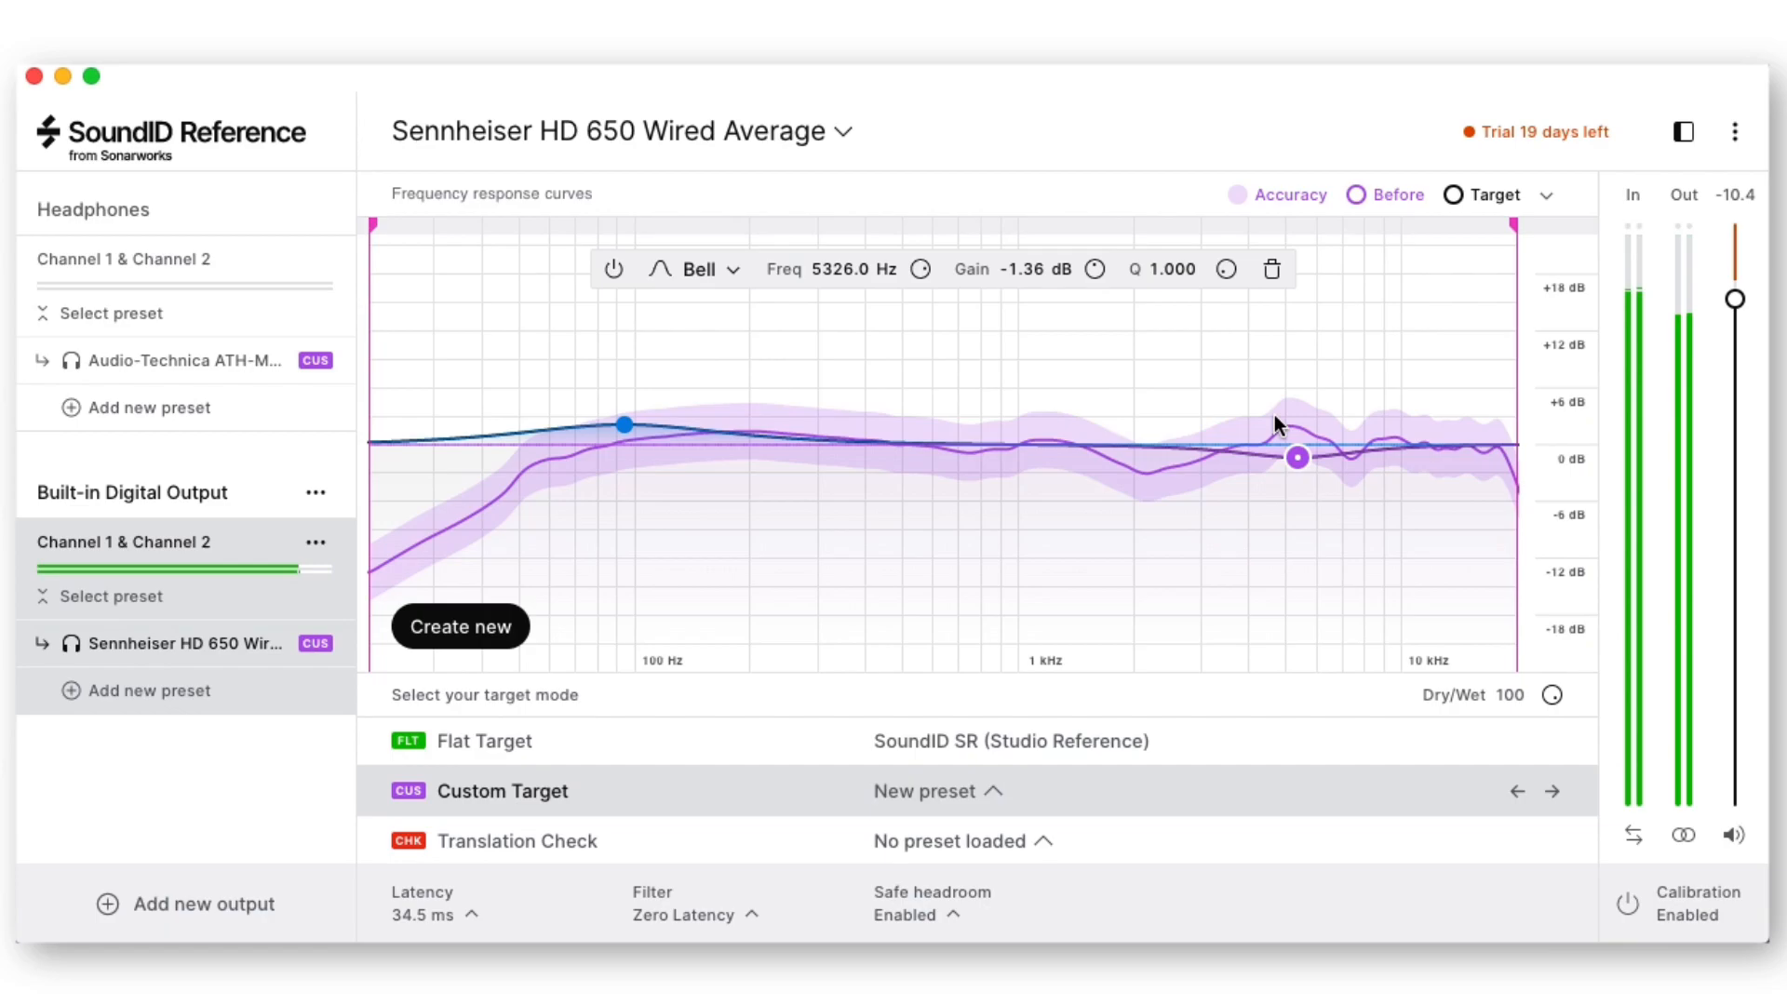